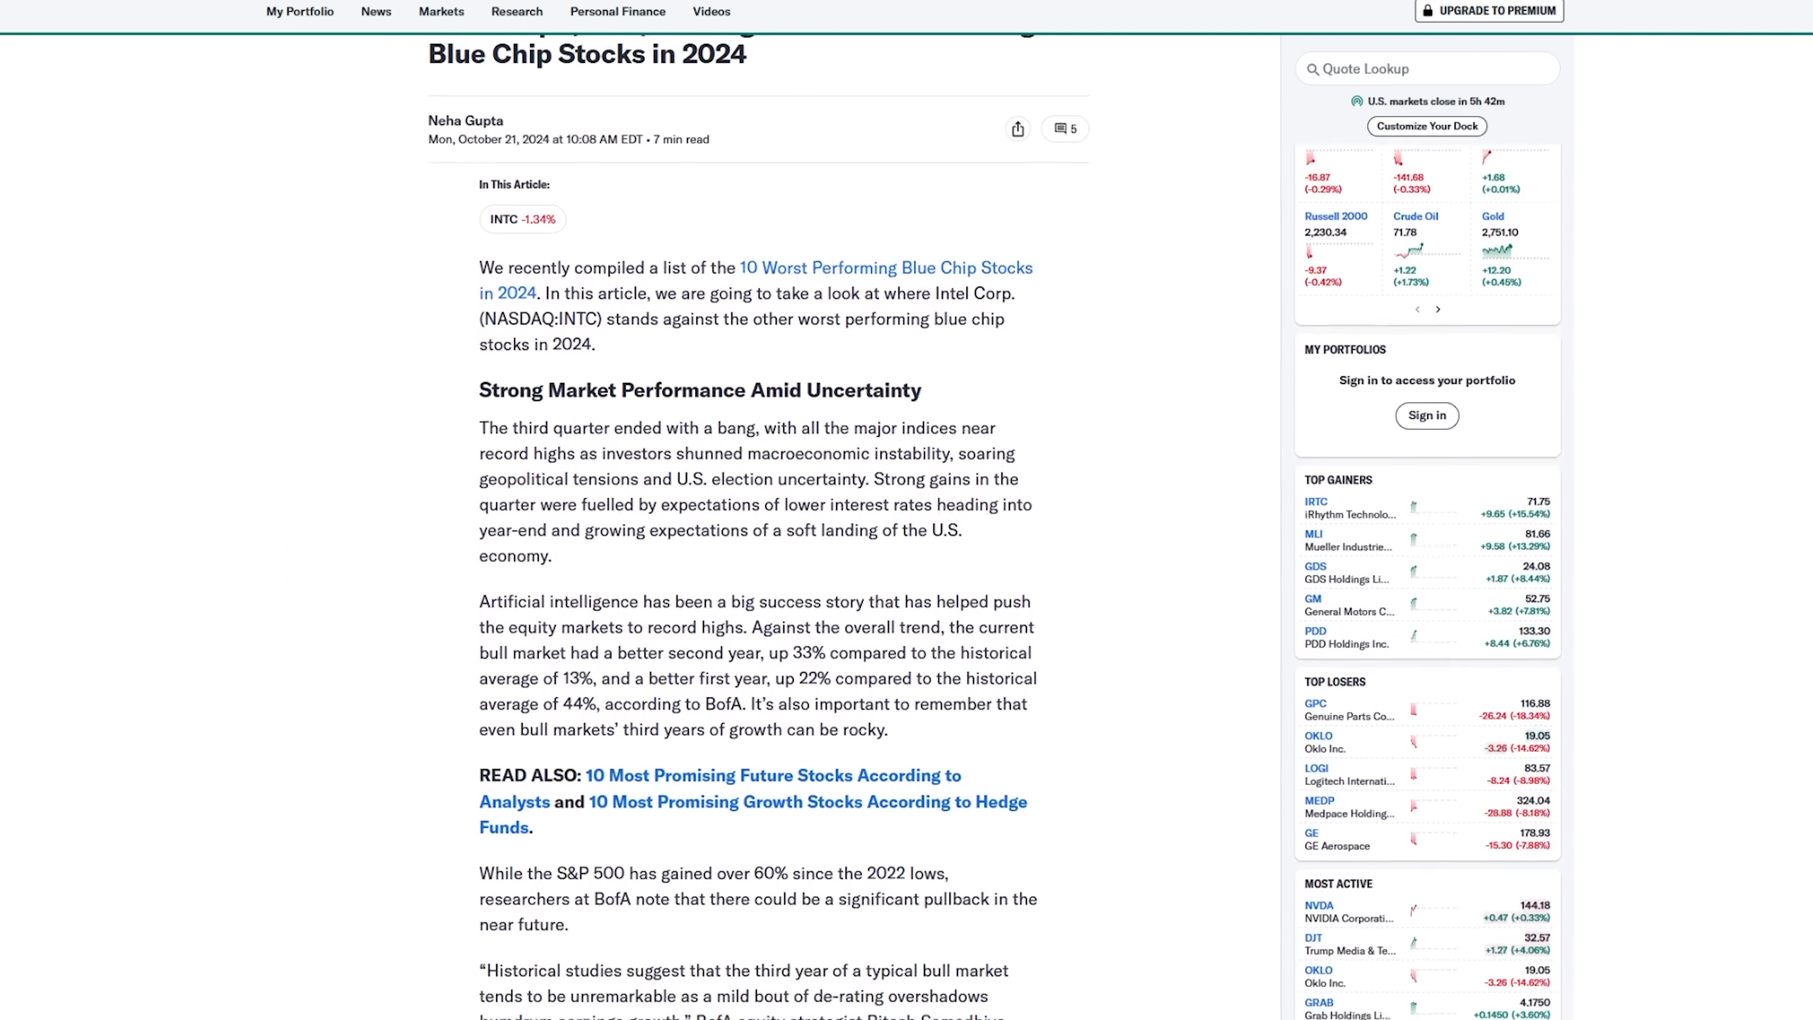
Scroll down the Intel Application Optimization article to its requirements section.
{"action": "scroll", "scroll_direction": "down", "scroll_amount": 3}
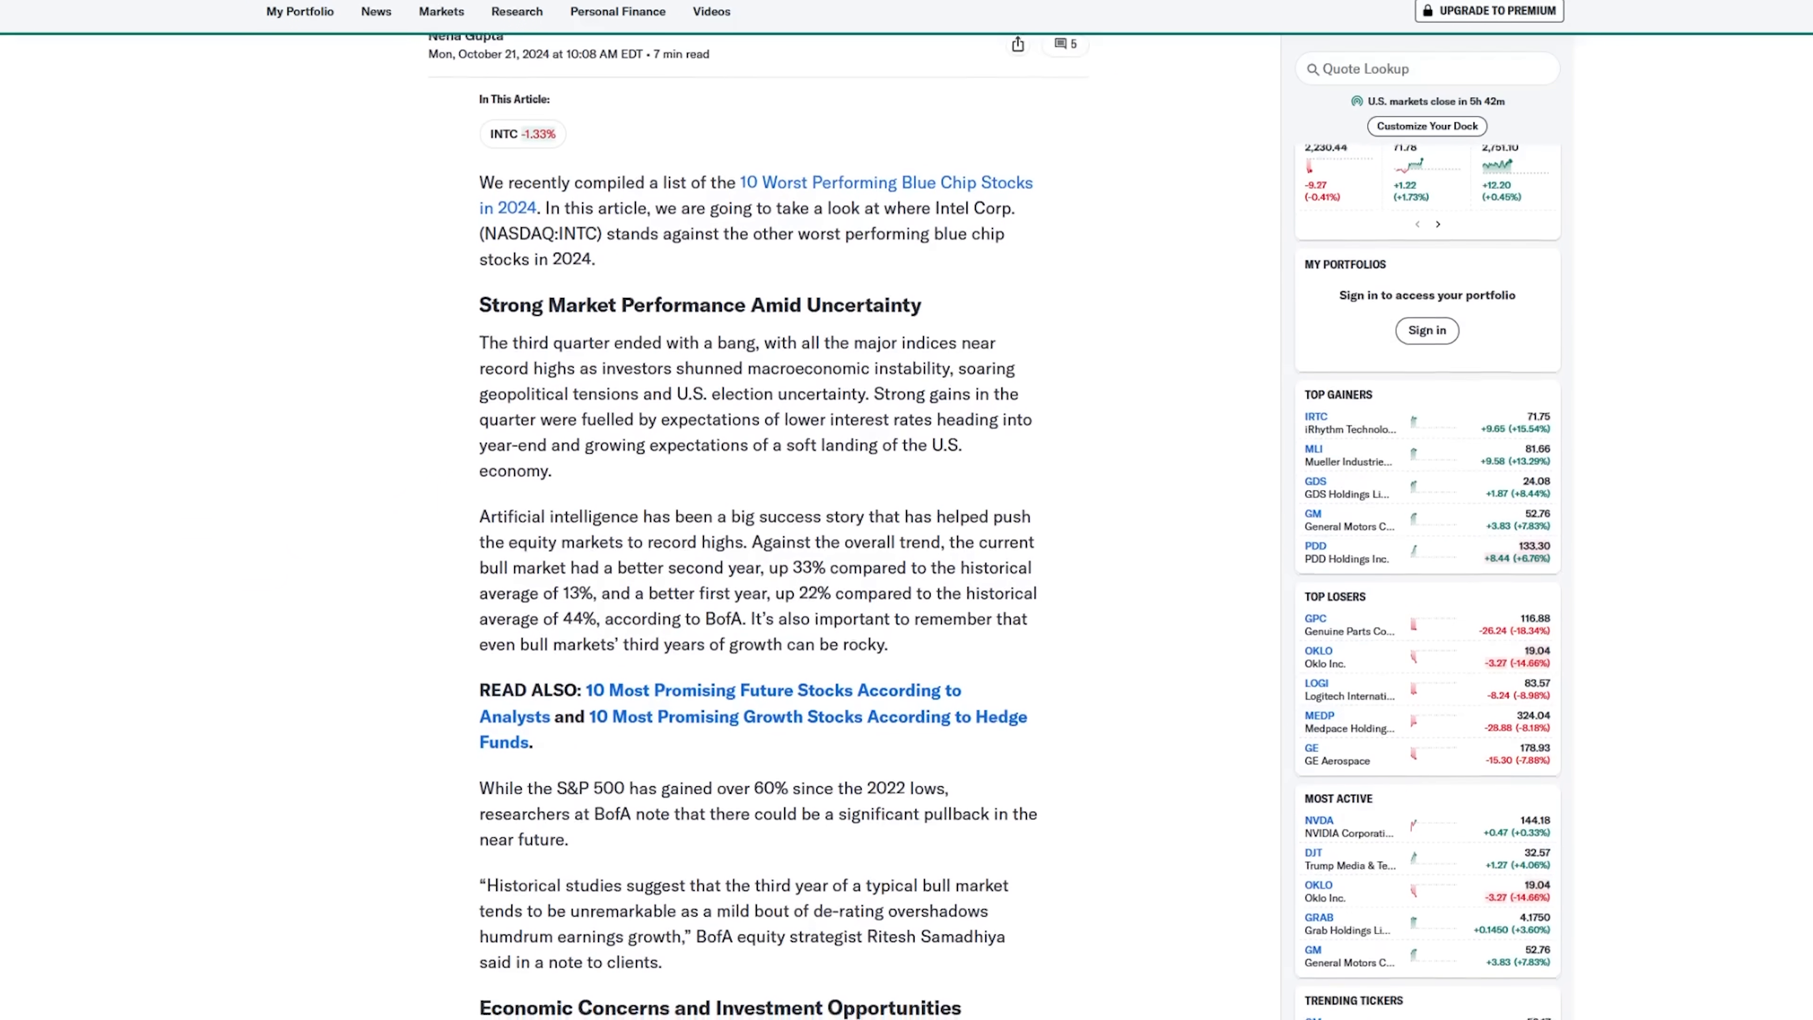
{"action": "scroll", "scroll_direction": "down", "scroll_amount": 3}
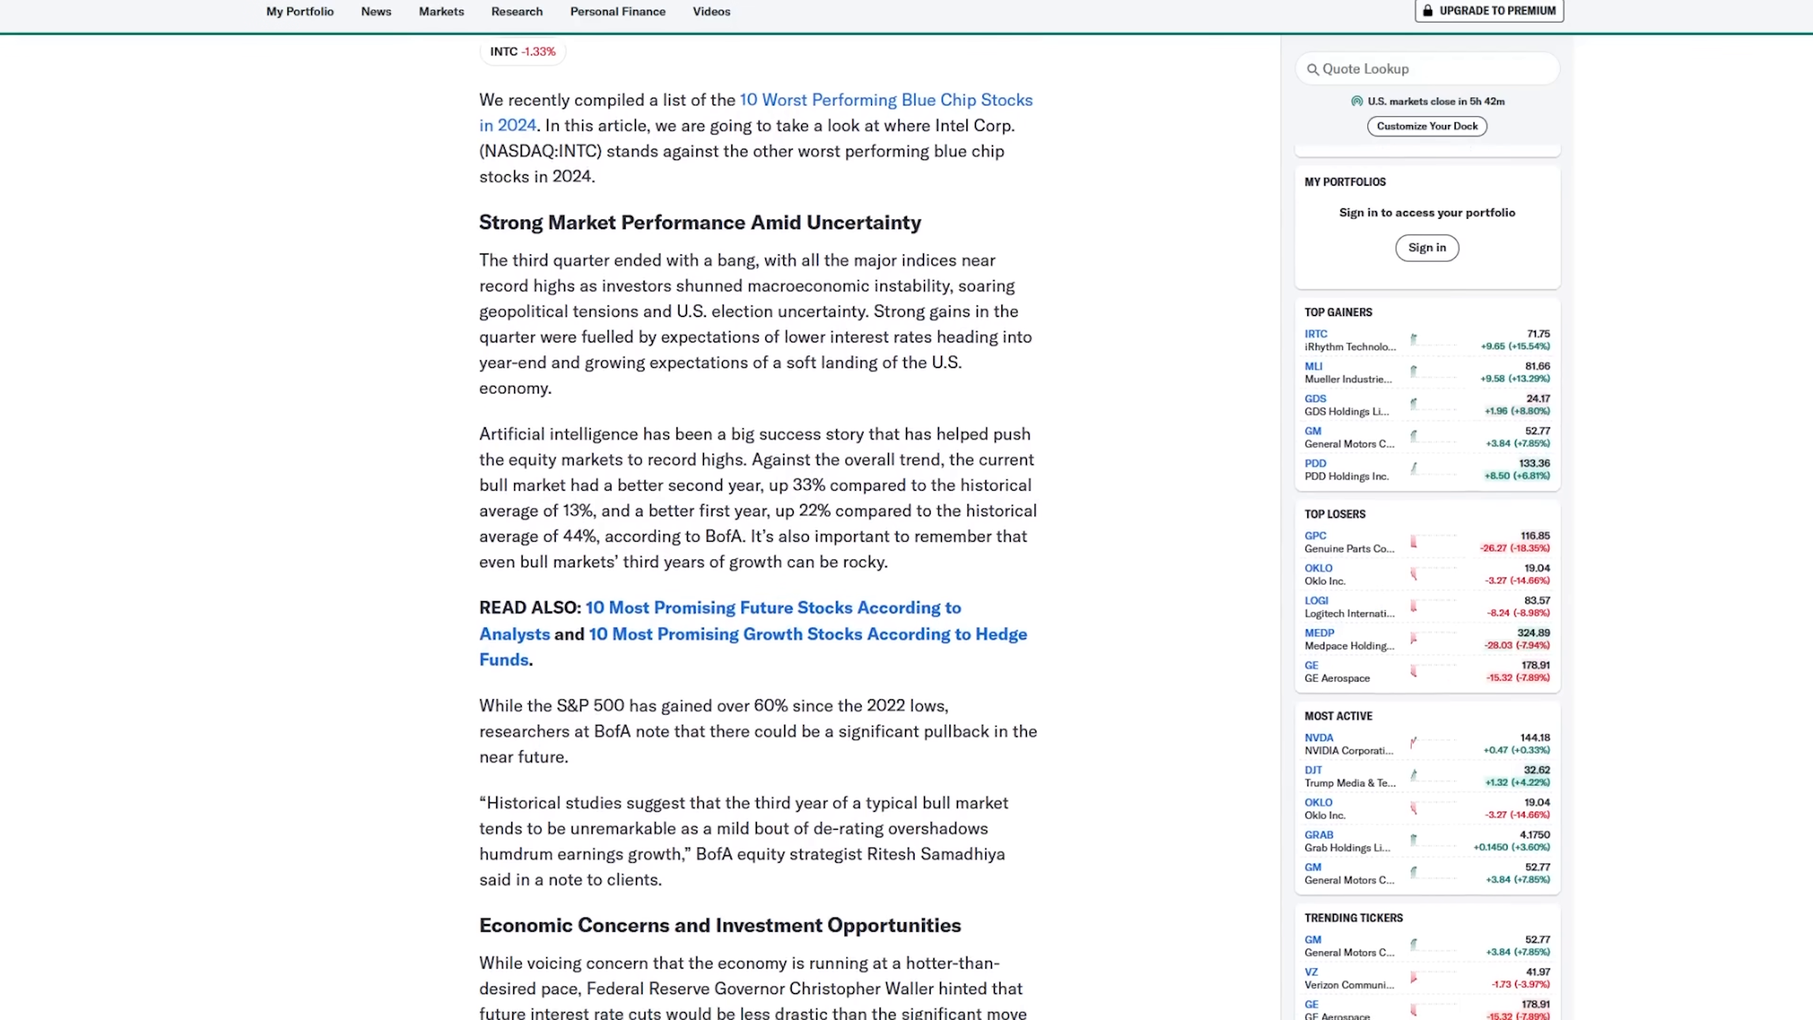
{"action": "scroll", "scroll_direction": "down", "scroll_amount": 3}
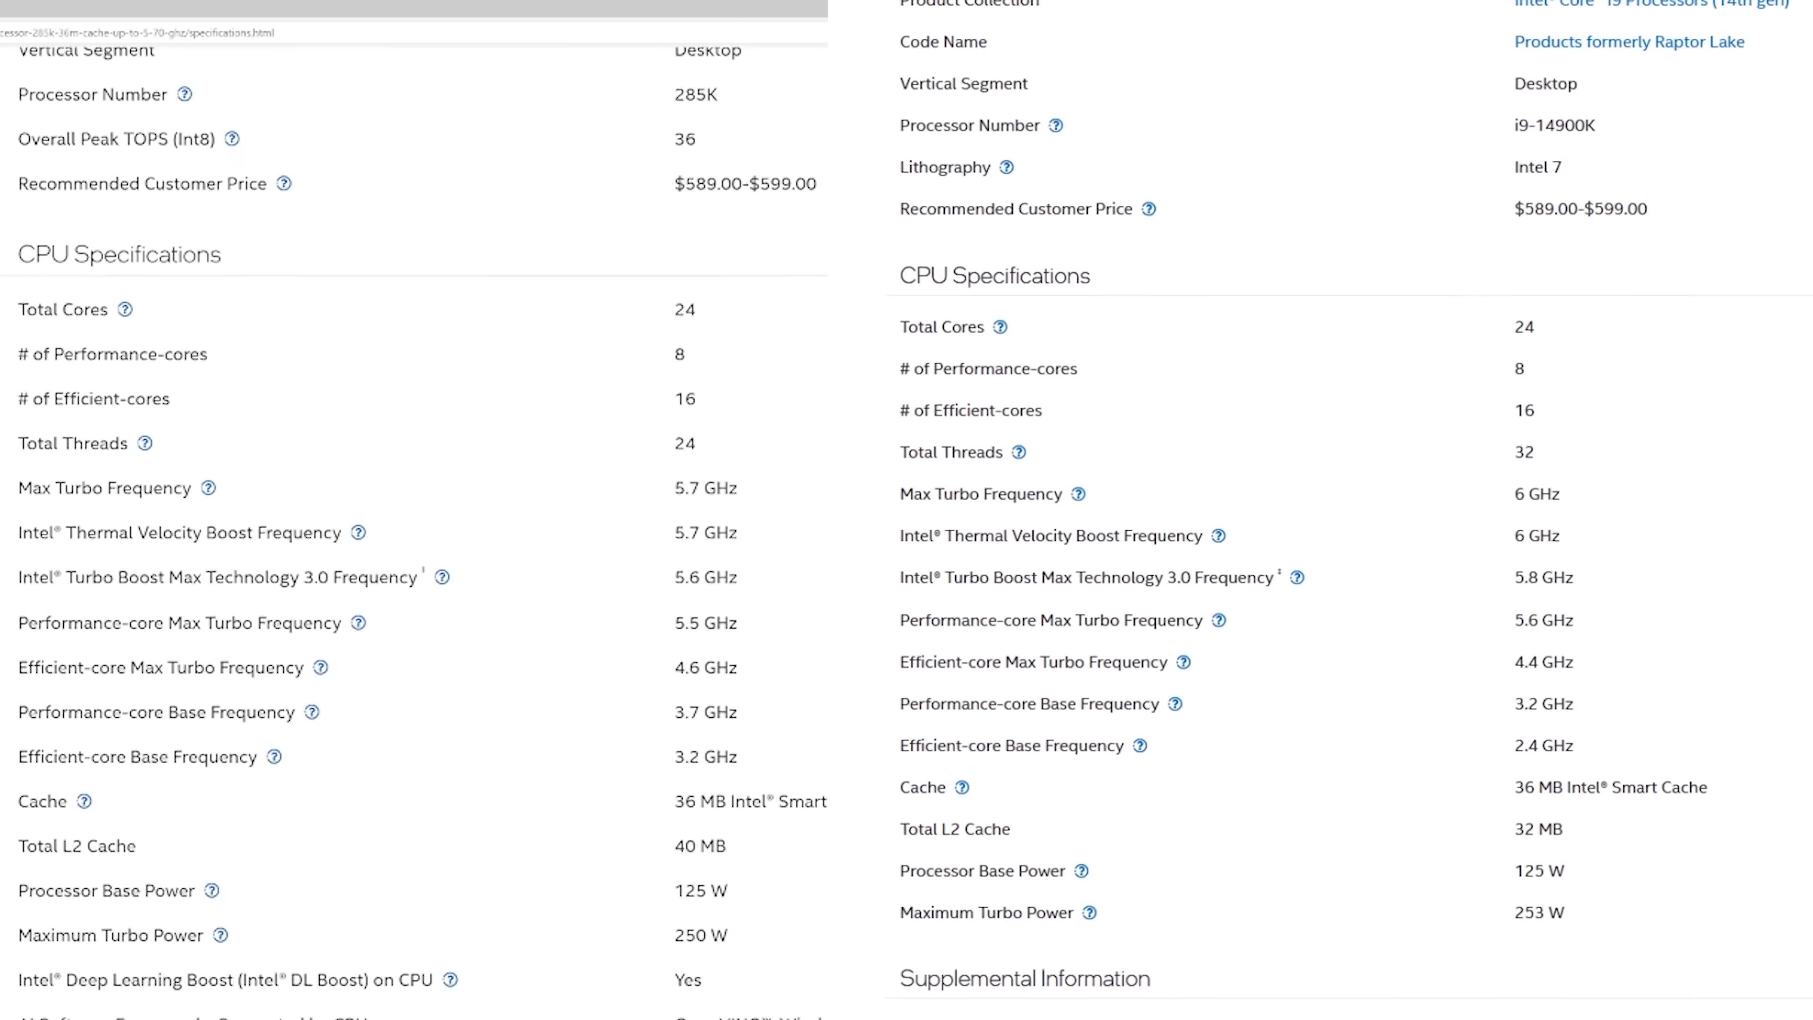
{"action": "scroll", "scroll_direction": "down", "scroll_amount": 3}
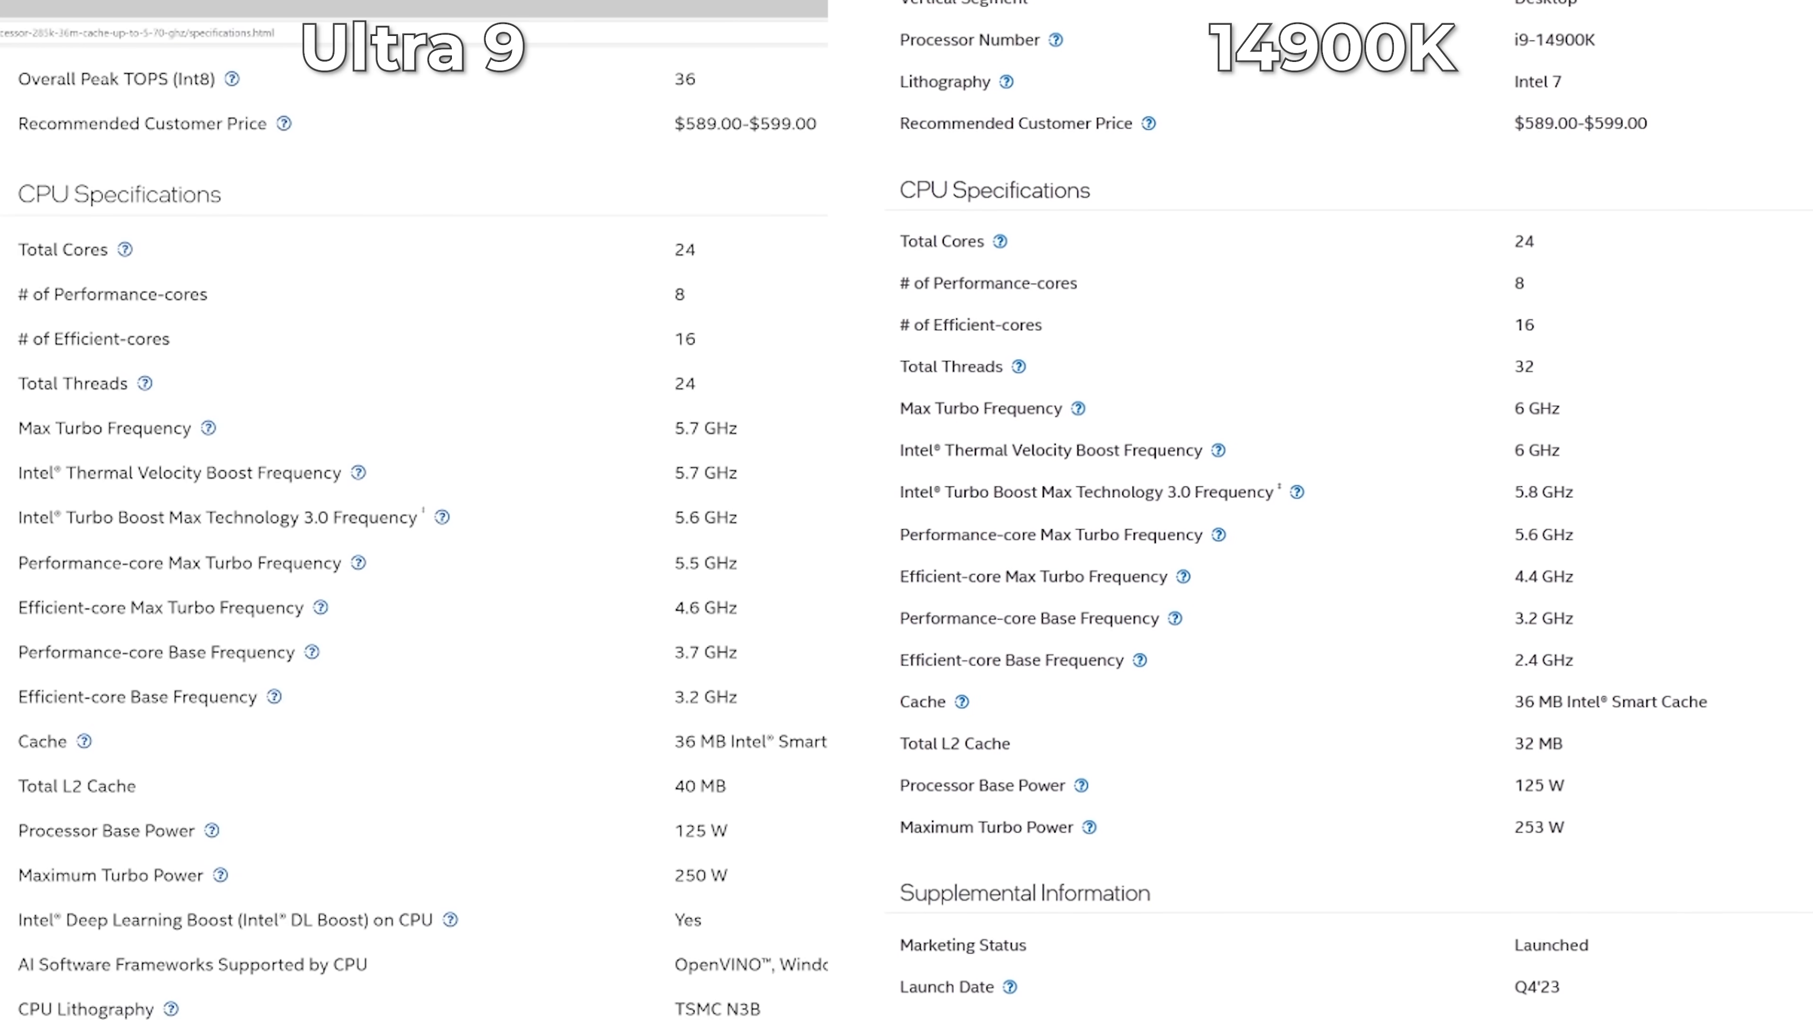
{"action": "scroll", "scroll_direction": "down", "scroll_amount": 3}
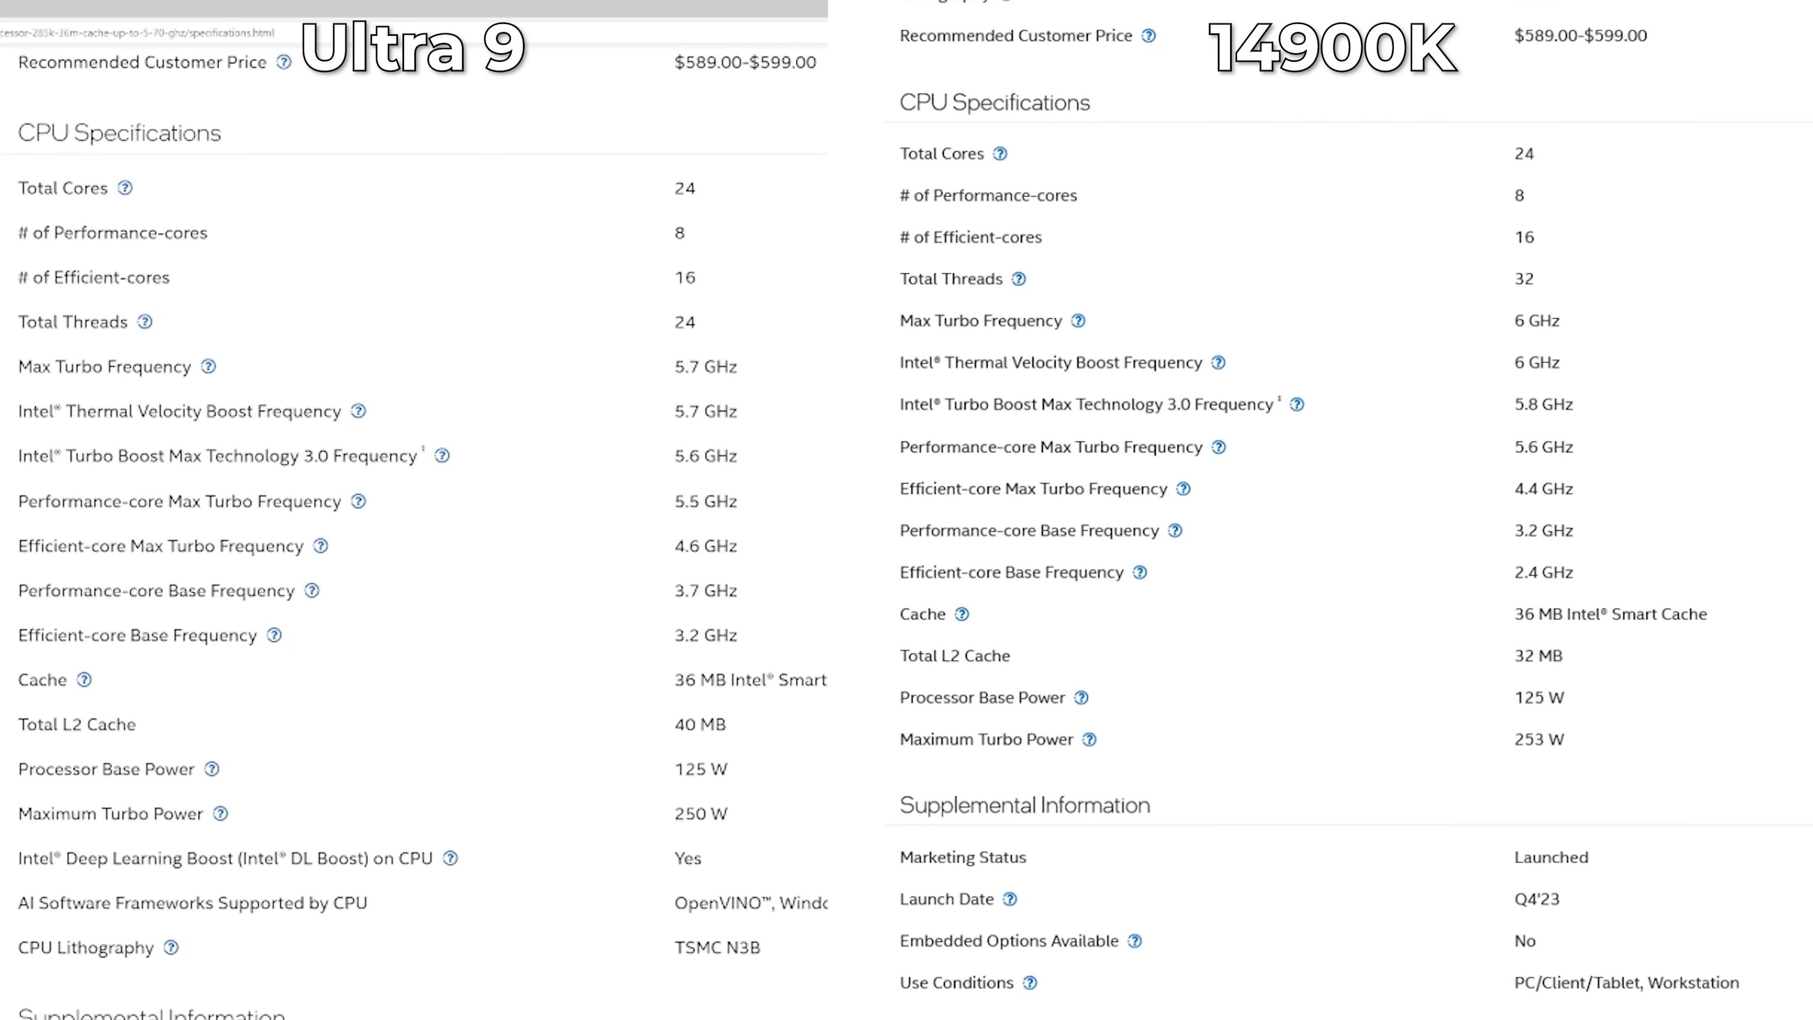
{"action": "scroll", "scroll_direction": "down", "scroll_amount": 3}
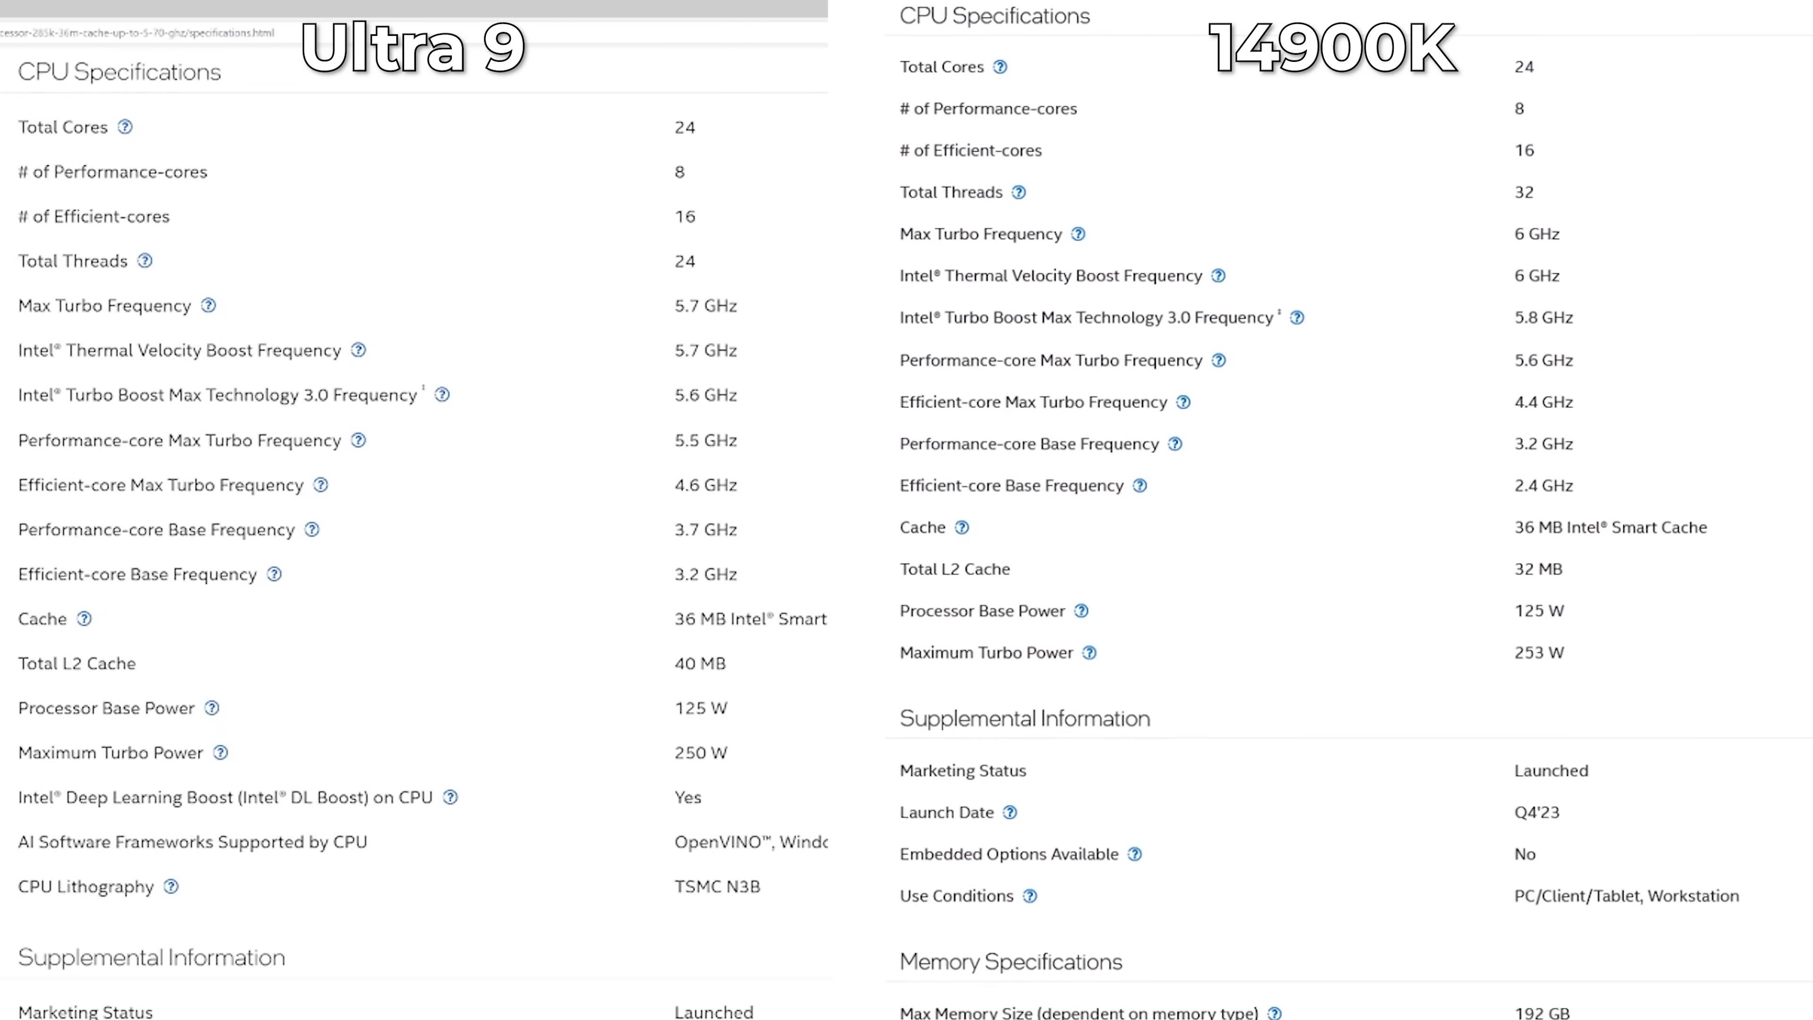
{"action": "scroll", "scroll_direction": "down", "scroll_amount": 3}
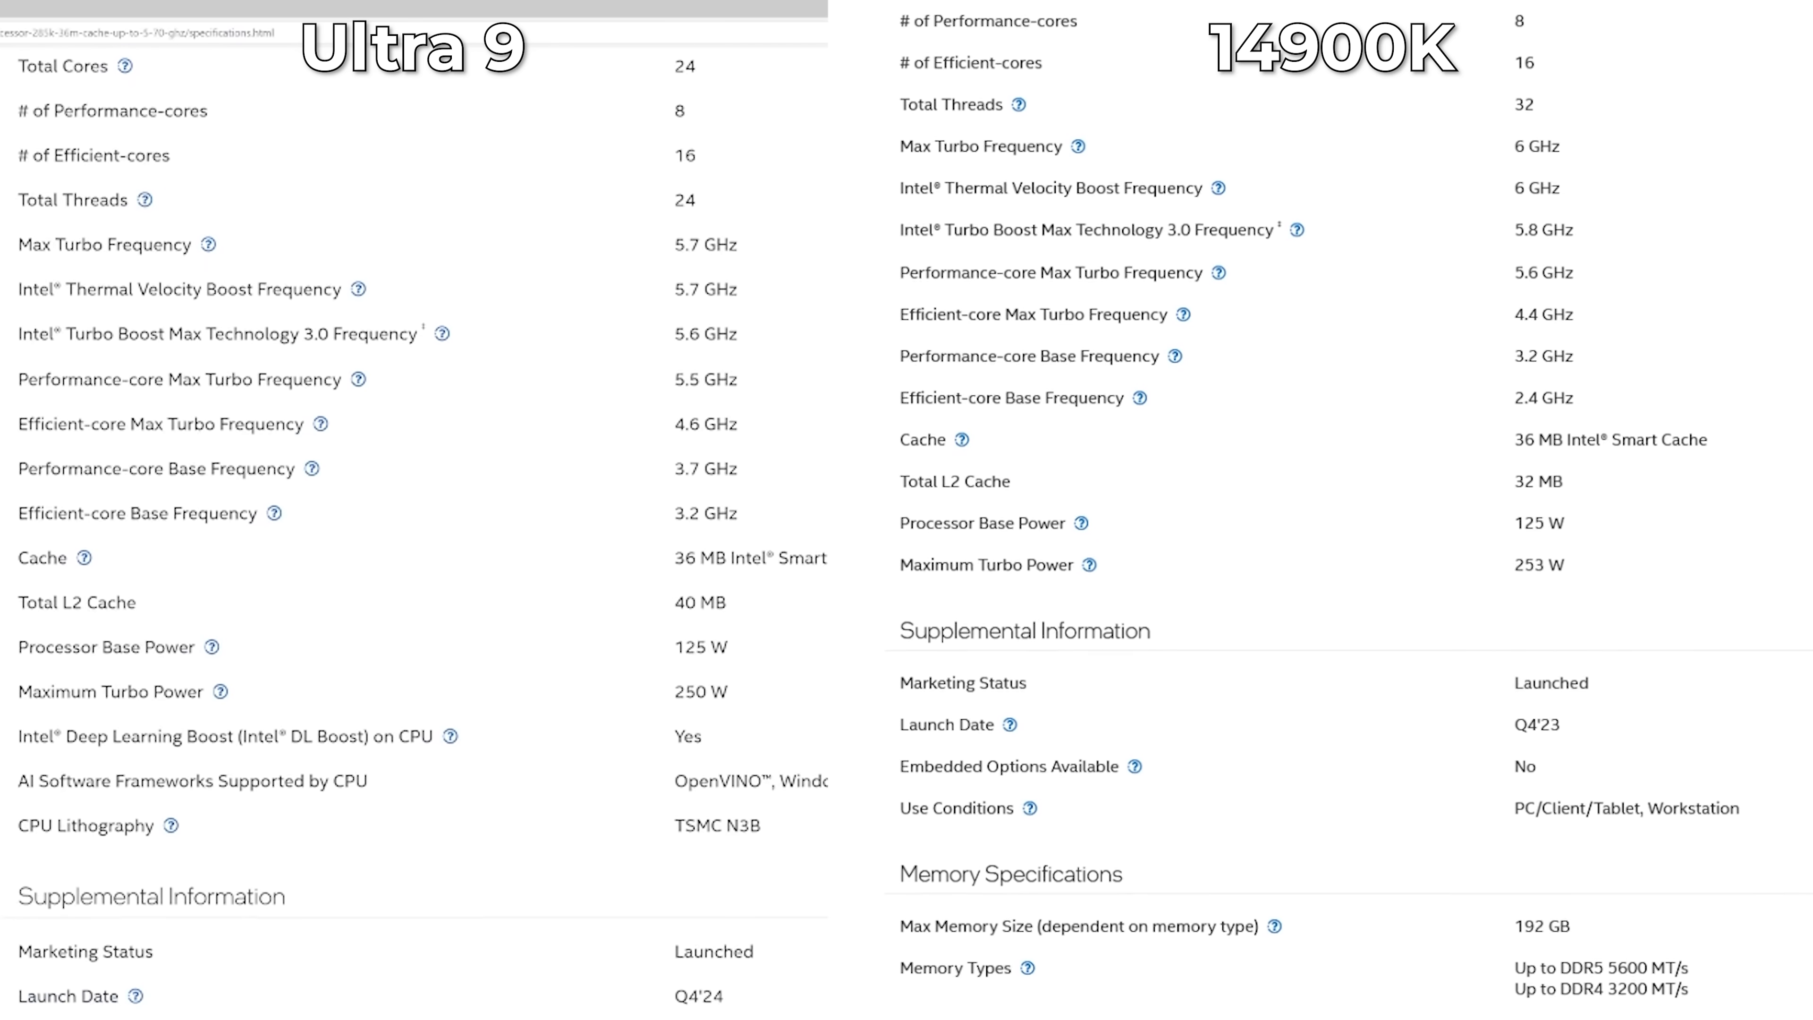
{"action": "scroll", "scroll_direction": "down", "scroll_amount": 3}
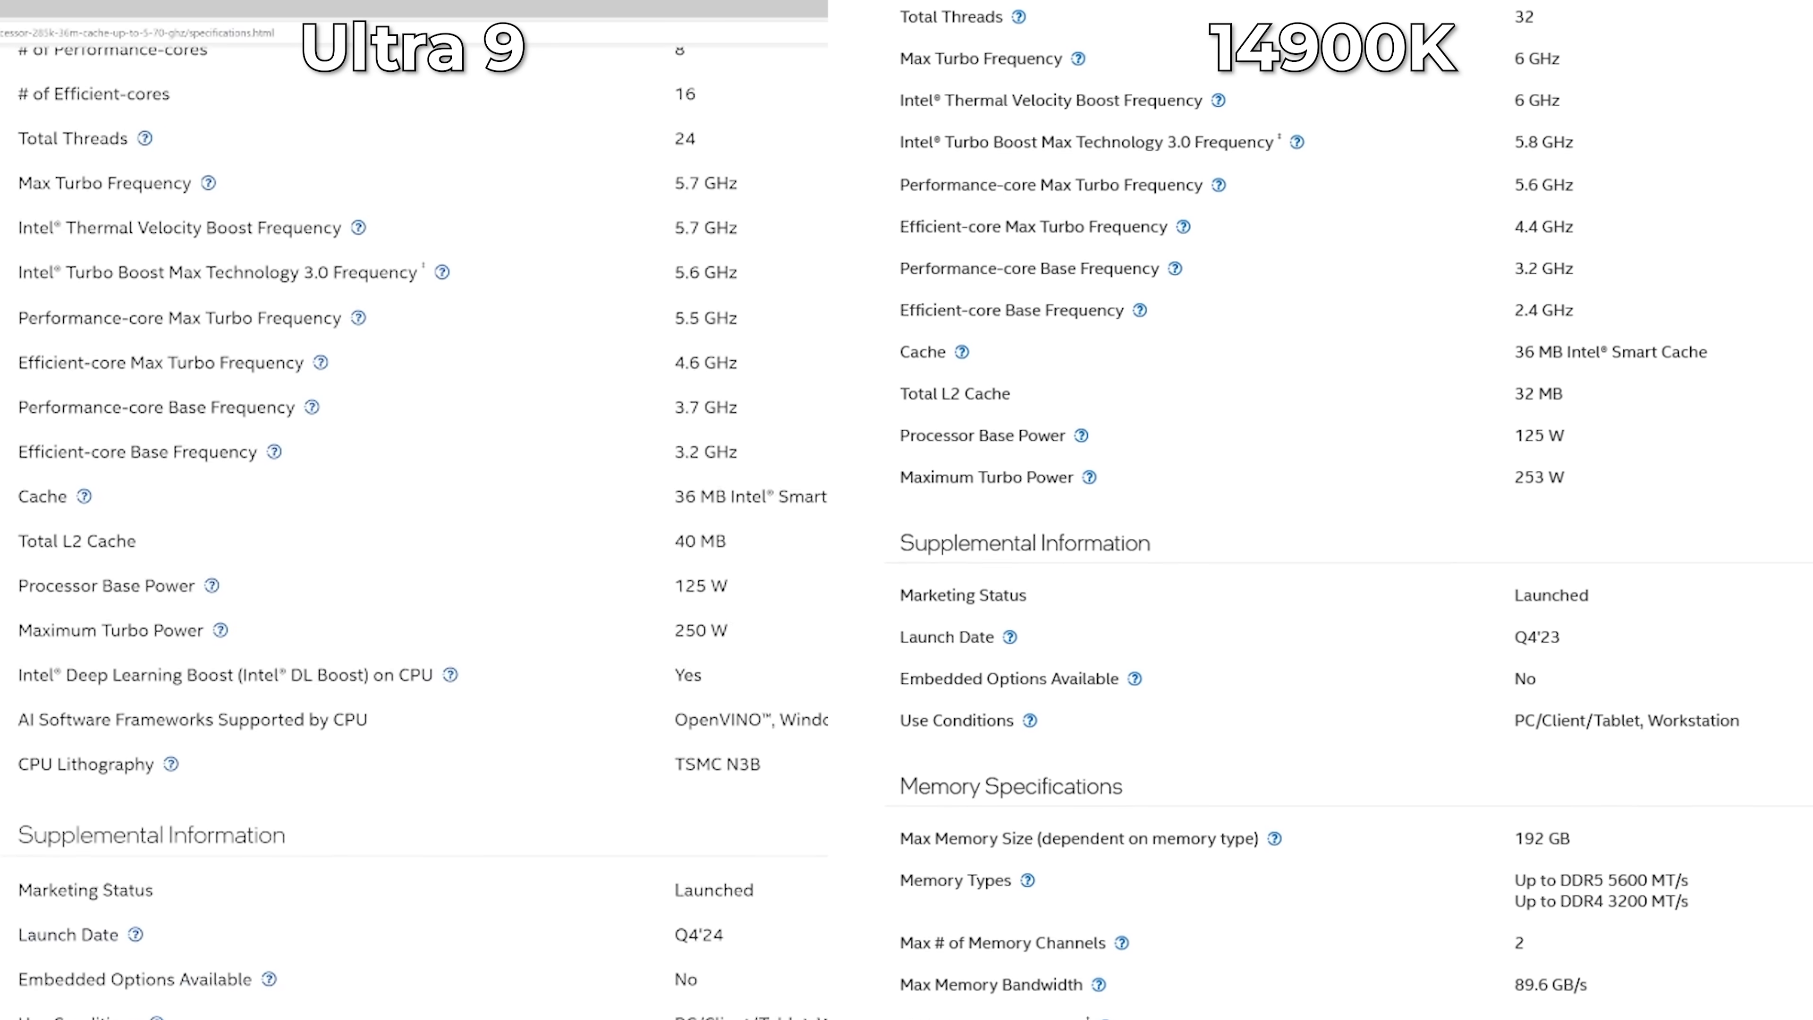
{"action": "scroll", "scroll_direction": "down", "scroll_amount": 3}
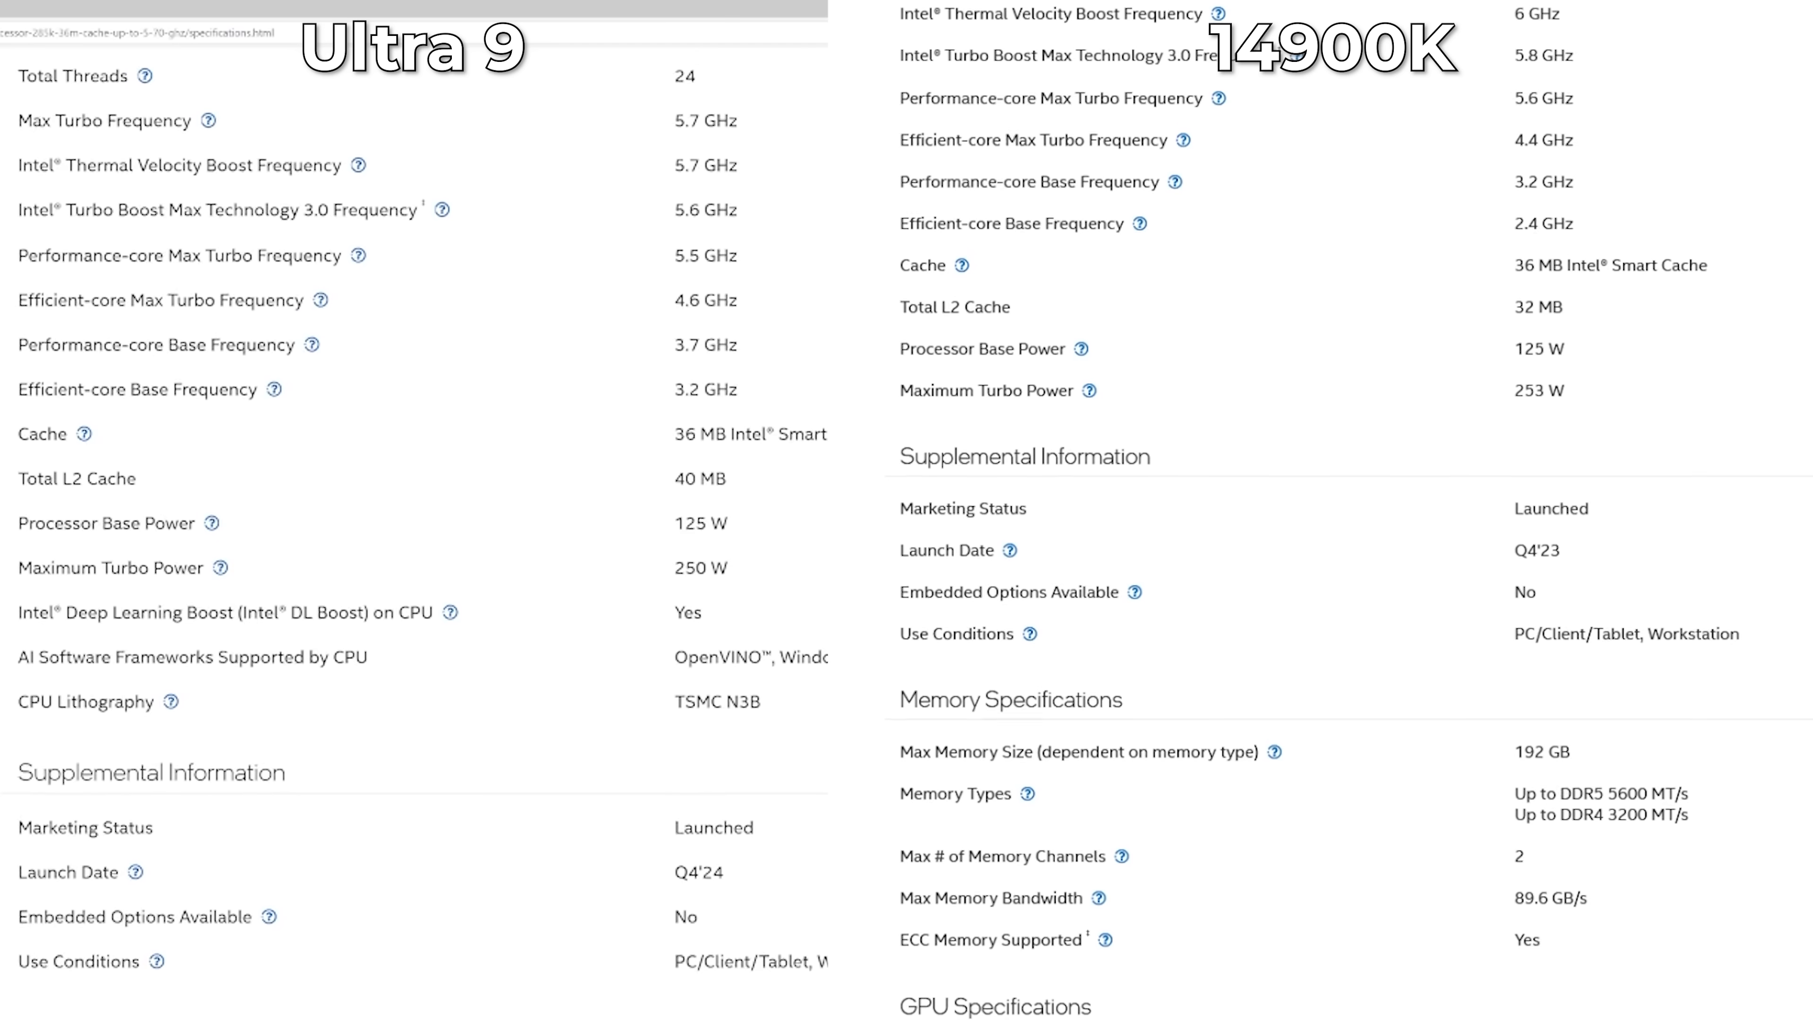
{"action": "scroll", "scroll_direction": "down", "scroll_amount": 3}
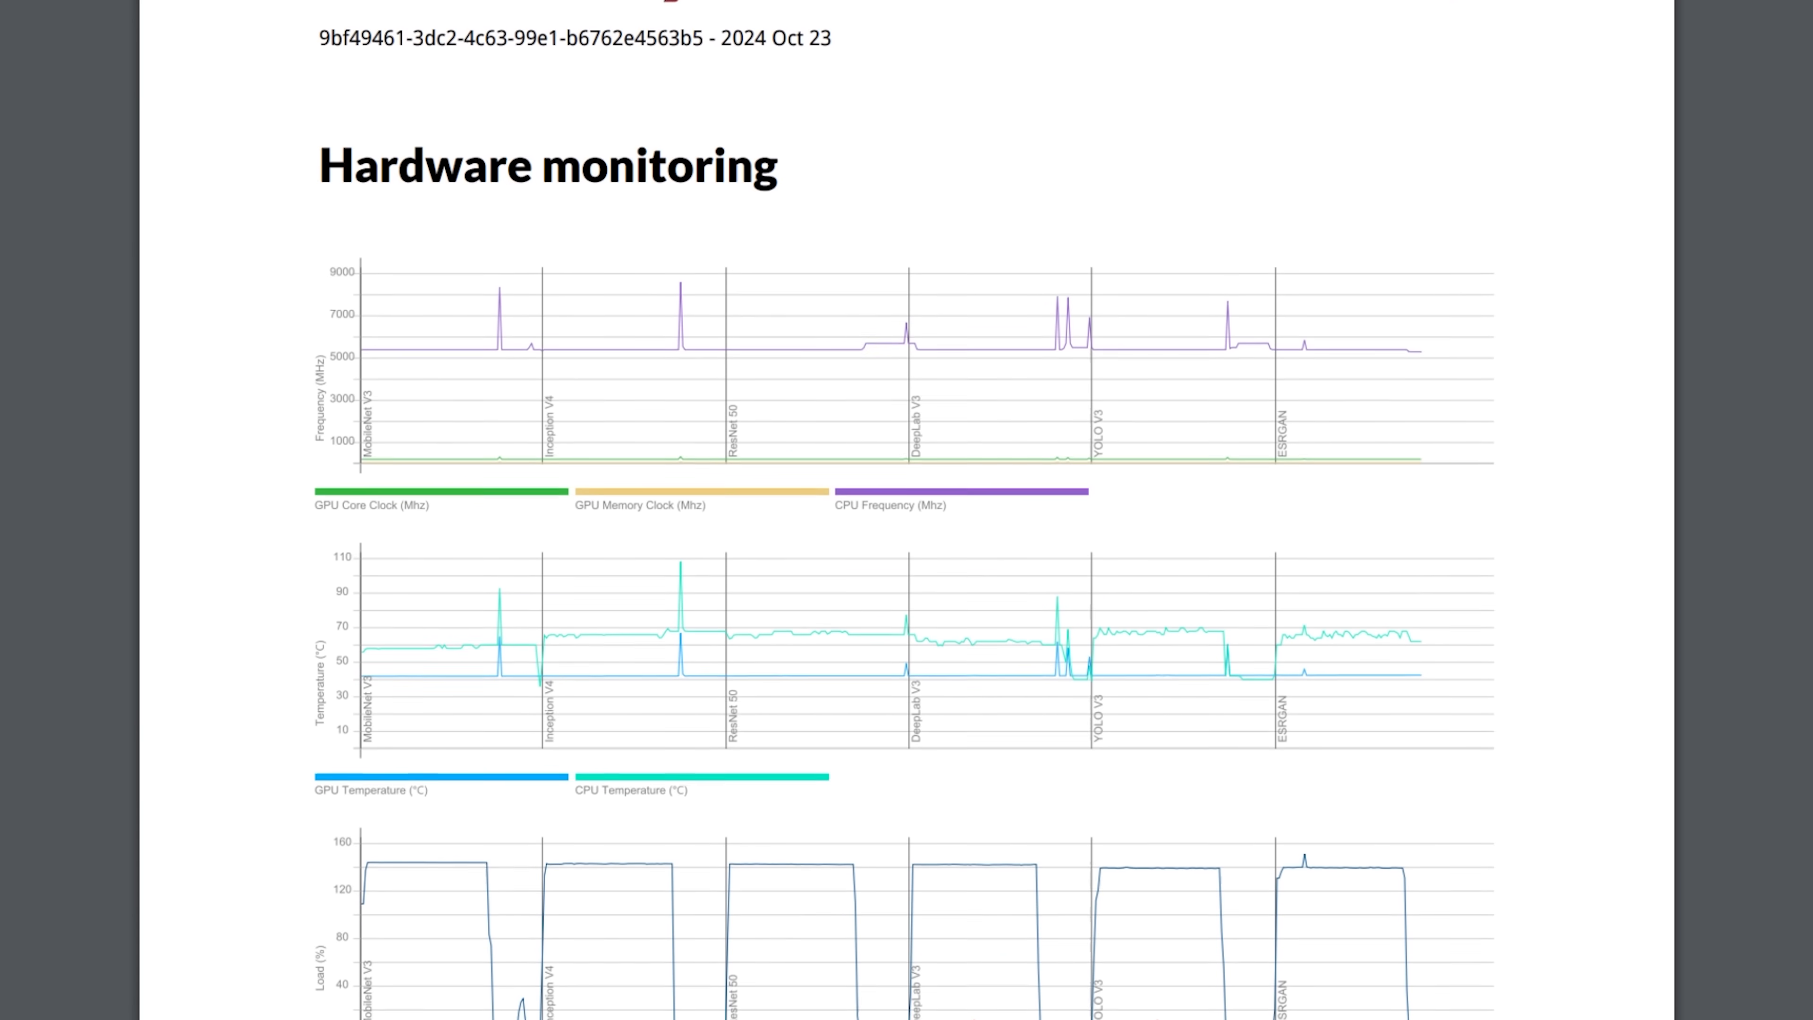
{"action": "scroll", "scroll_direction": "down", "scroll_amount": 3}
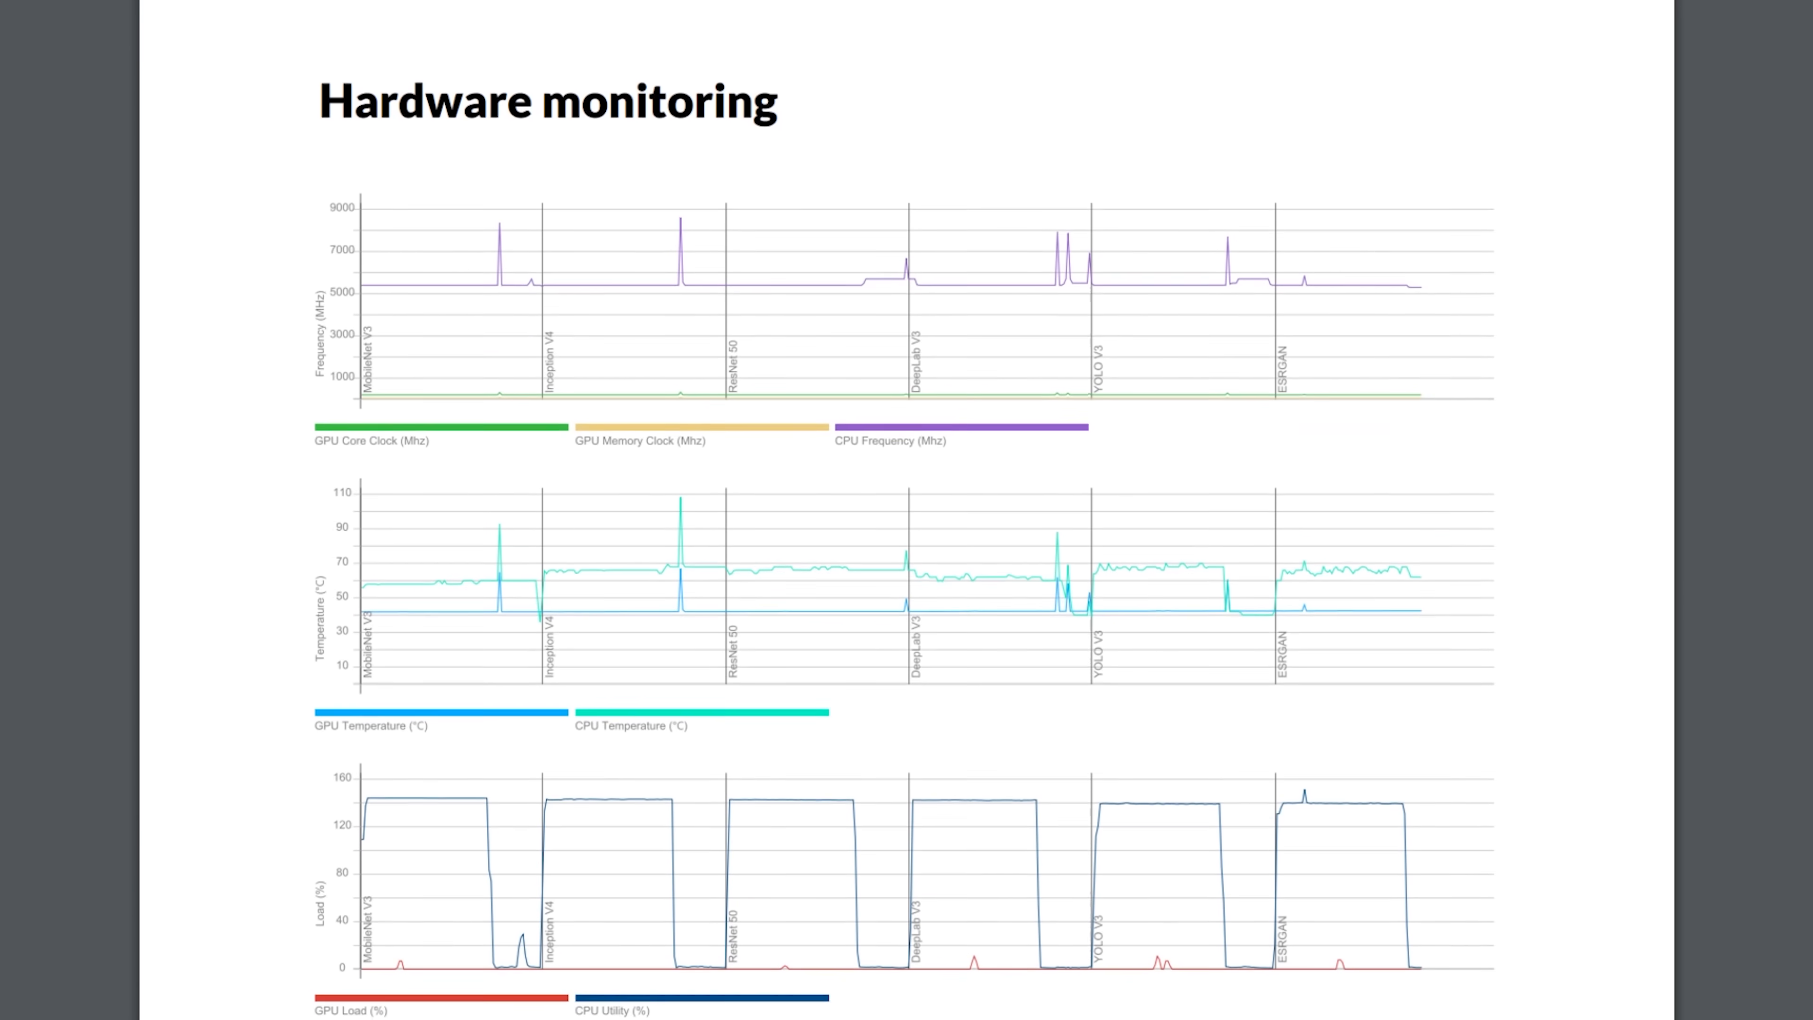
{"action": "scroll", "scroll_direction": "down", "scroll_amount": 3}
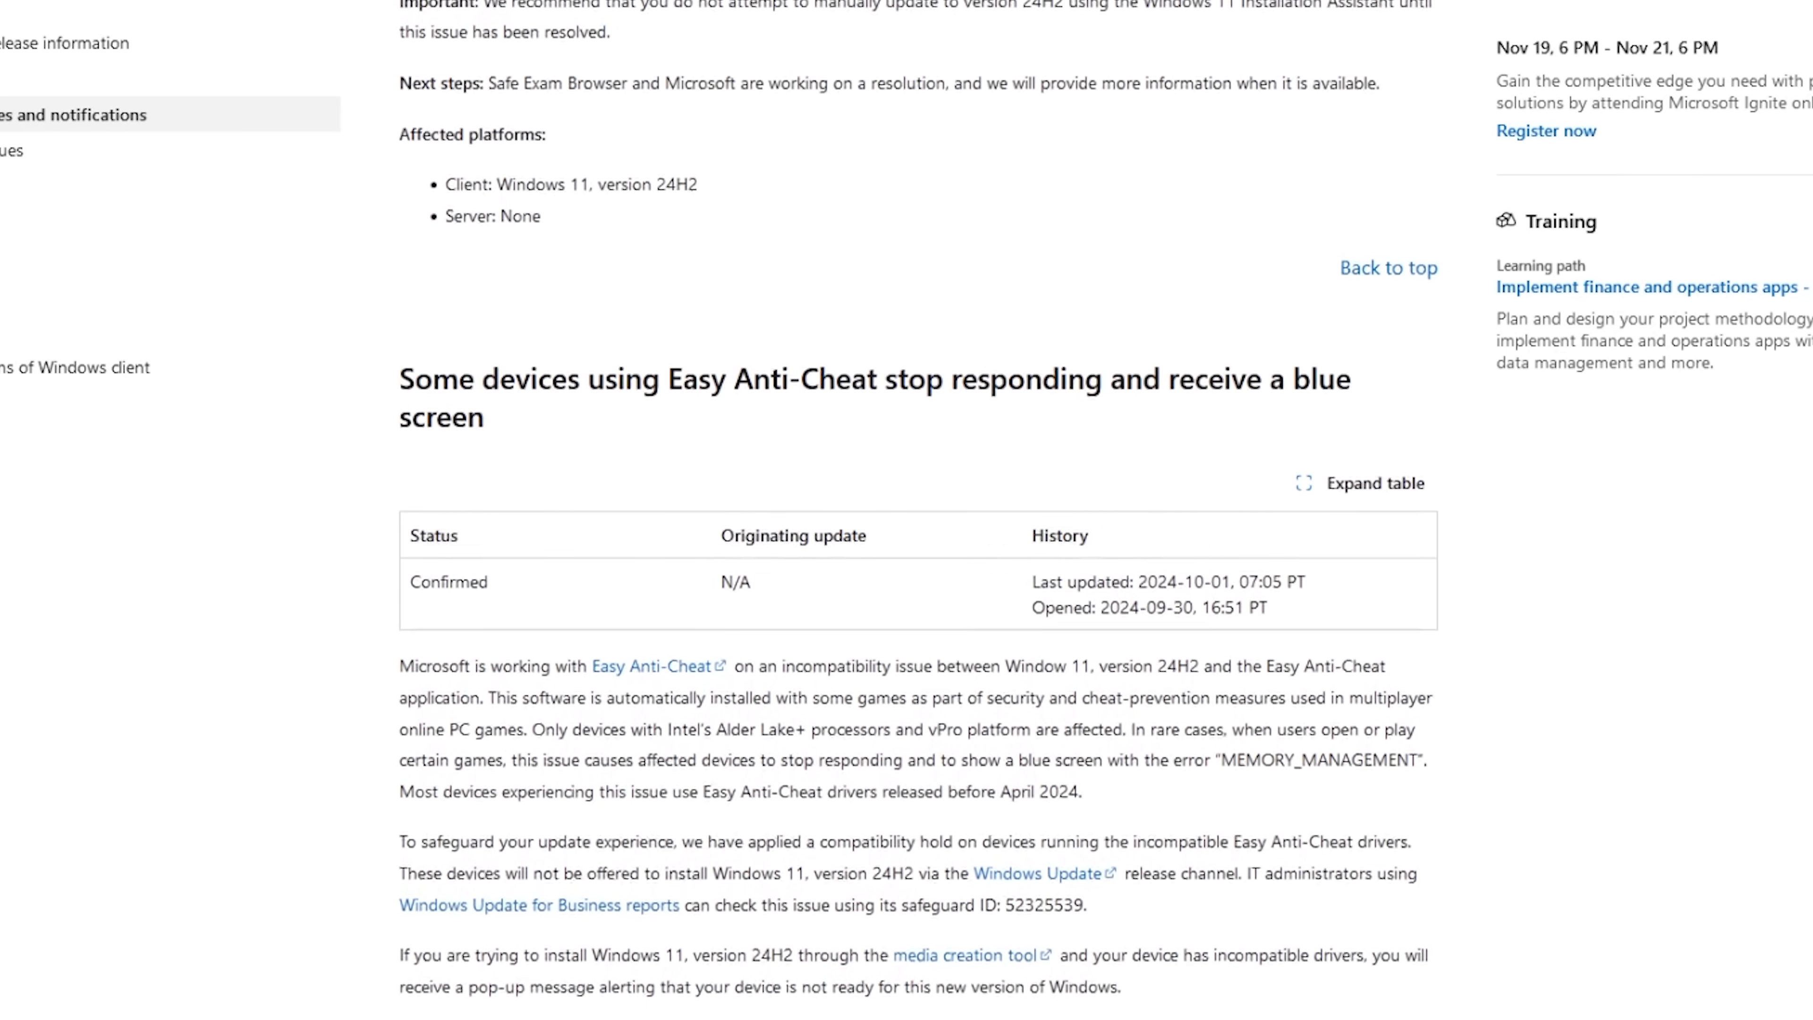
Scroll further to the table of verified desktop and mobile processors supported by Intel Application Optimization.
{"action": "scroll", "scroll_direction": "down", "scroll_amount": 3}
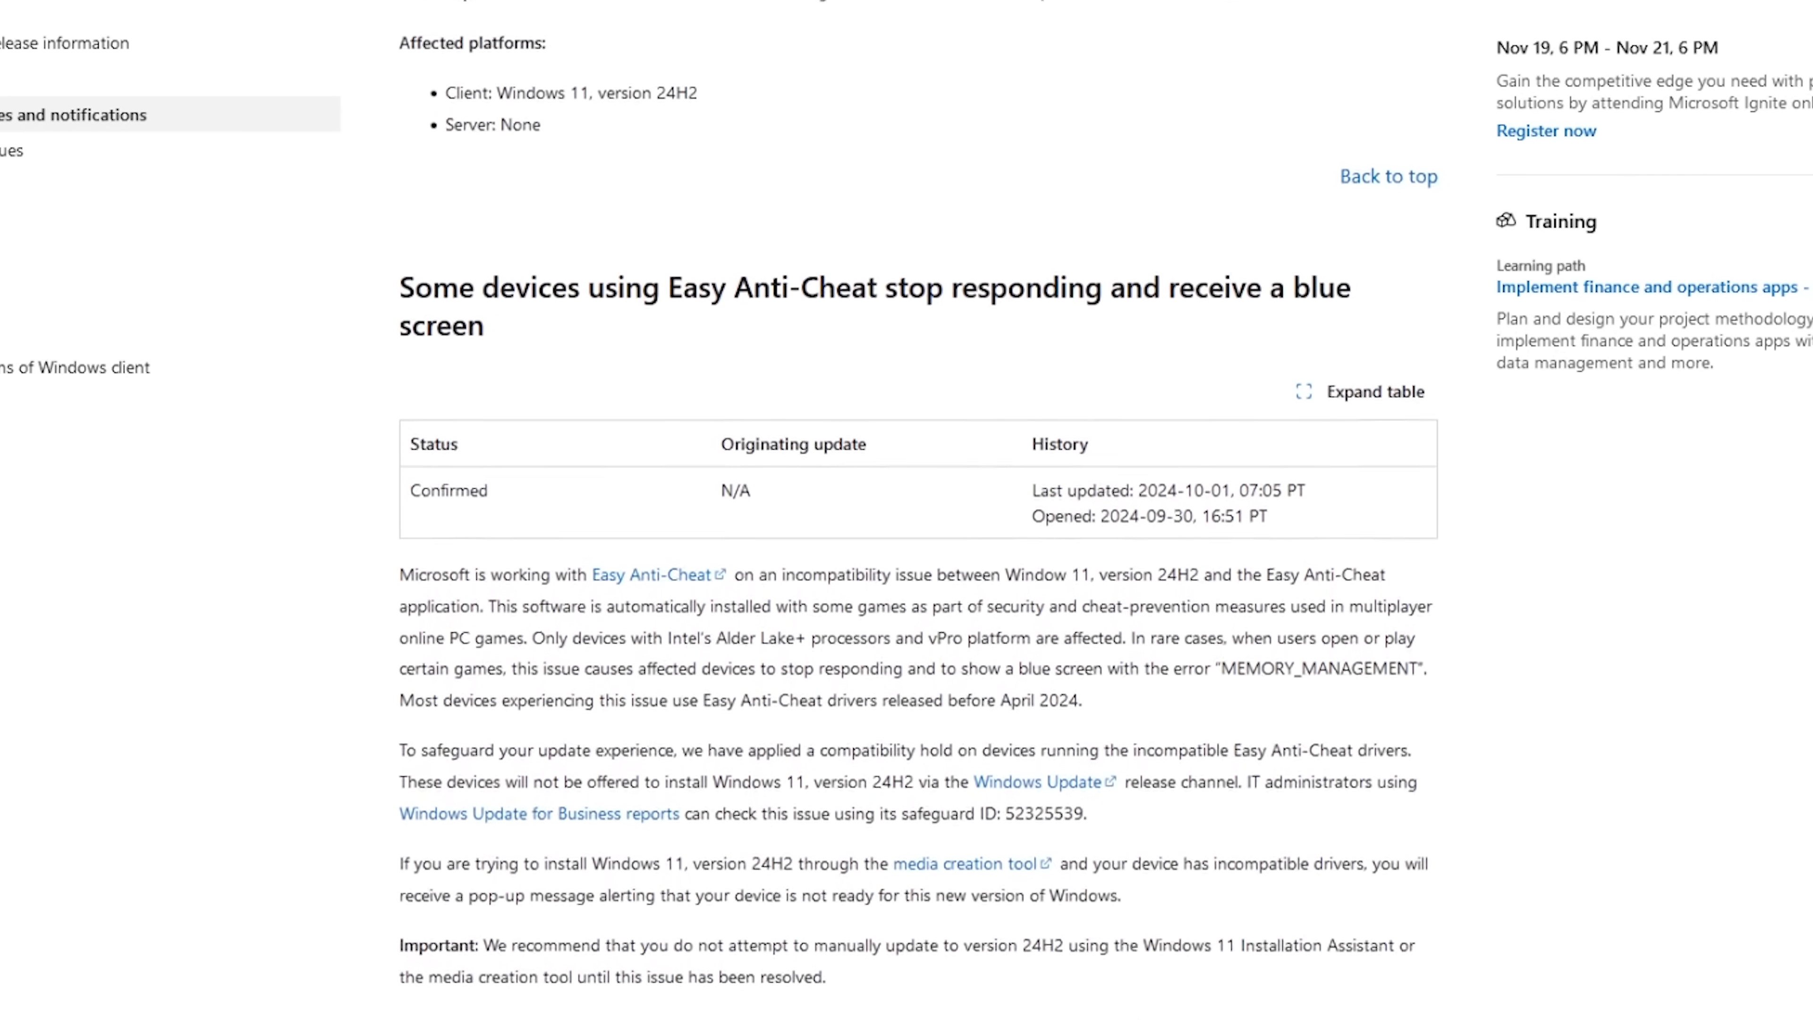
{"action": "scroll", "scroll_direction": "down", "scroll_amount": 3}
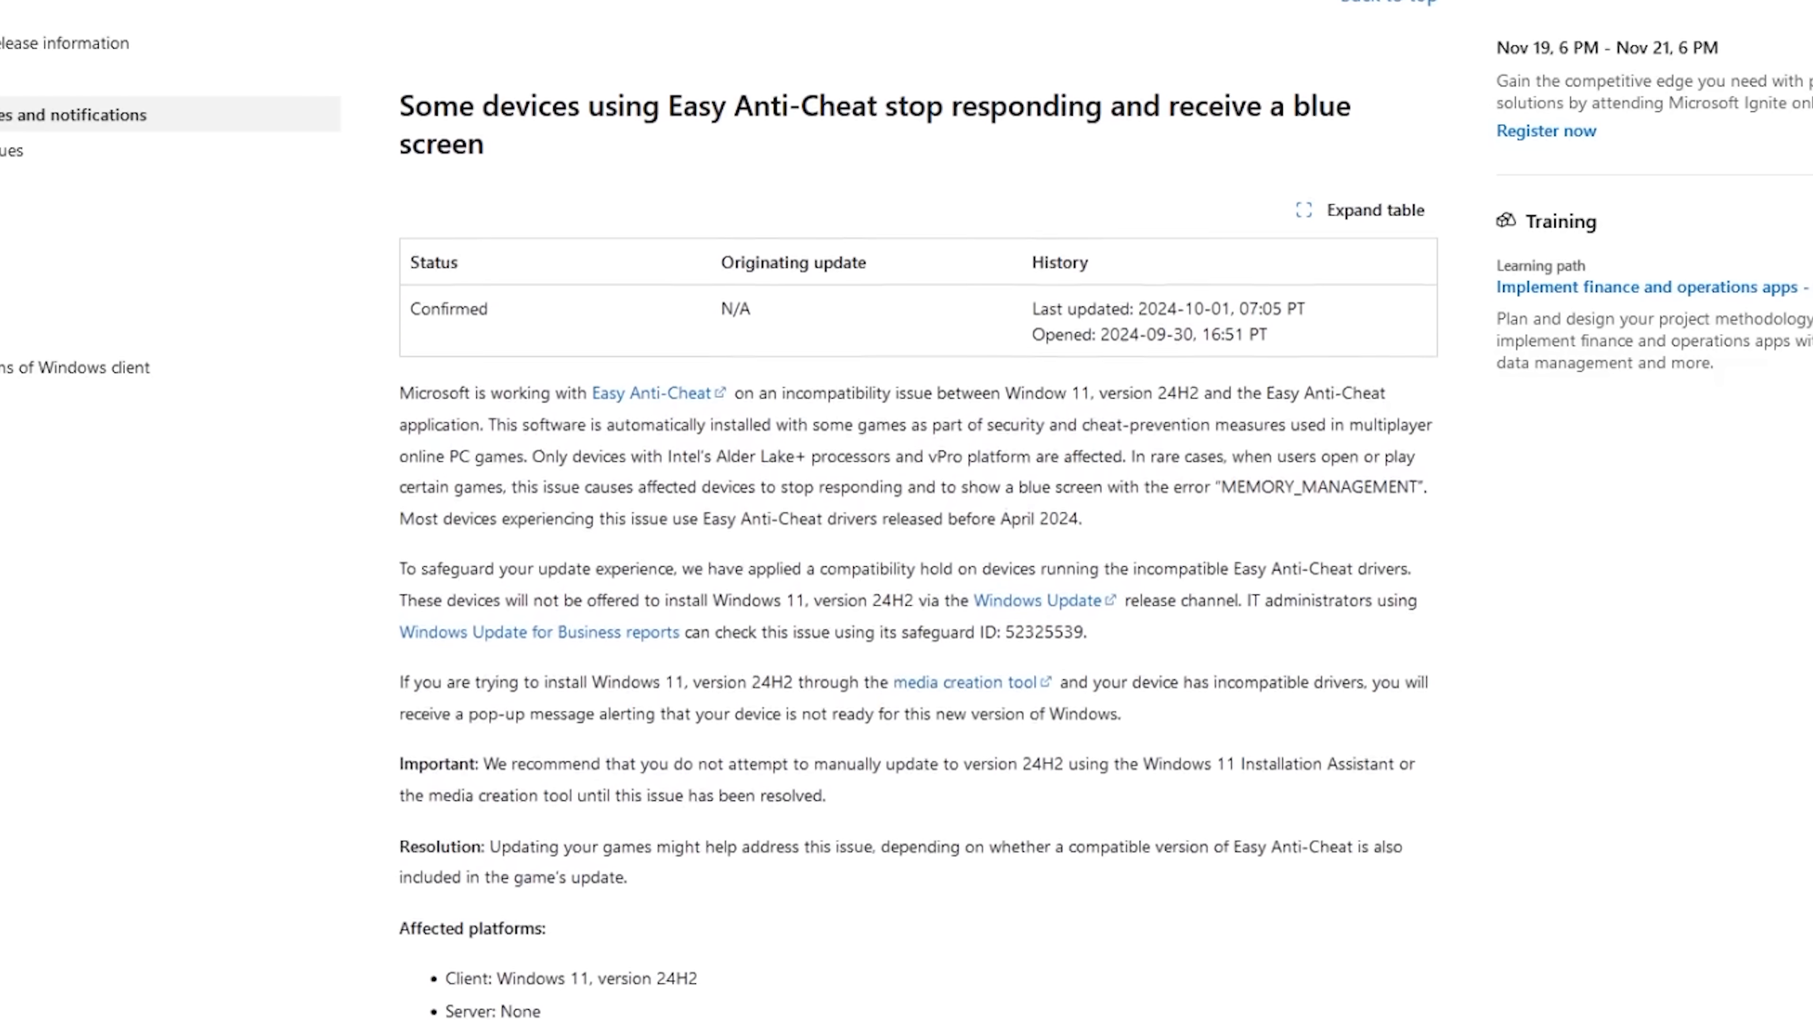
{"action": "scroll", "scroll_direction": "down", "scroll_amount": 3}
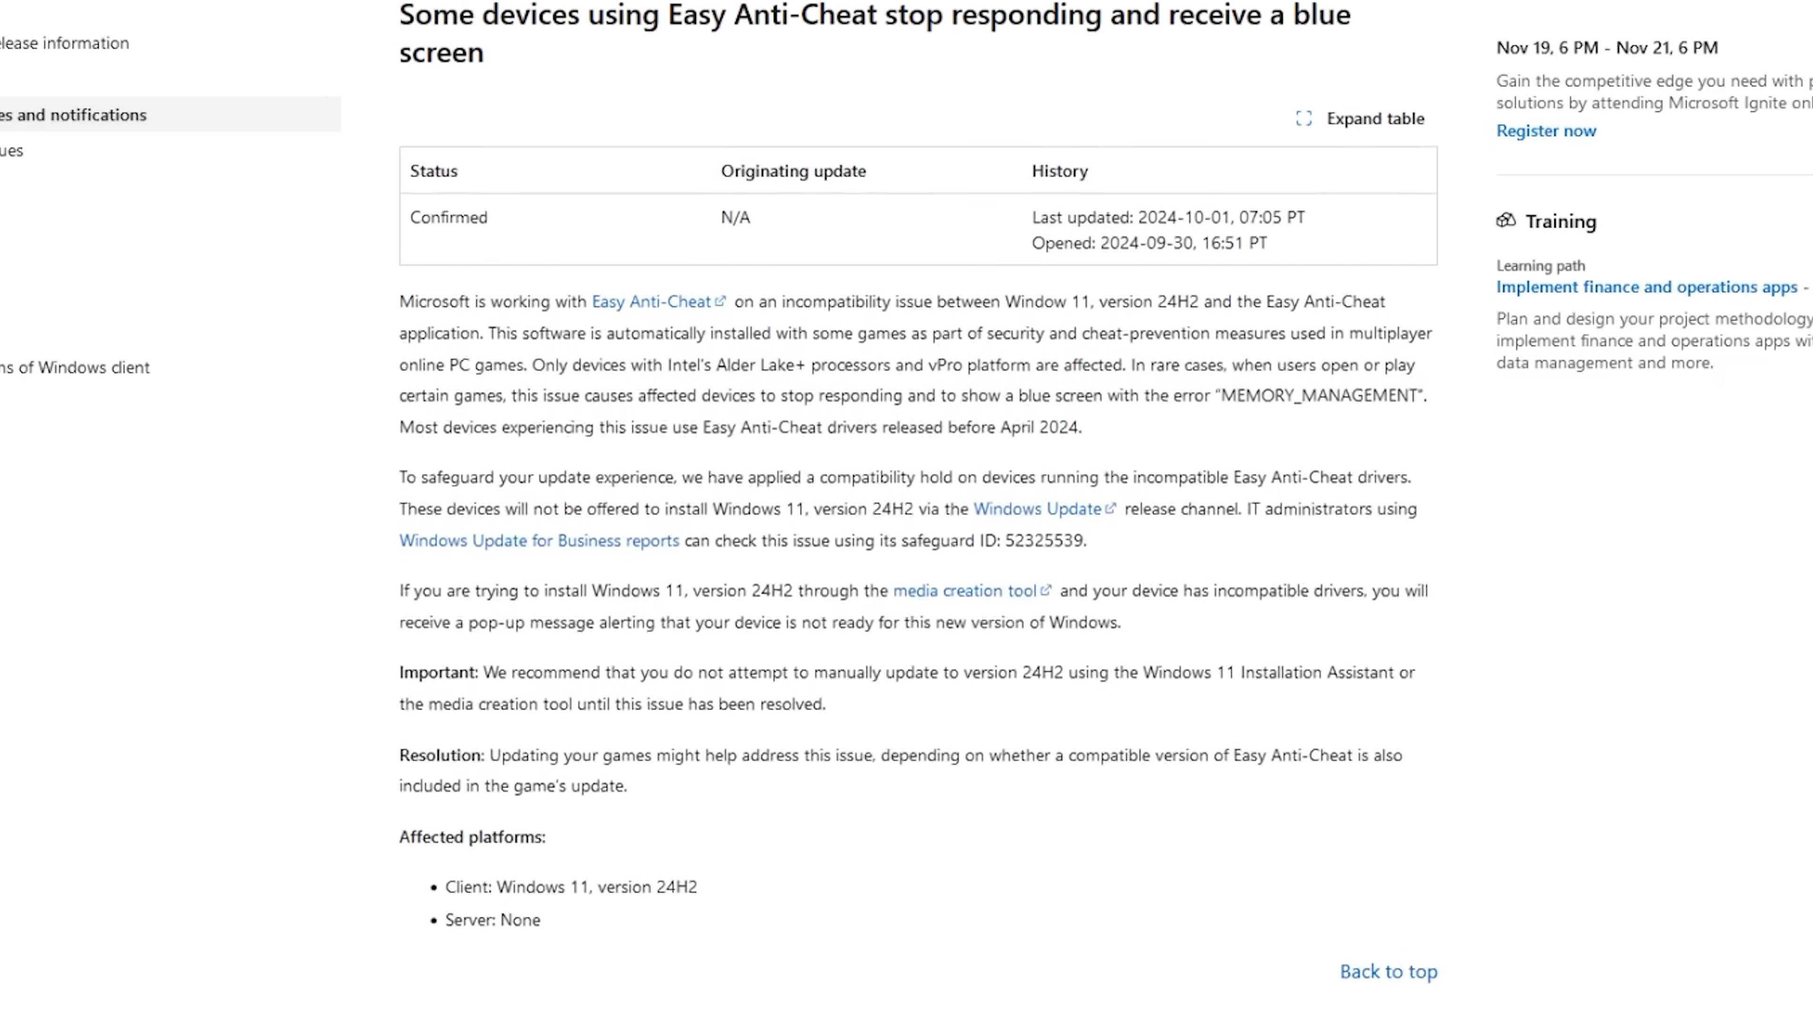
{"action": "scroll", "scroll_direction": "down", "scroll_amount": 3}
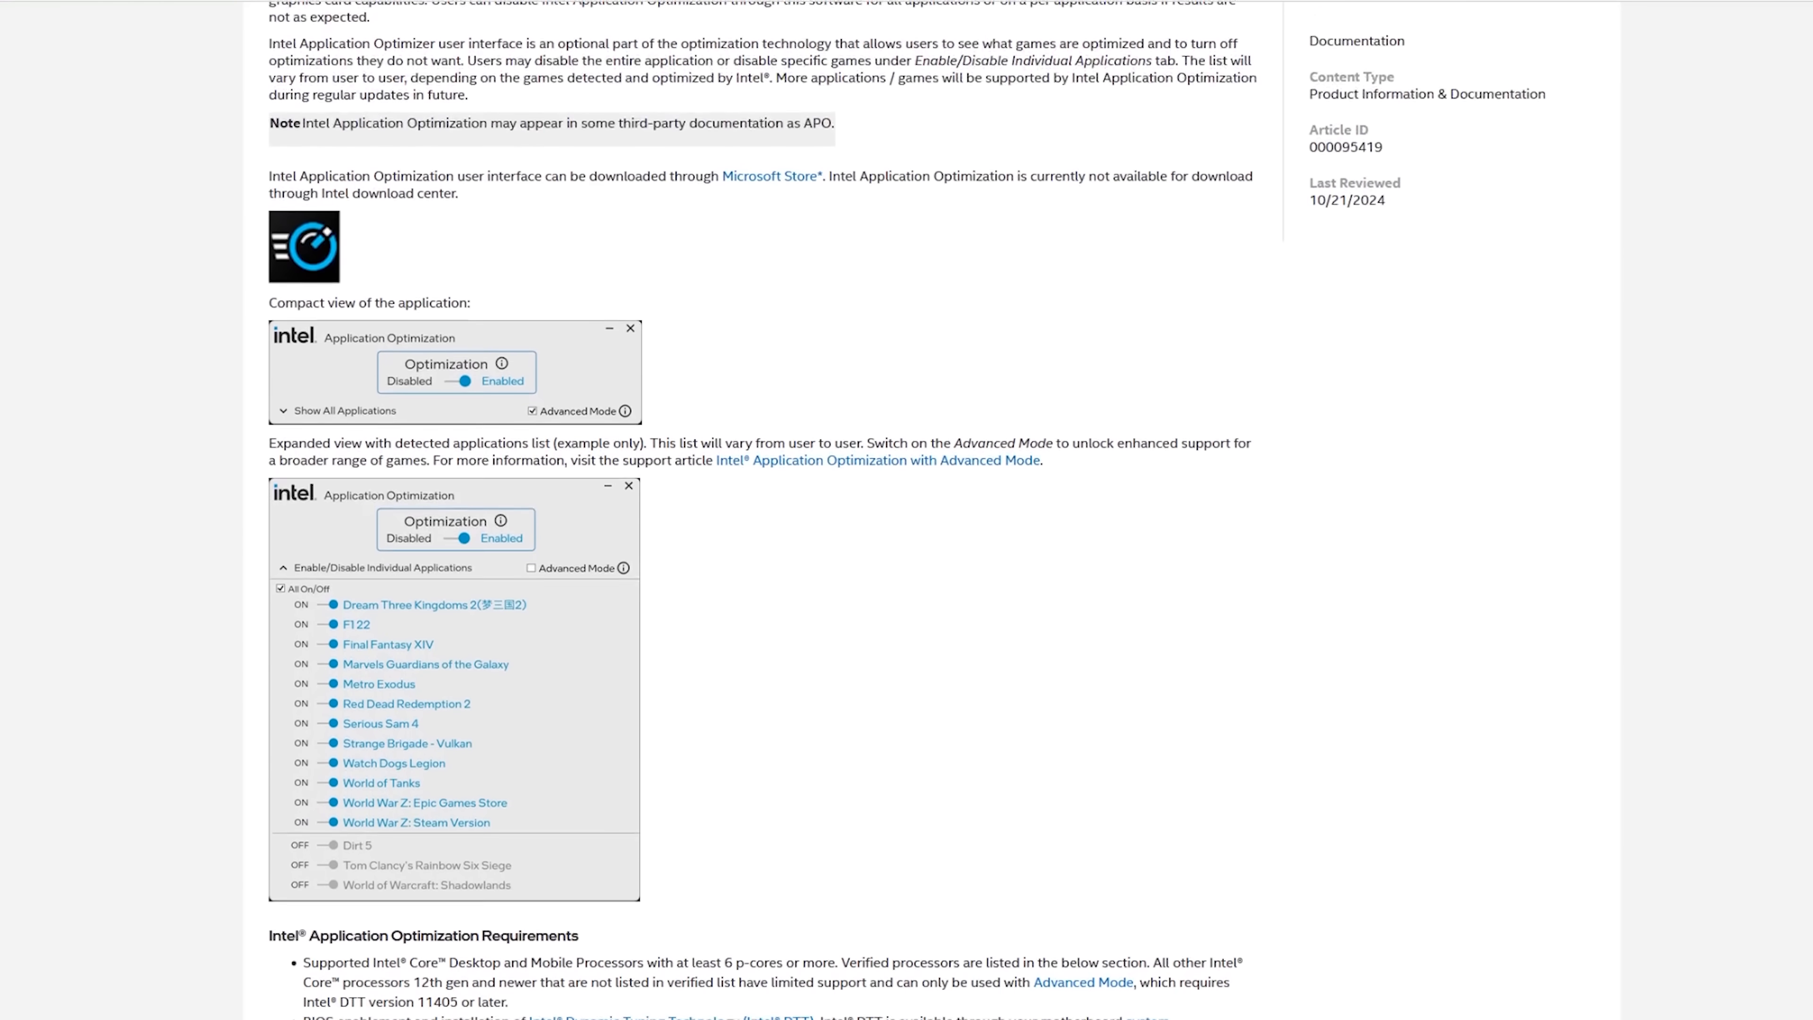
{"action": "scroll", "scroll_direction": "down", "scroll_amount": 3}
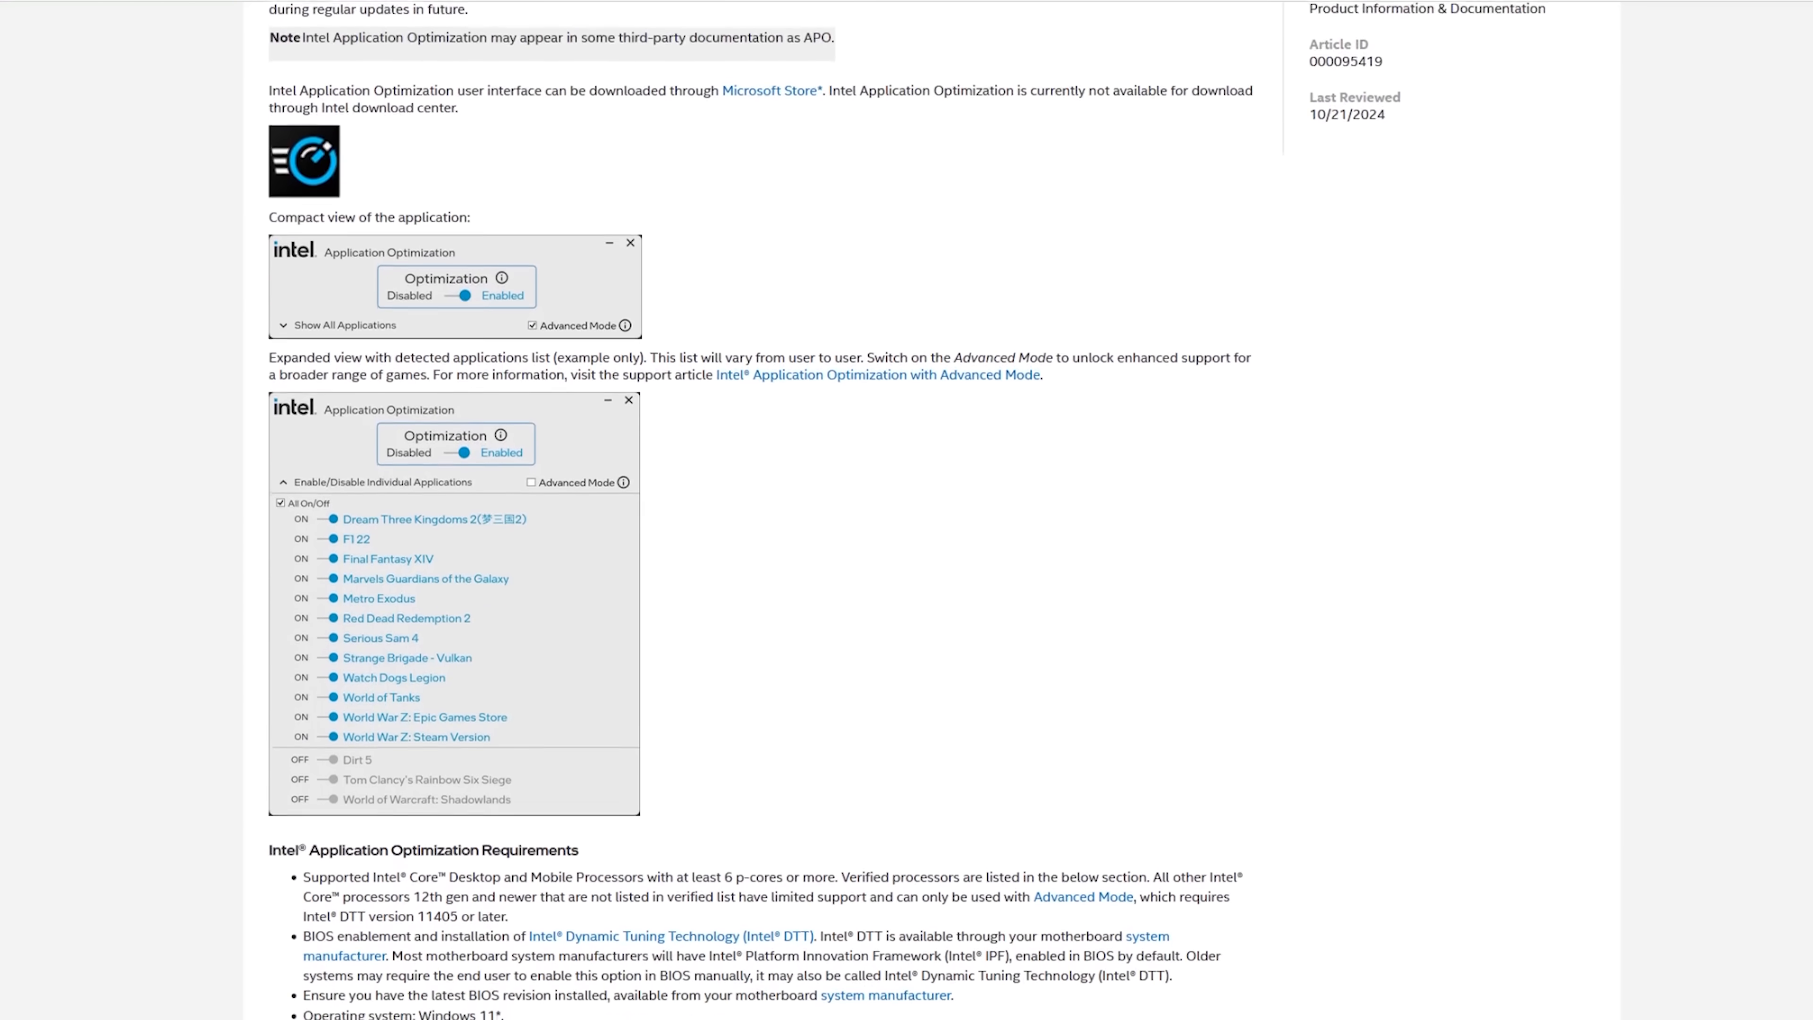
{"action": "scroll", "scroll_direction": "down", "scroll_amount": 3}
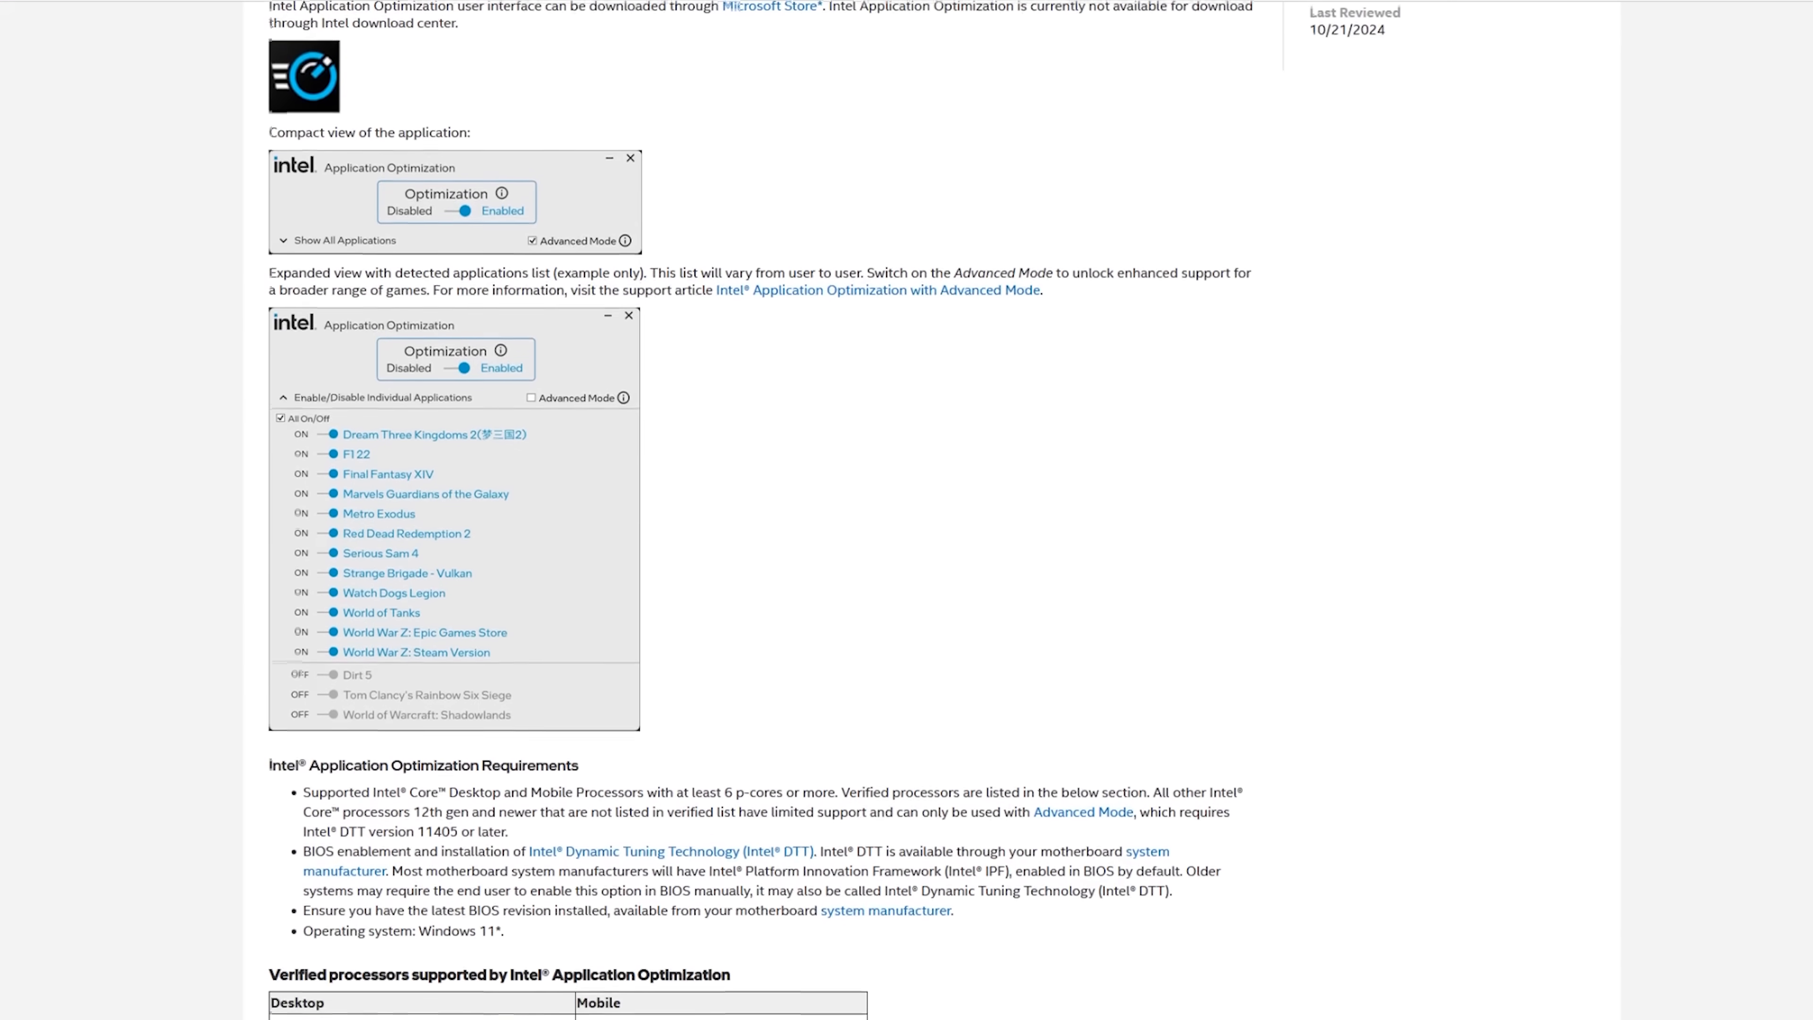
{"action": "scroll", "scroll_direction": "down", "scroll_amount": 3}
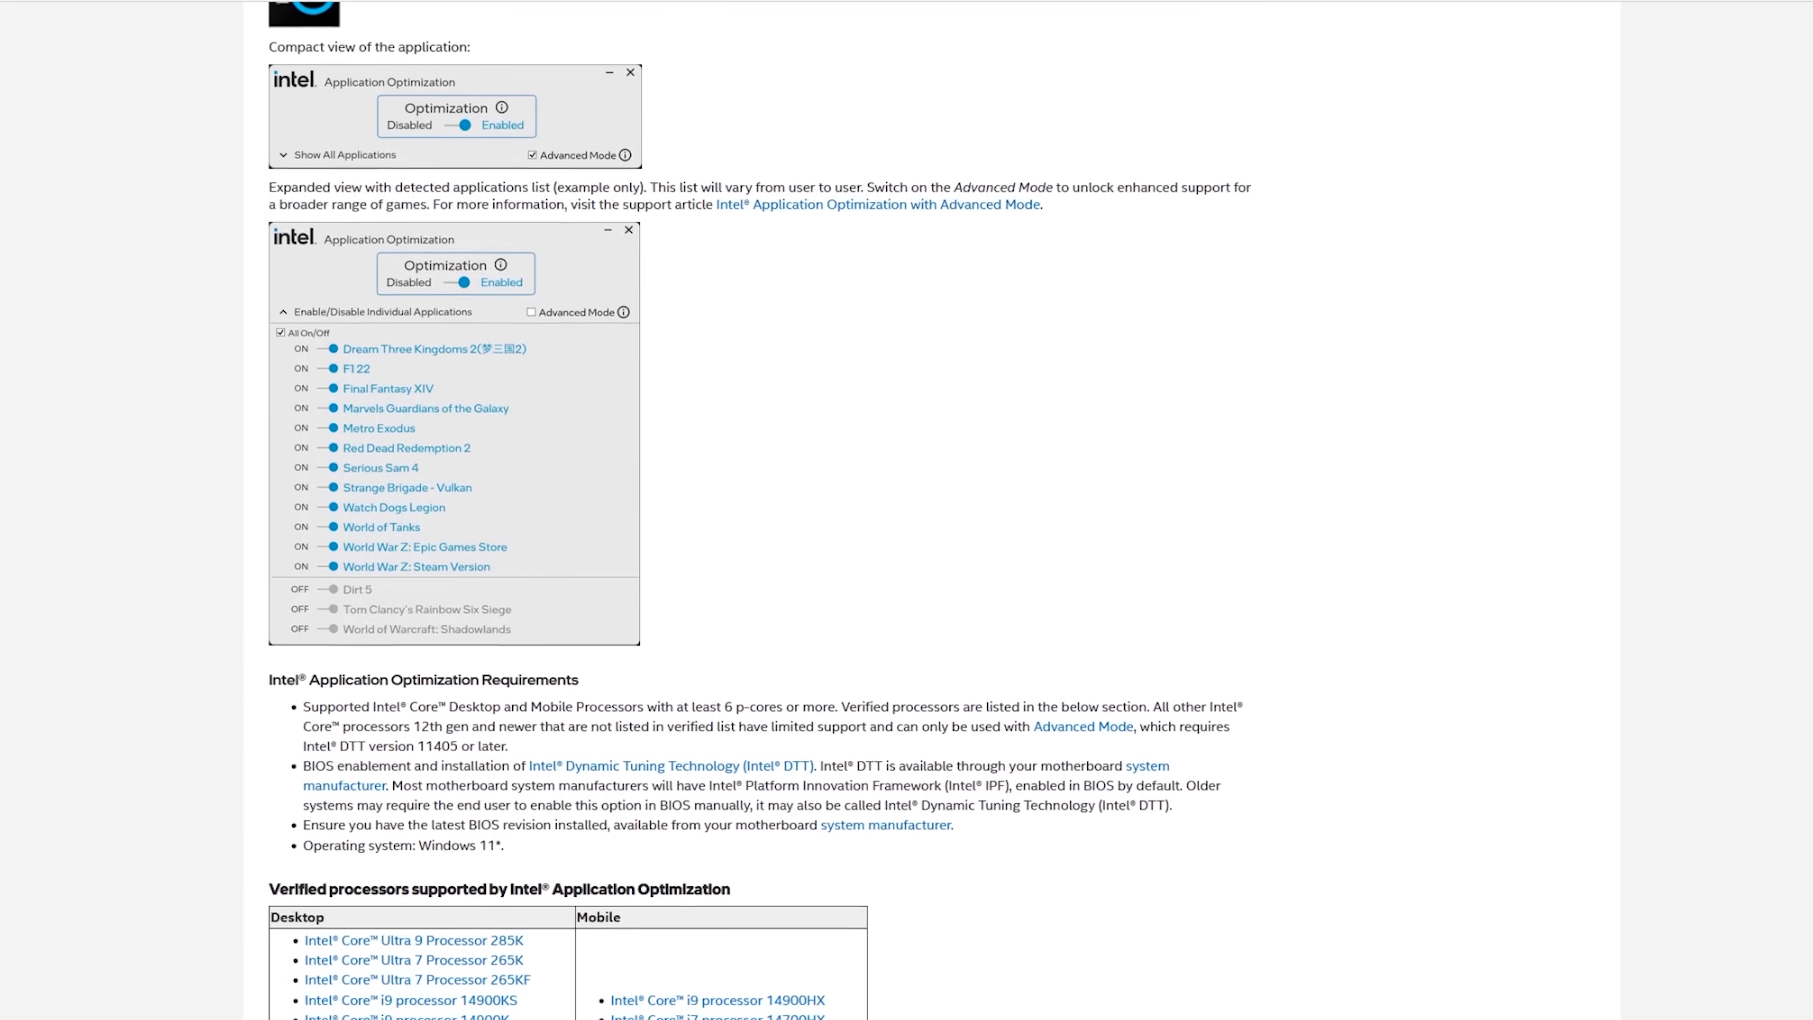
{"action": "scroll", "scroll_direction": "down", "scroll_amount": 3}
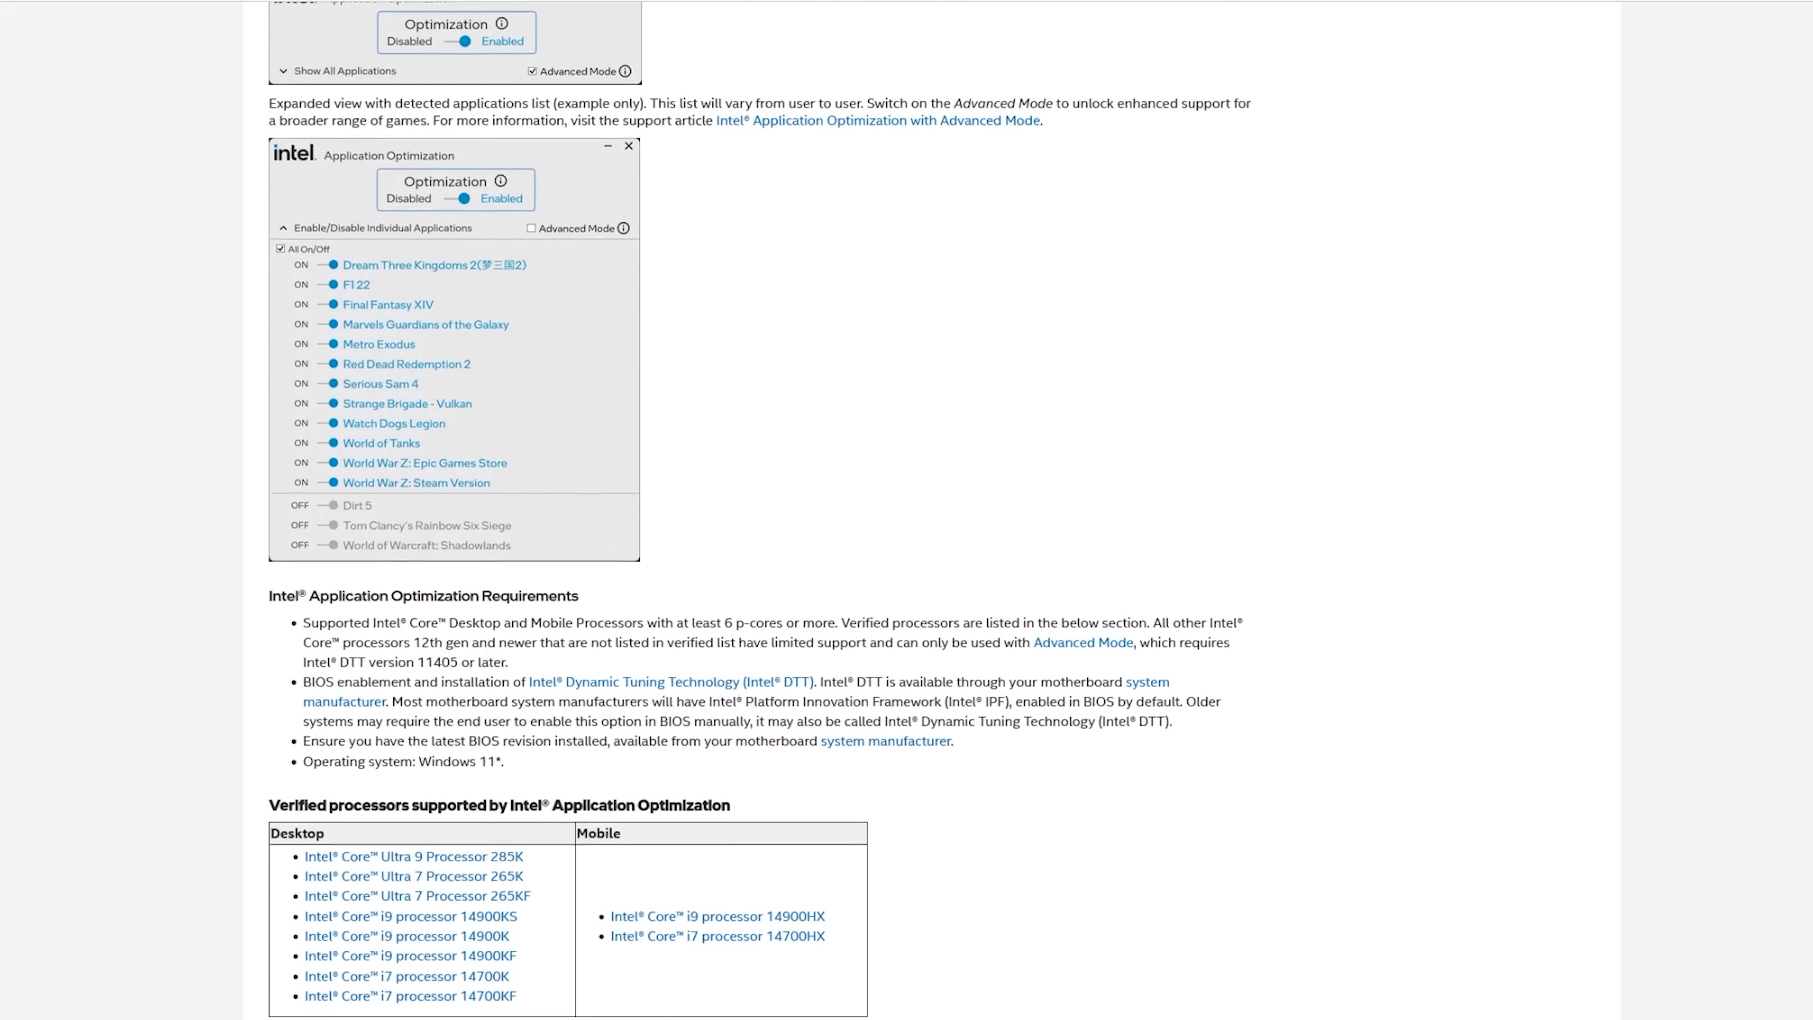
{"action": "scroll", "scroll_direction": "down", "scroll_amount": 3}
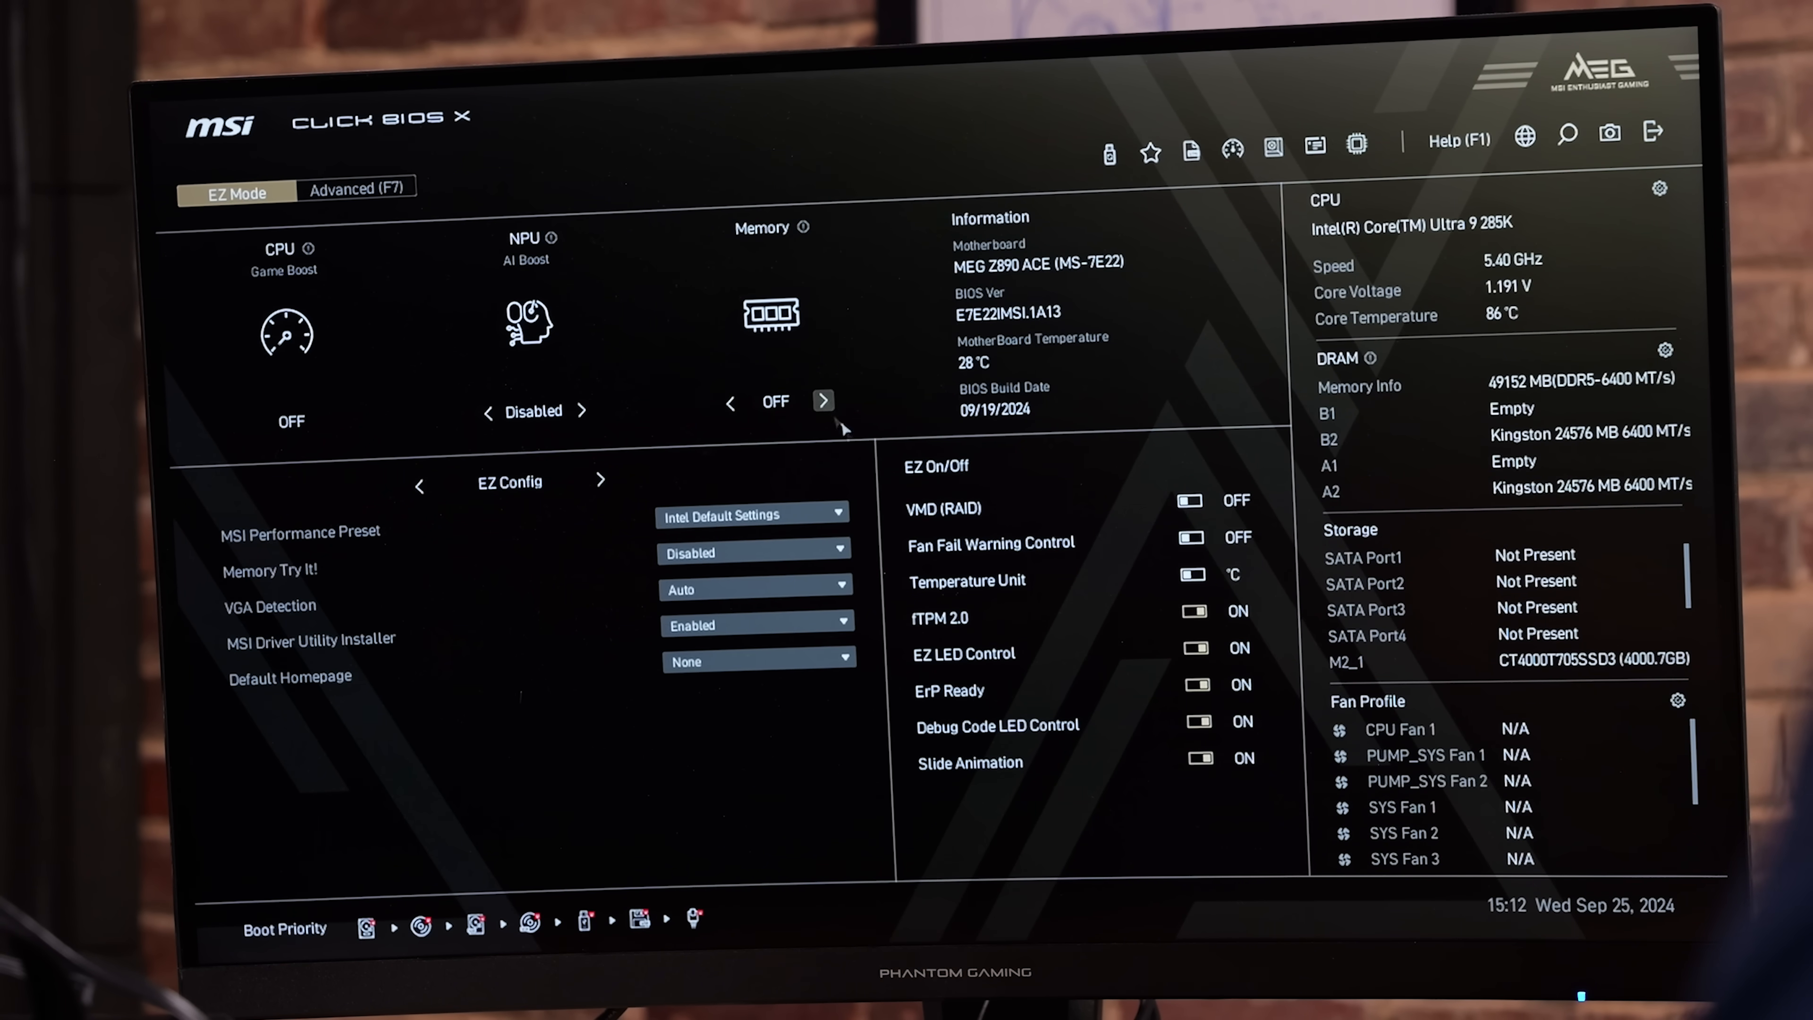
{"action": "left_click", "coordinate": [823, 401]}
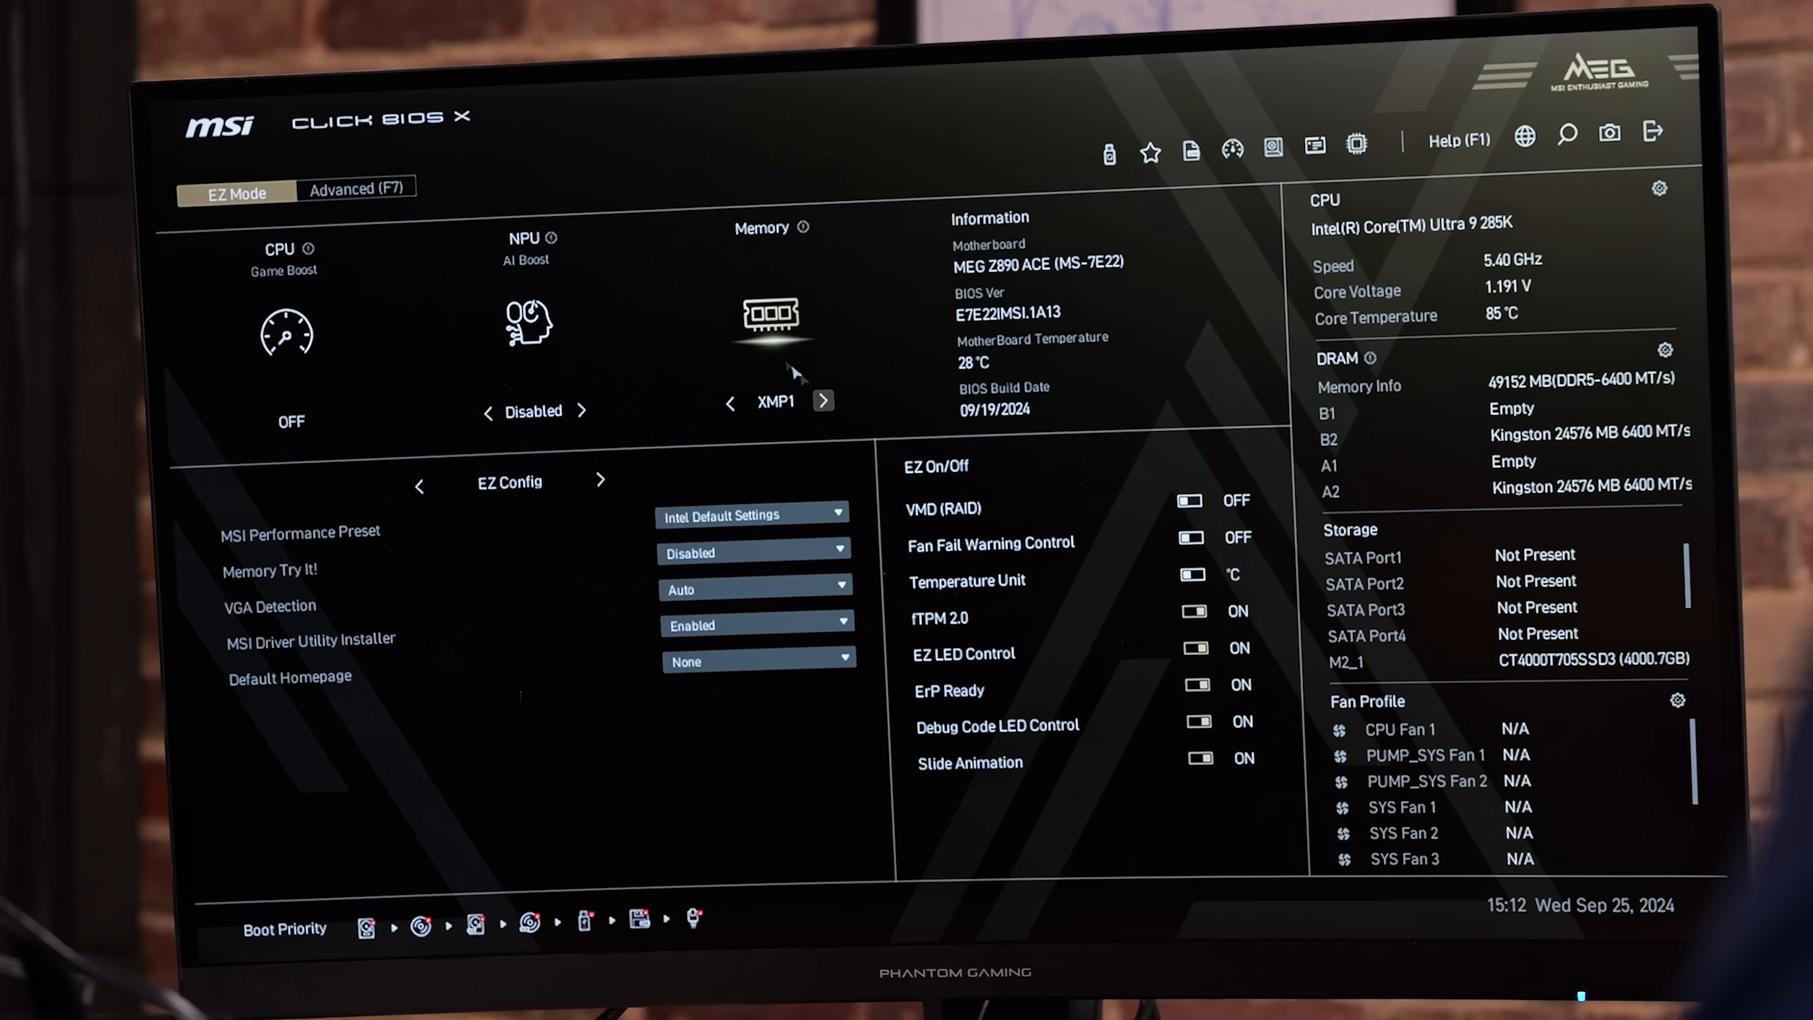
{"action": "mouse_move", "coordinate": [1011, 438]}
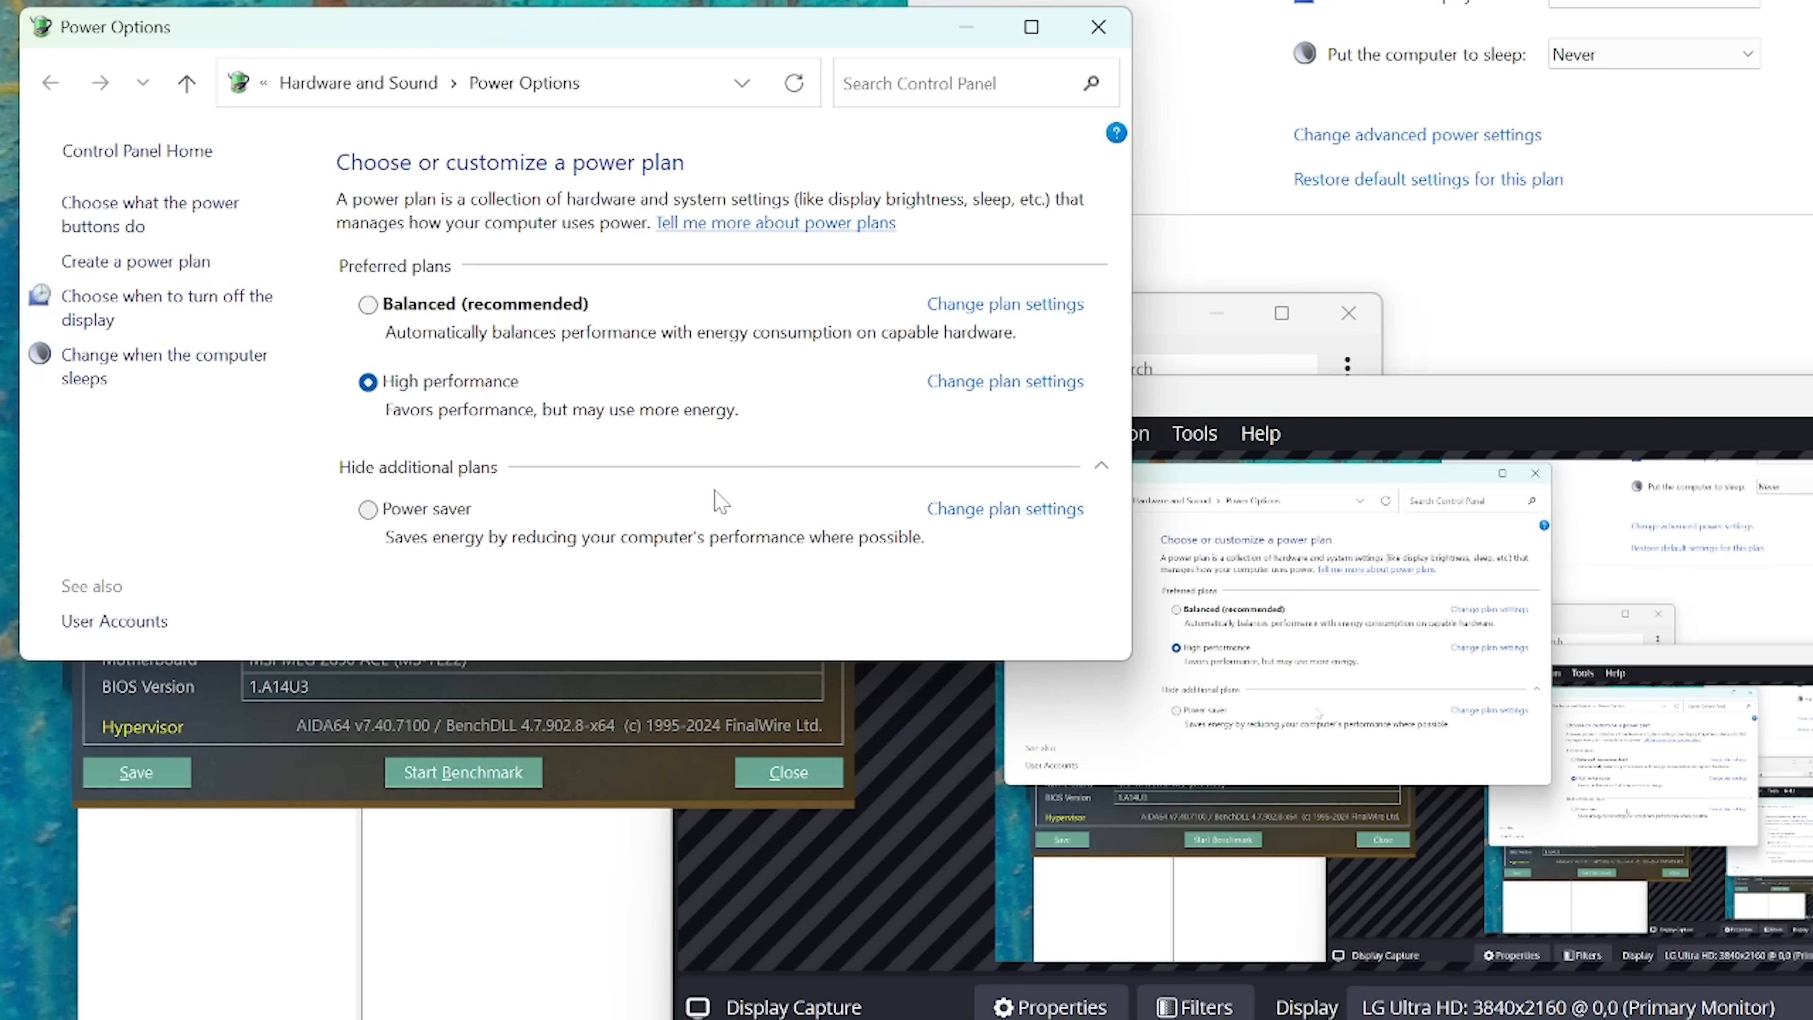
{"action": "mouse_move", "coordinate": [474, 451]}
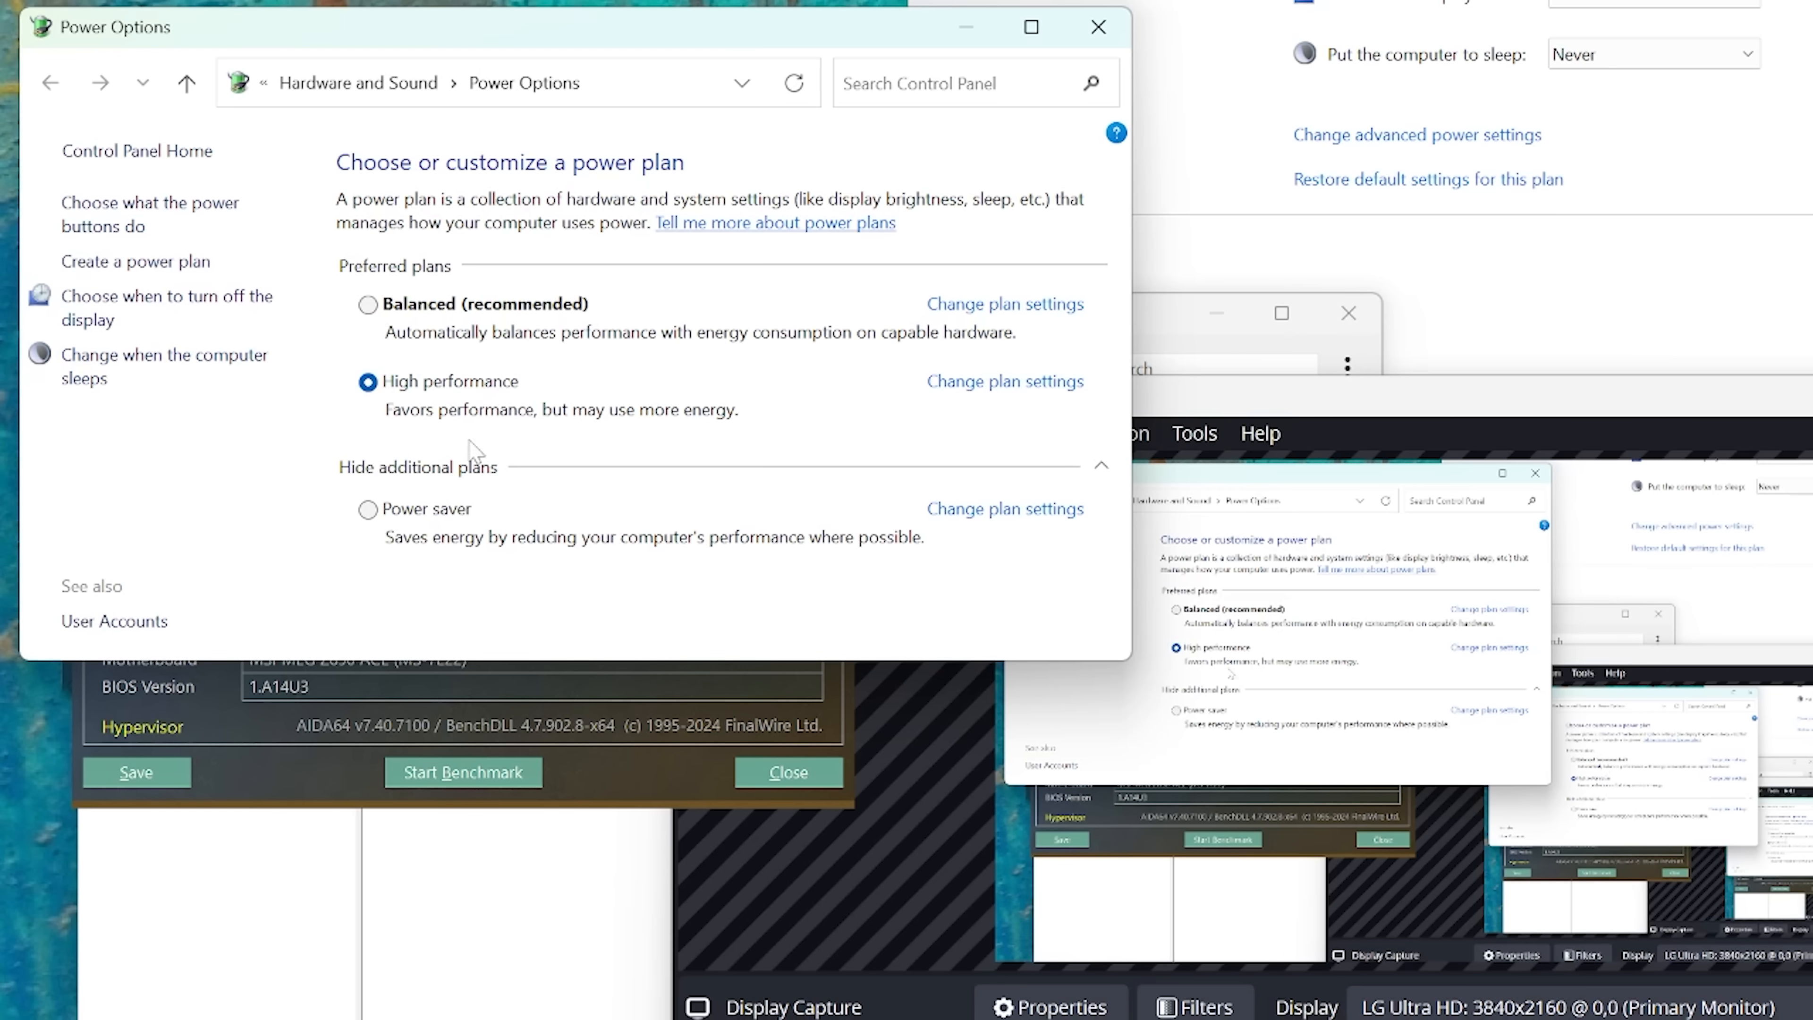
{"action": "mouse_move", "coordinate": [292, 813]}
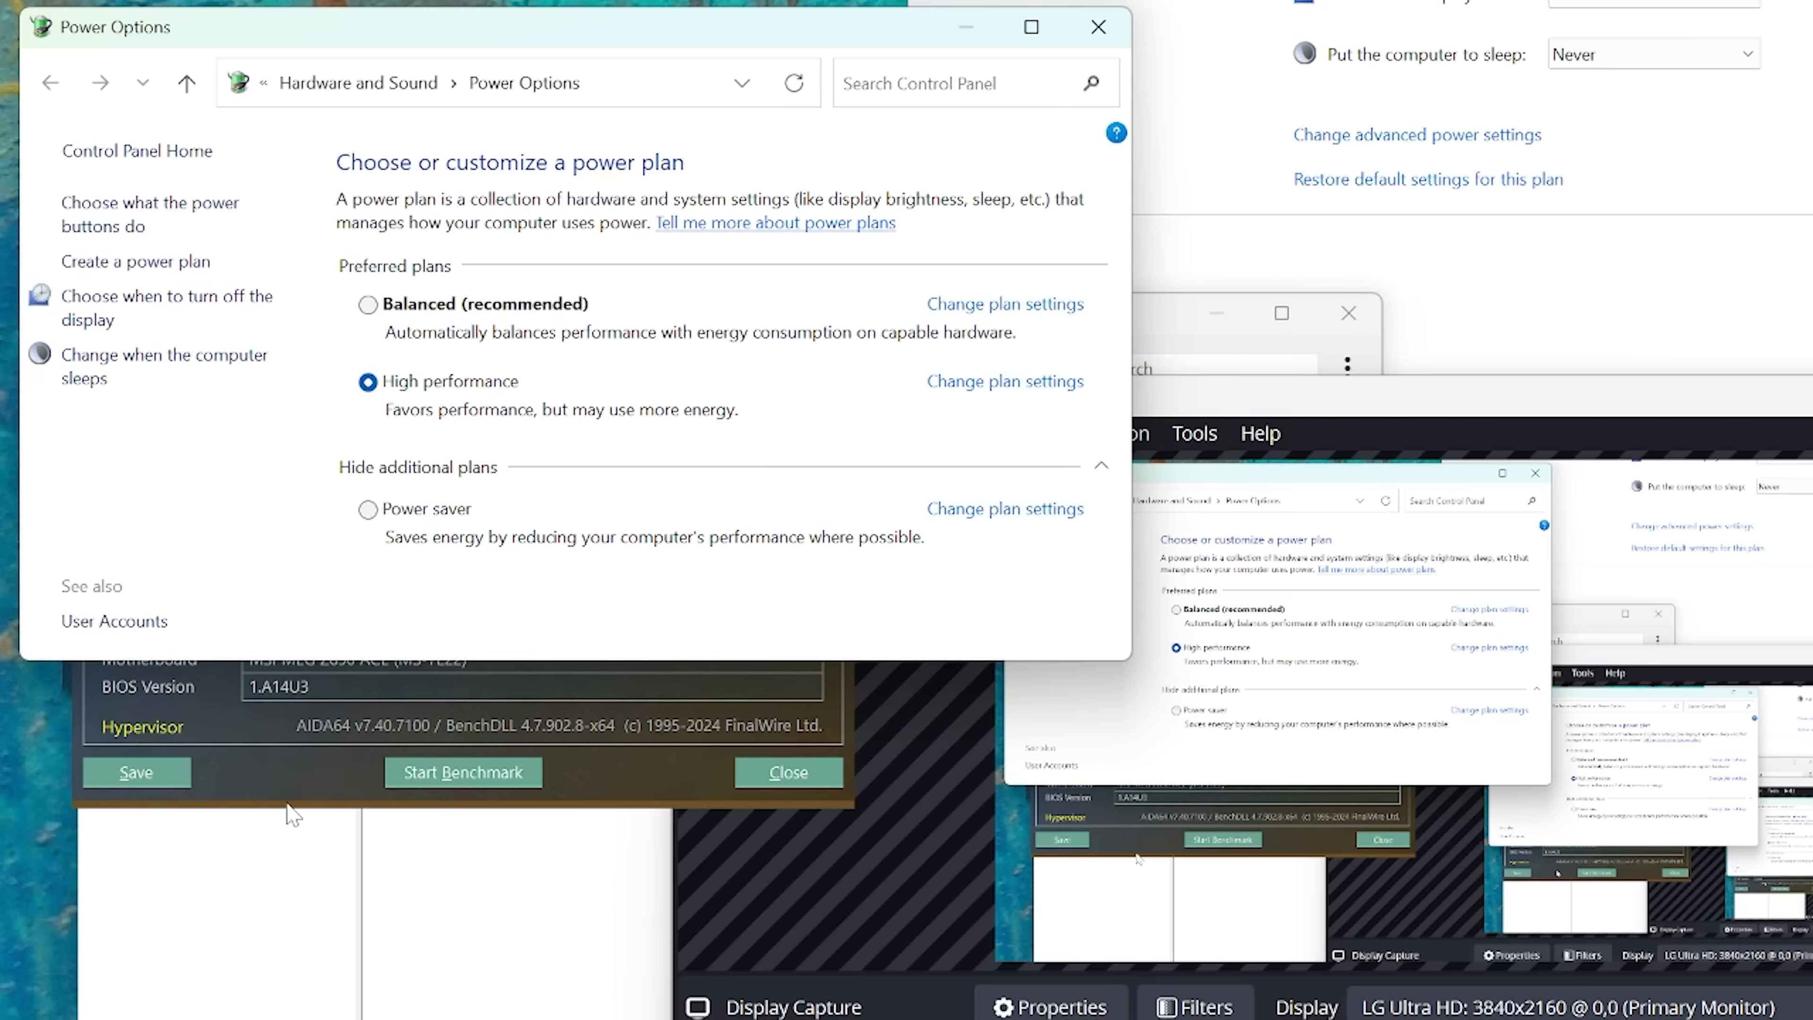
{"action": "left_click", "coordinate": [463, 773]}
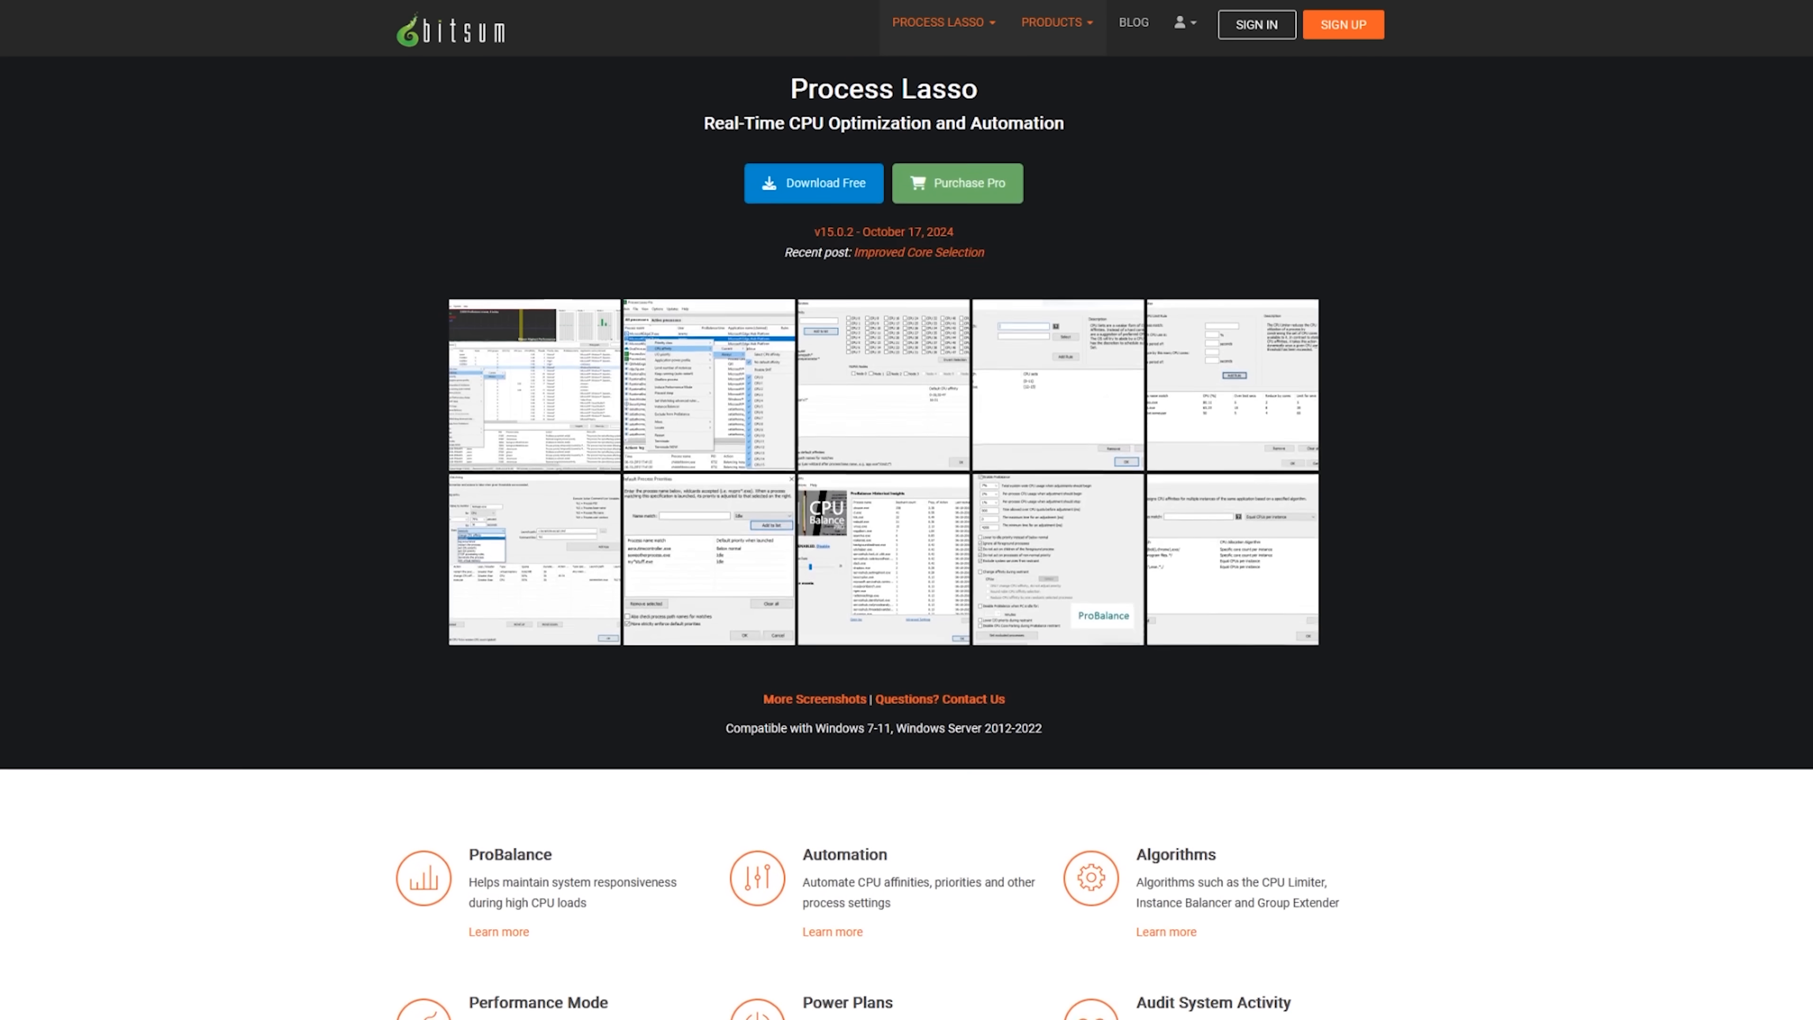
Scroll down the Process Lasso page to the feature tiles showing Performance Mode and Power Plans.
{"action": "scroll", "scroll_direction": "down", "scroll_amount": 3}
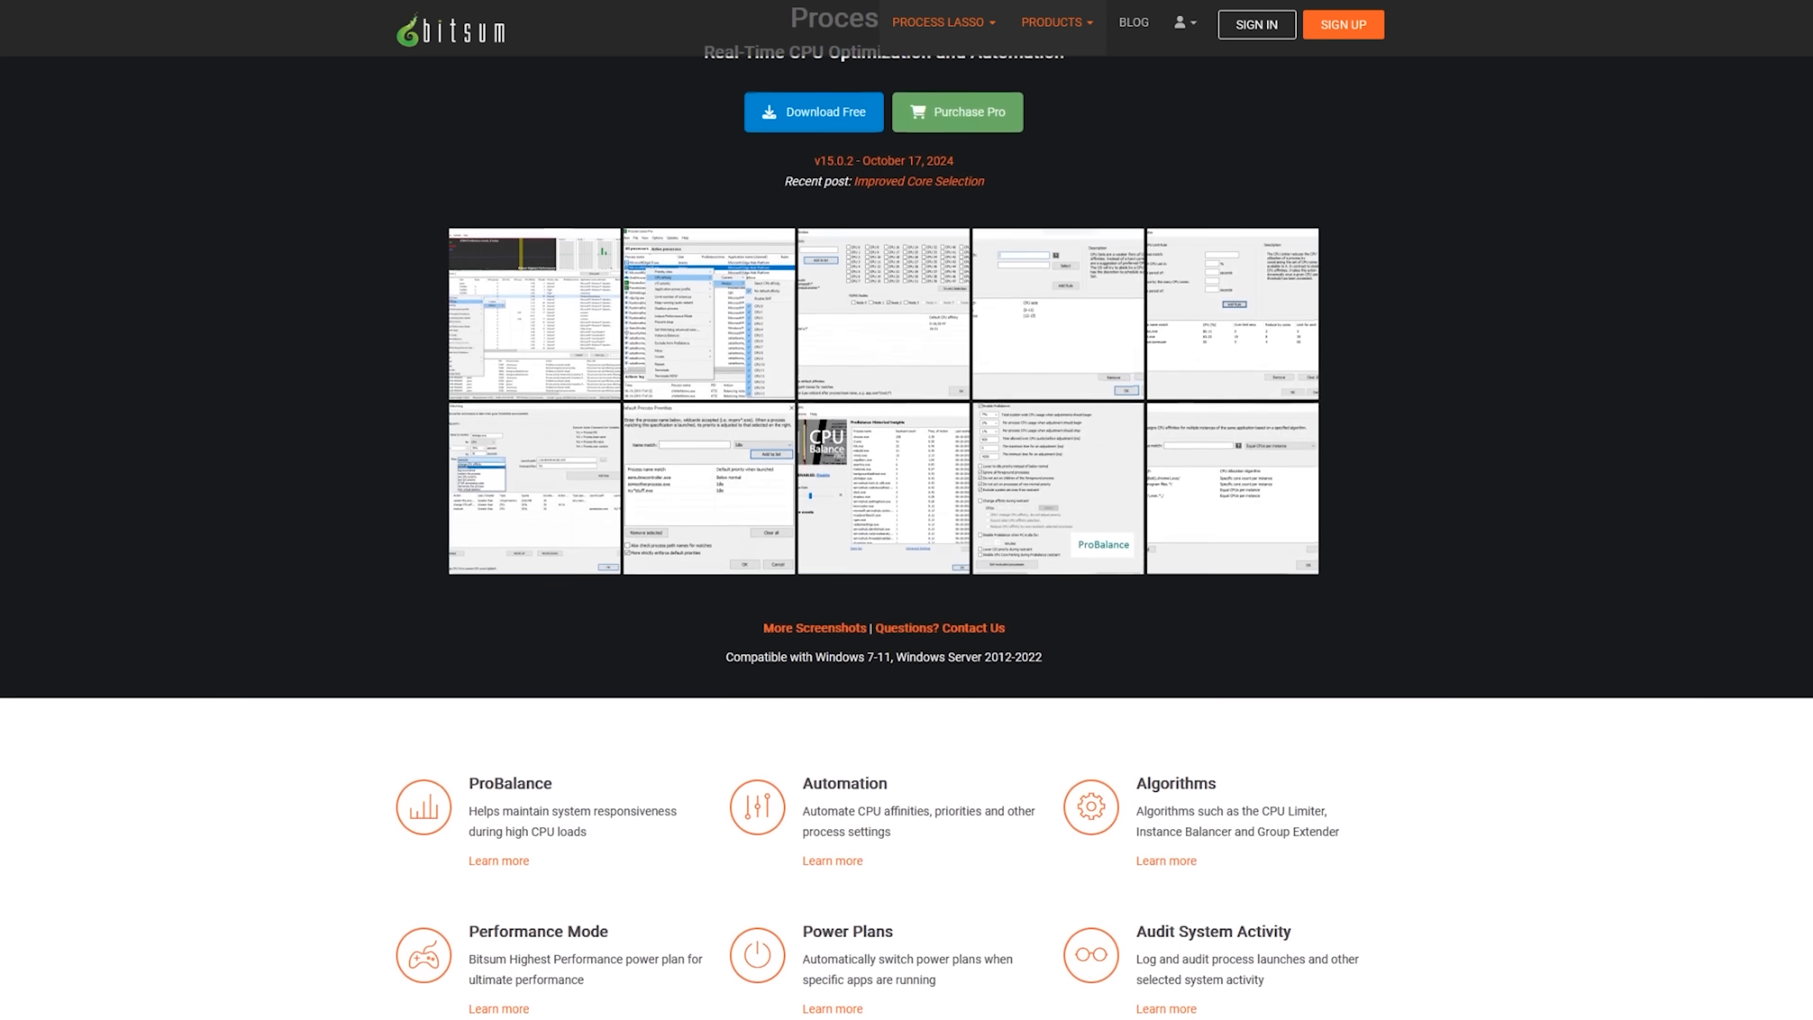
{"action": "scroll", "scroll_direction": "down", "scroll_amount": 3}
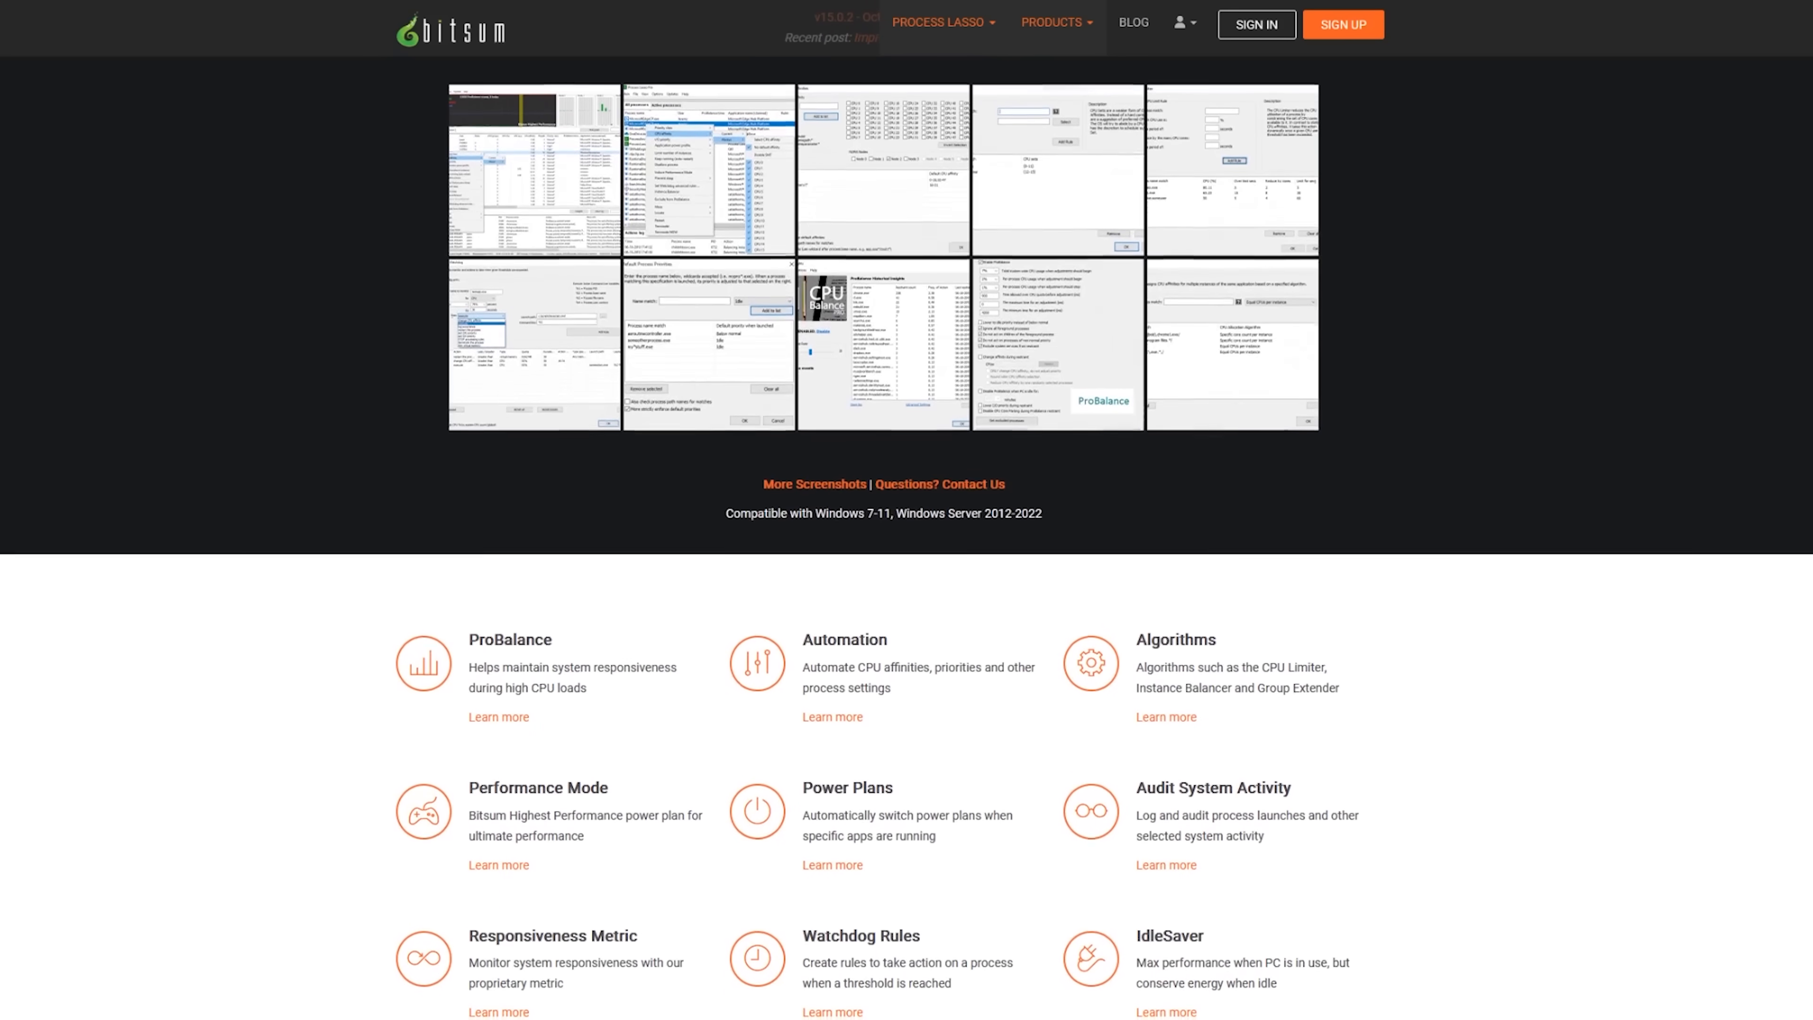
{"action": "scroll", "scroll_direction": "down", "scroll_amount": 3}
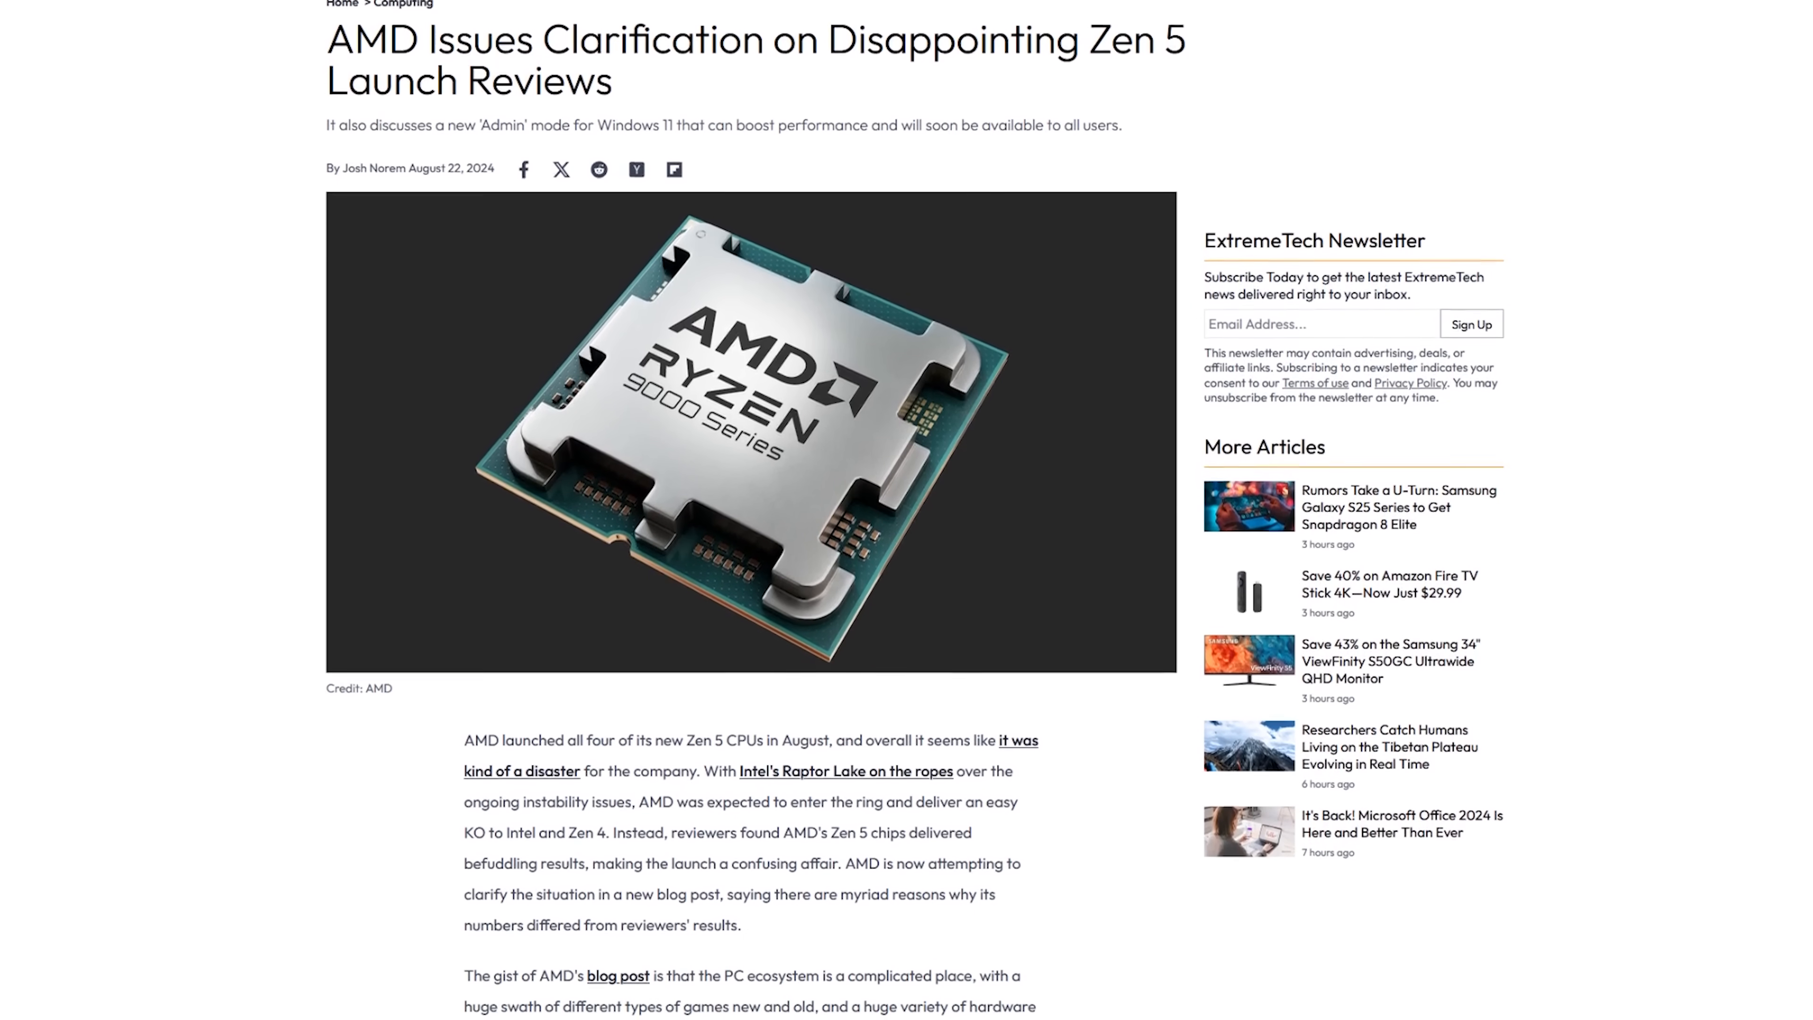
Scroll slightly down into the ExtremeTech article on AMD's Zen 5 launch-review clarification.
{"action": "scroll", "scroll_direction": "down", "scroll_amount": 3}
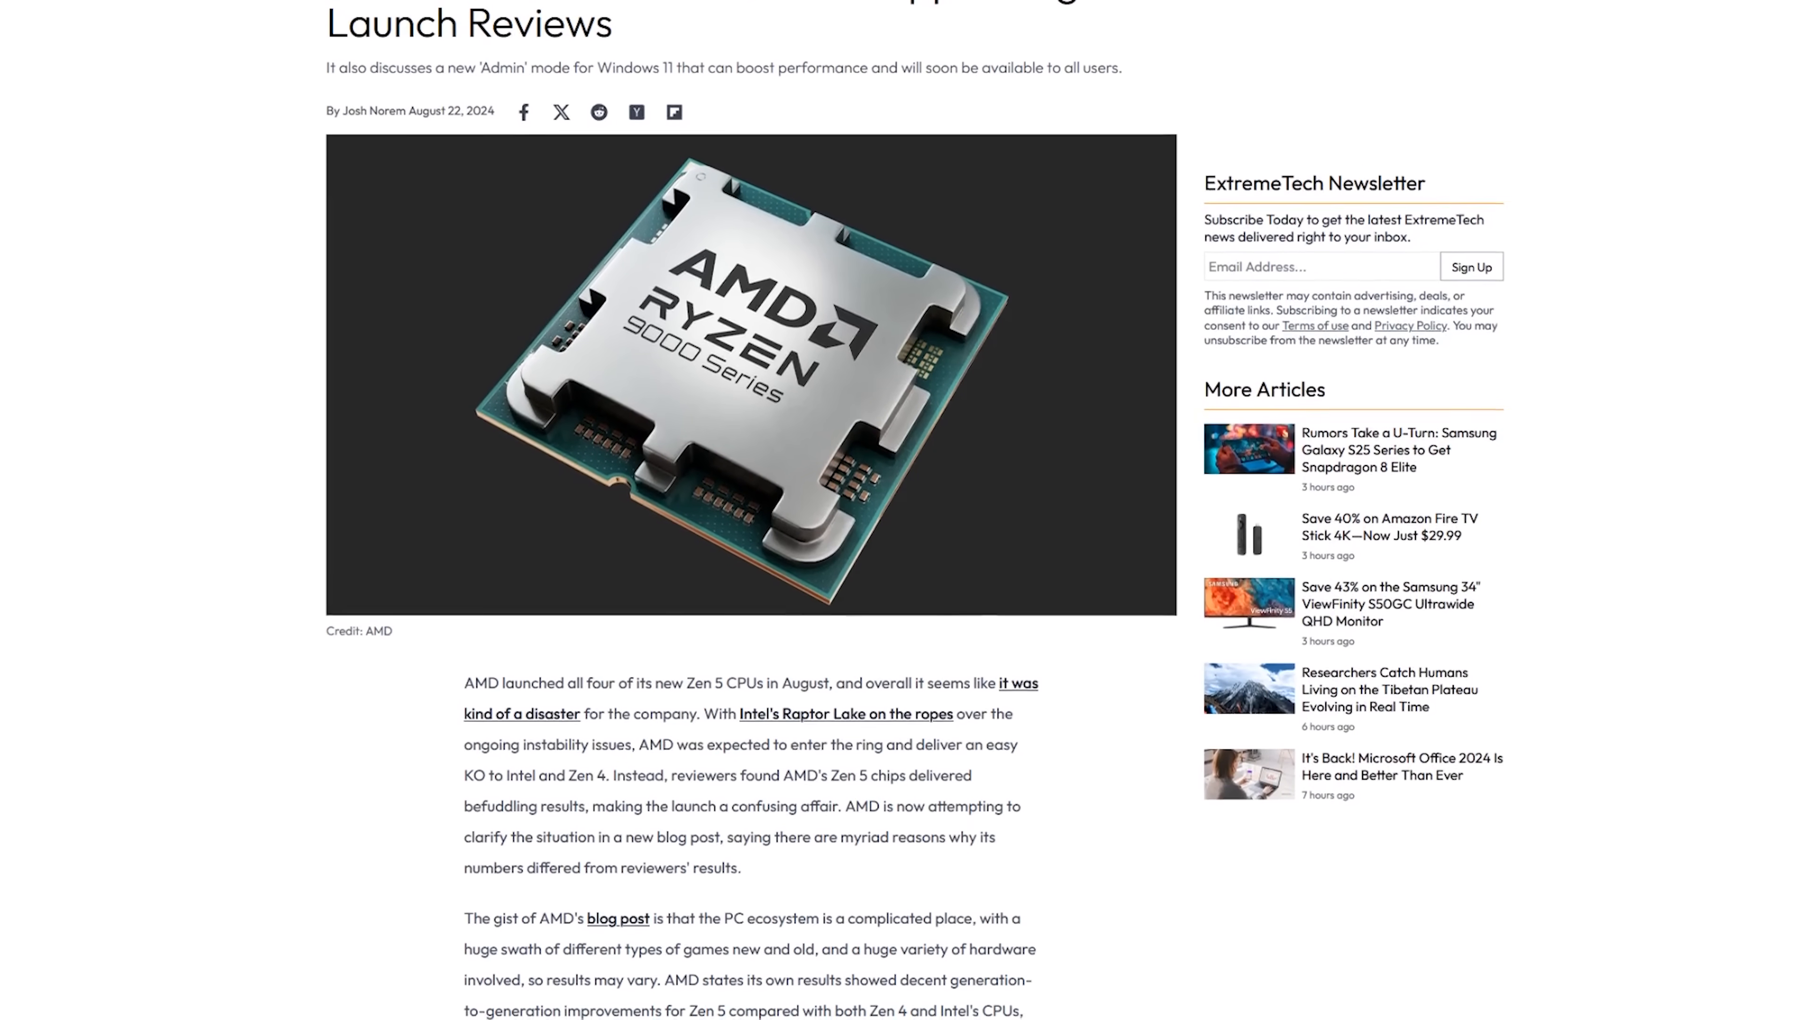
{"action": "scroll", "scroll_direction": "down", "scroll_amount": 3}
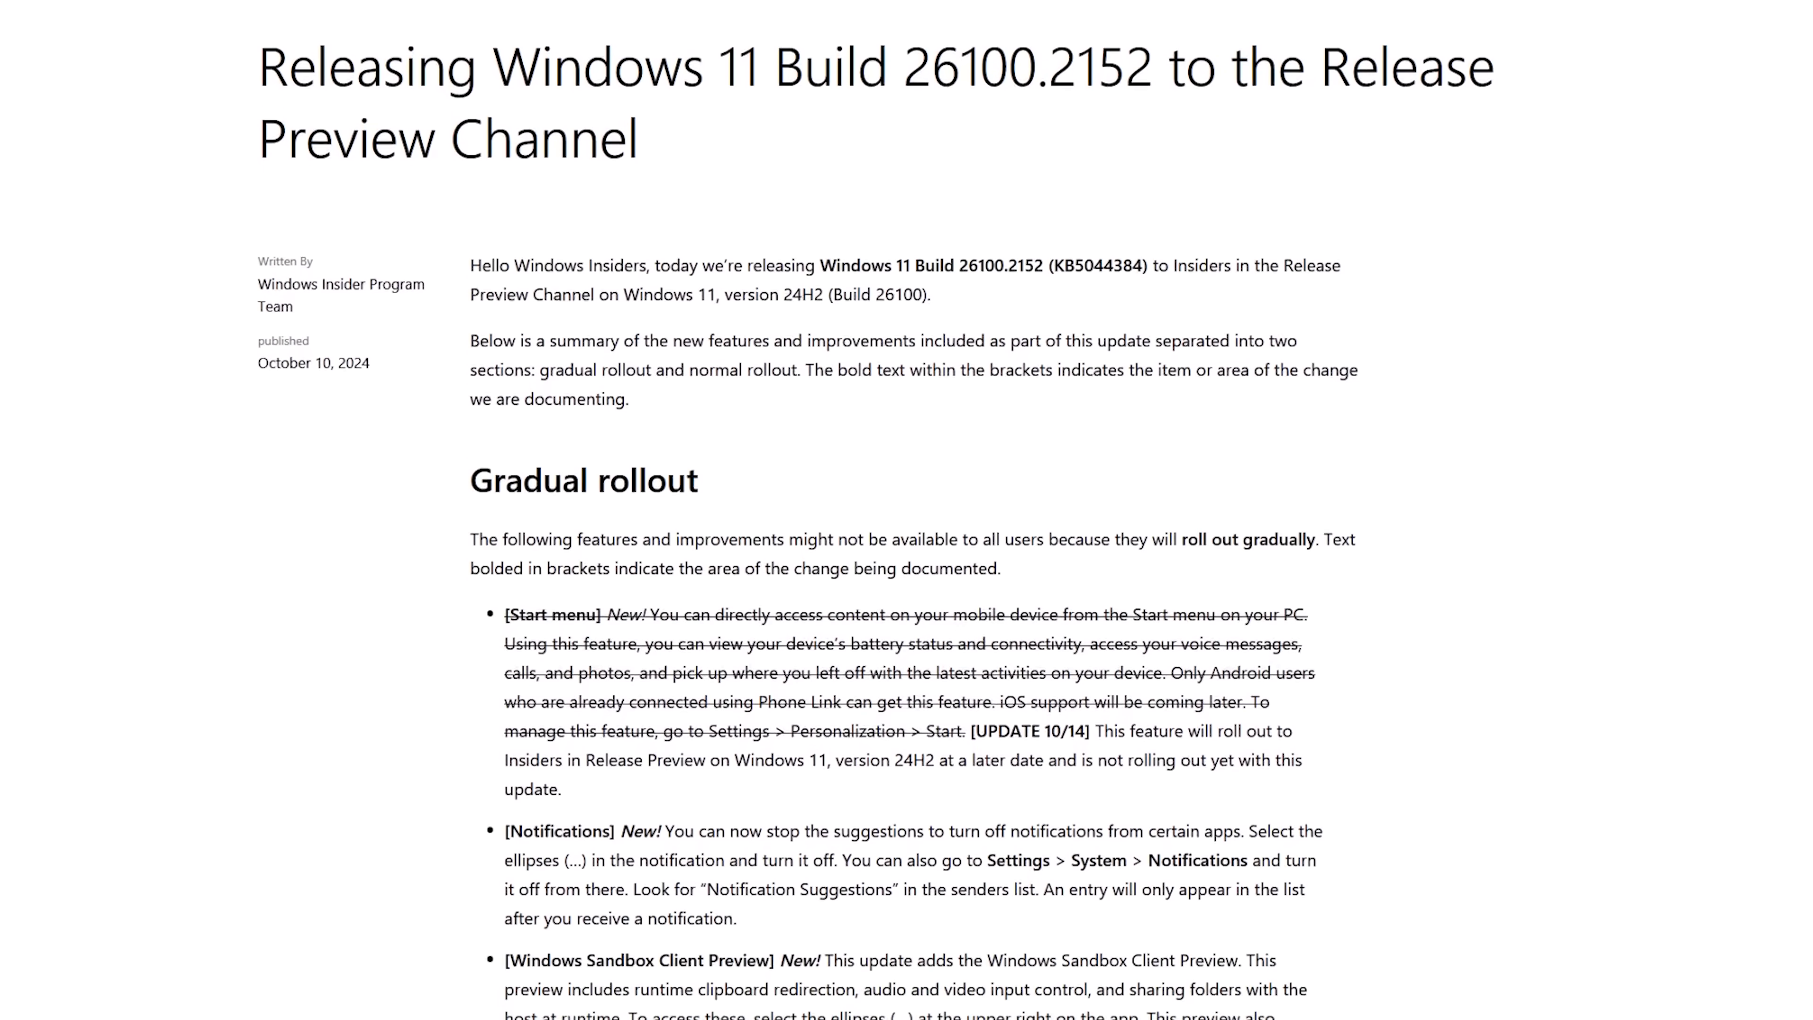
Scroll the Windows 11 Build 26100.2152 release notes past Gradual rollout down to Normal rollout.
{"action": "scroll", "scroll_direction": "down", "scroll_amount": 3}
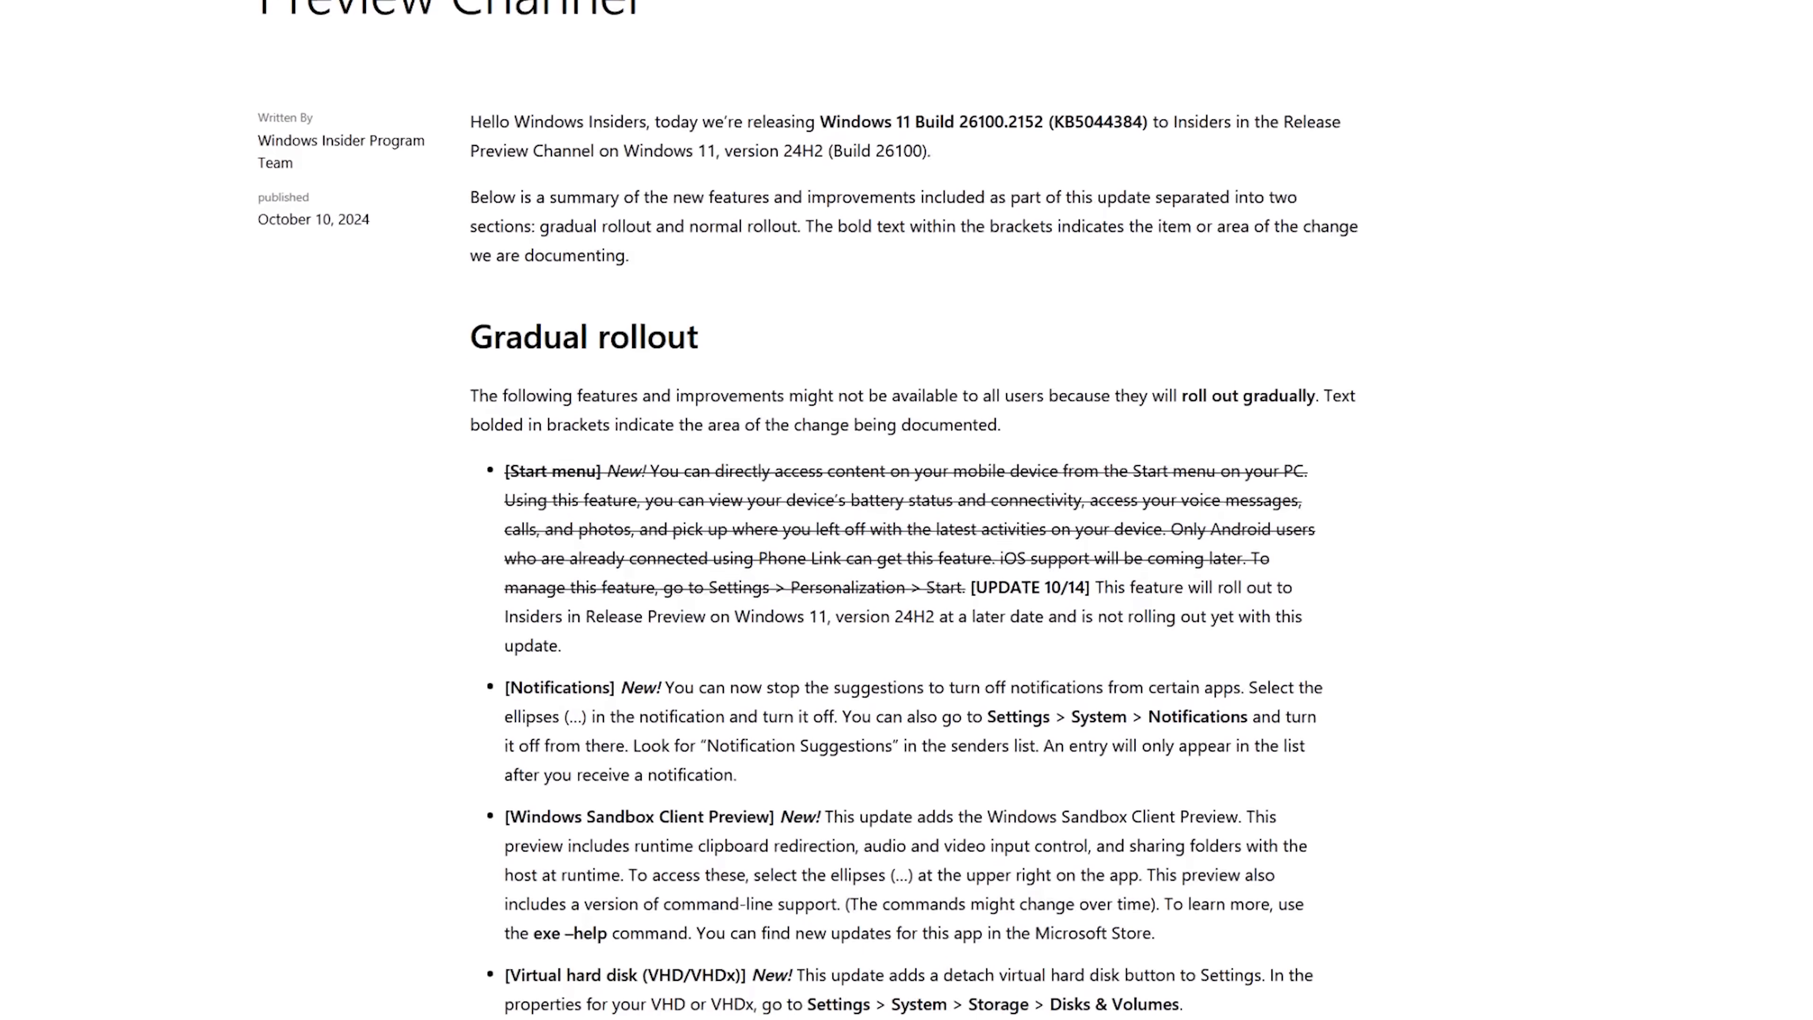
{"action": "scroll", "scroll_direction": "down", "scroll_amount": 3}
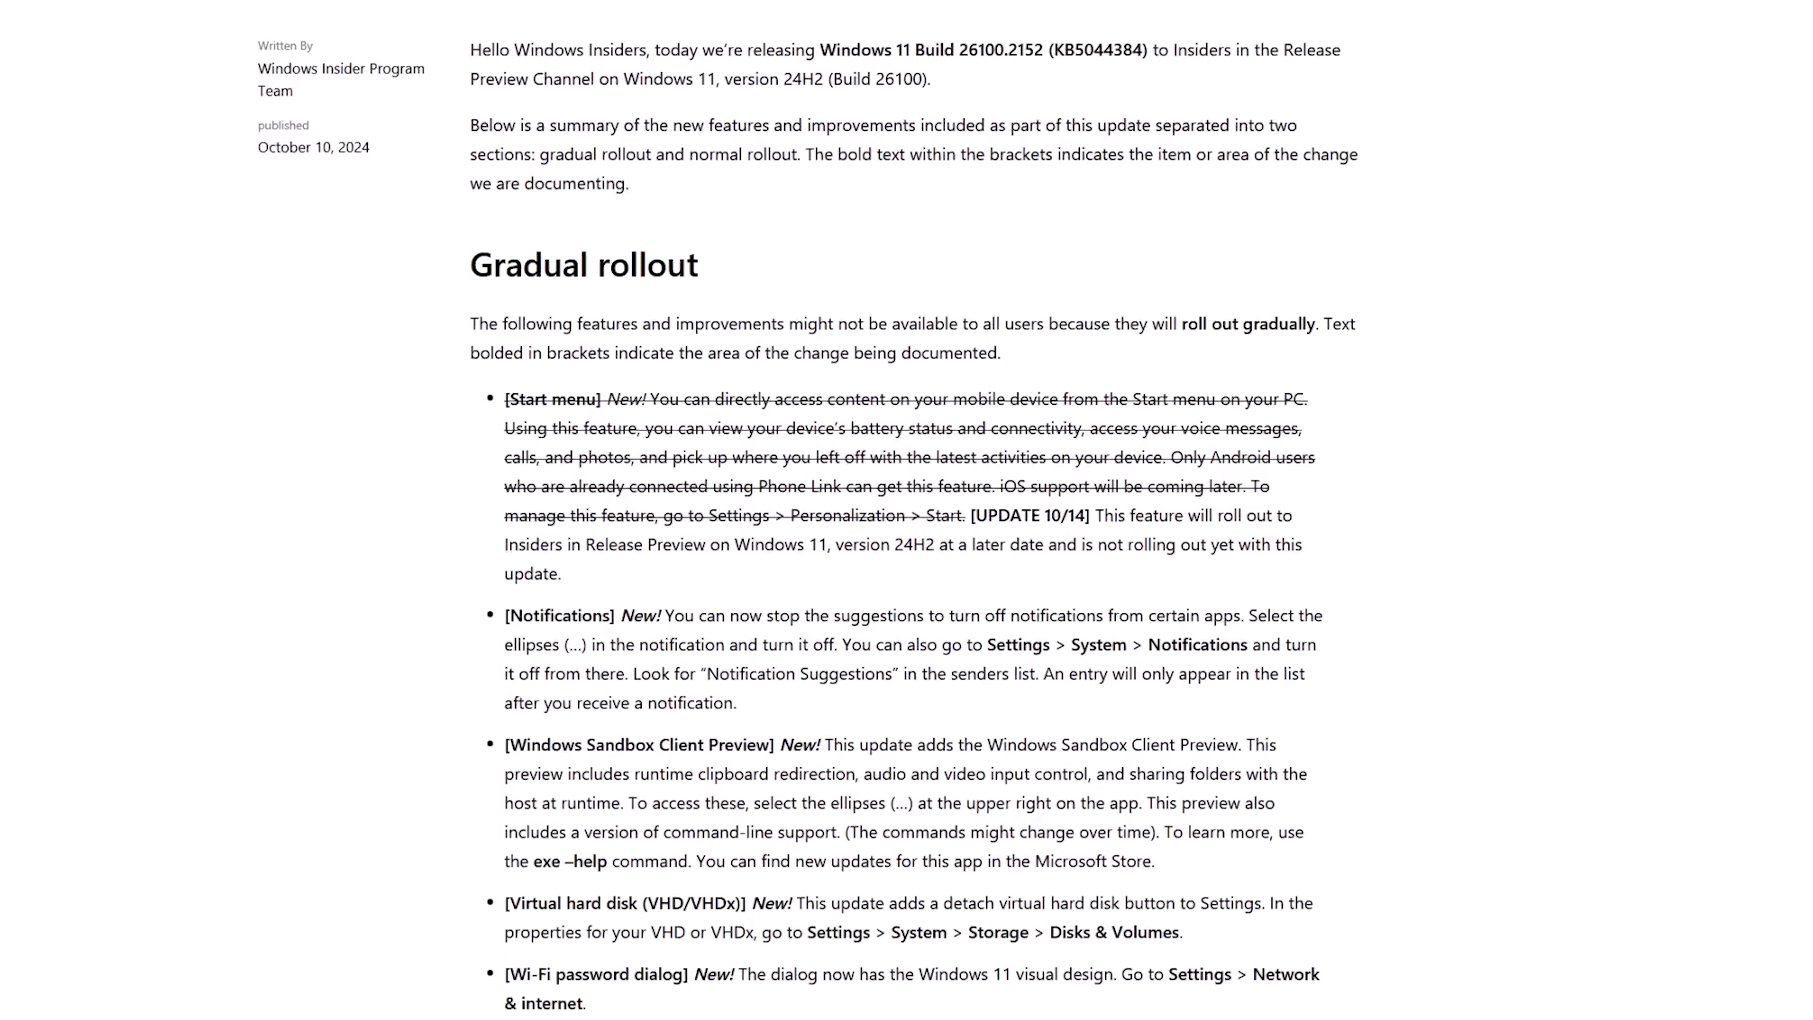
{"action": "scroll", "scroll_direction": "down", "scroll_amount": 3}
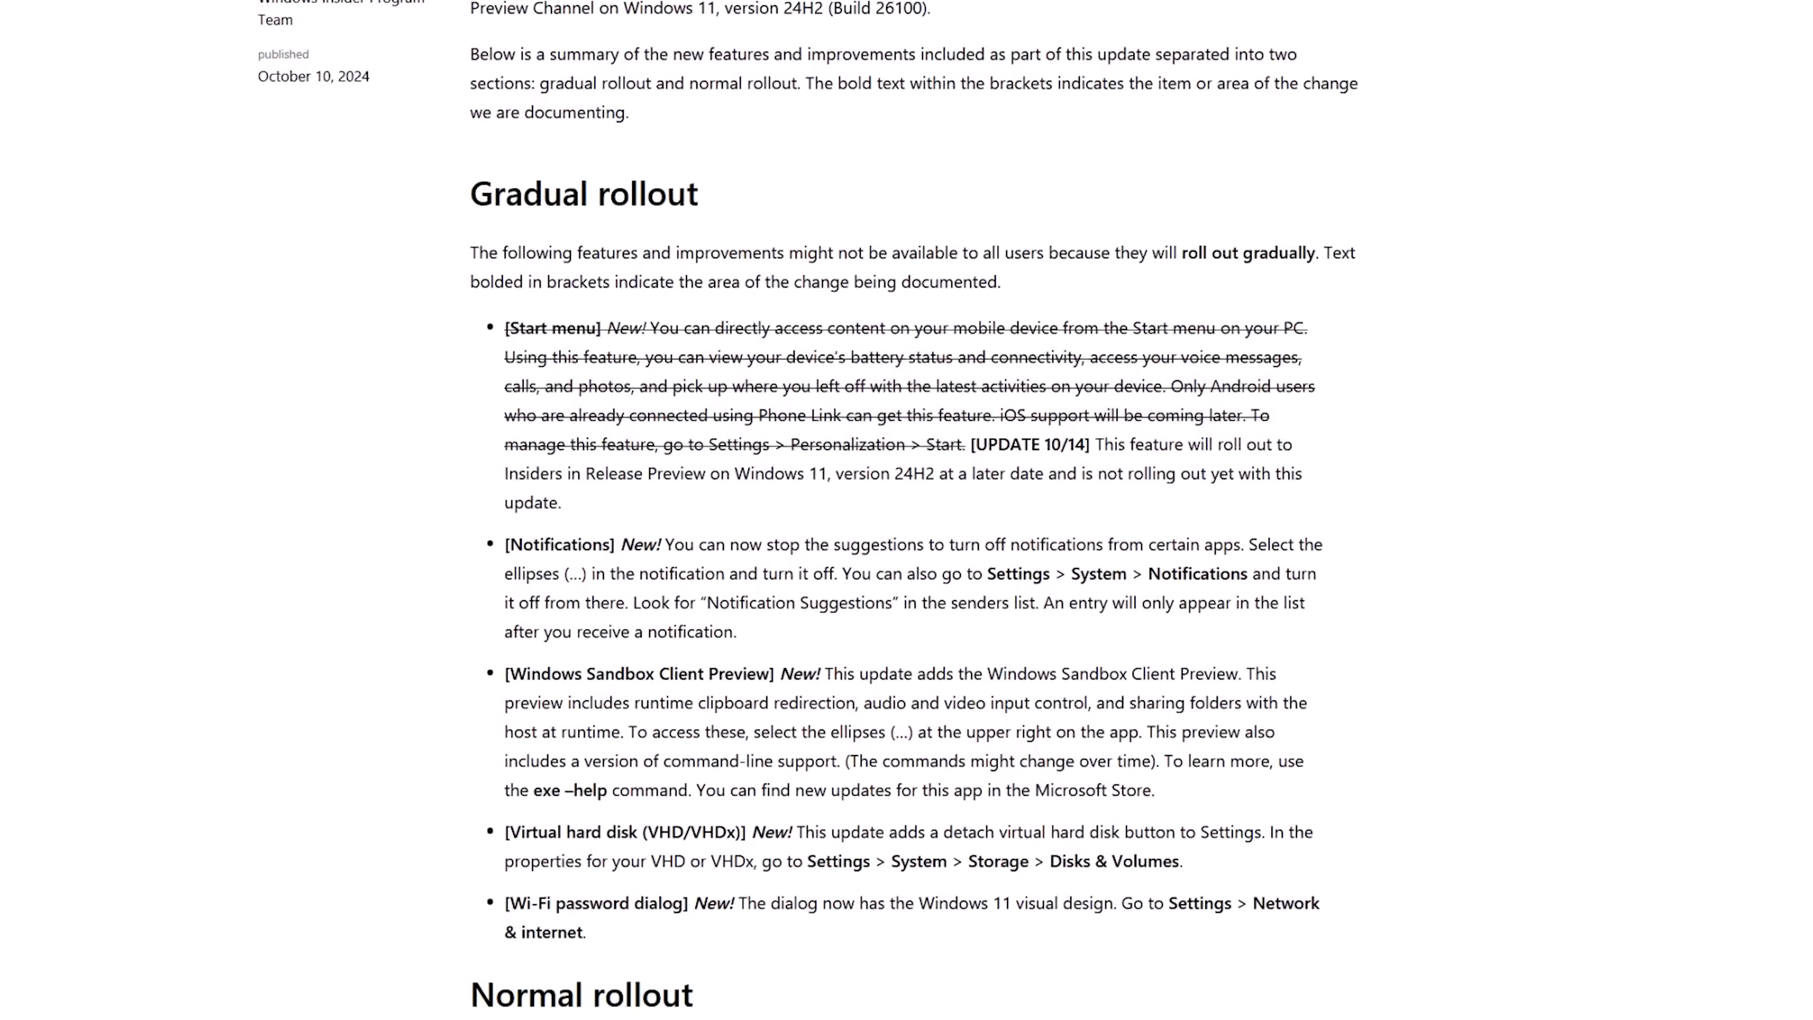
{"action": "scroll", "scroll_direction": "down", "scroll_amount": 3}
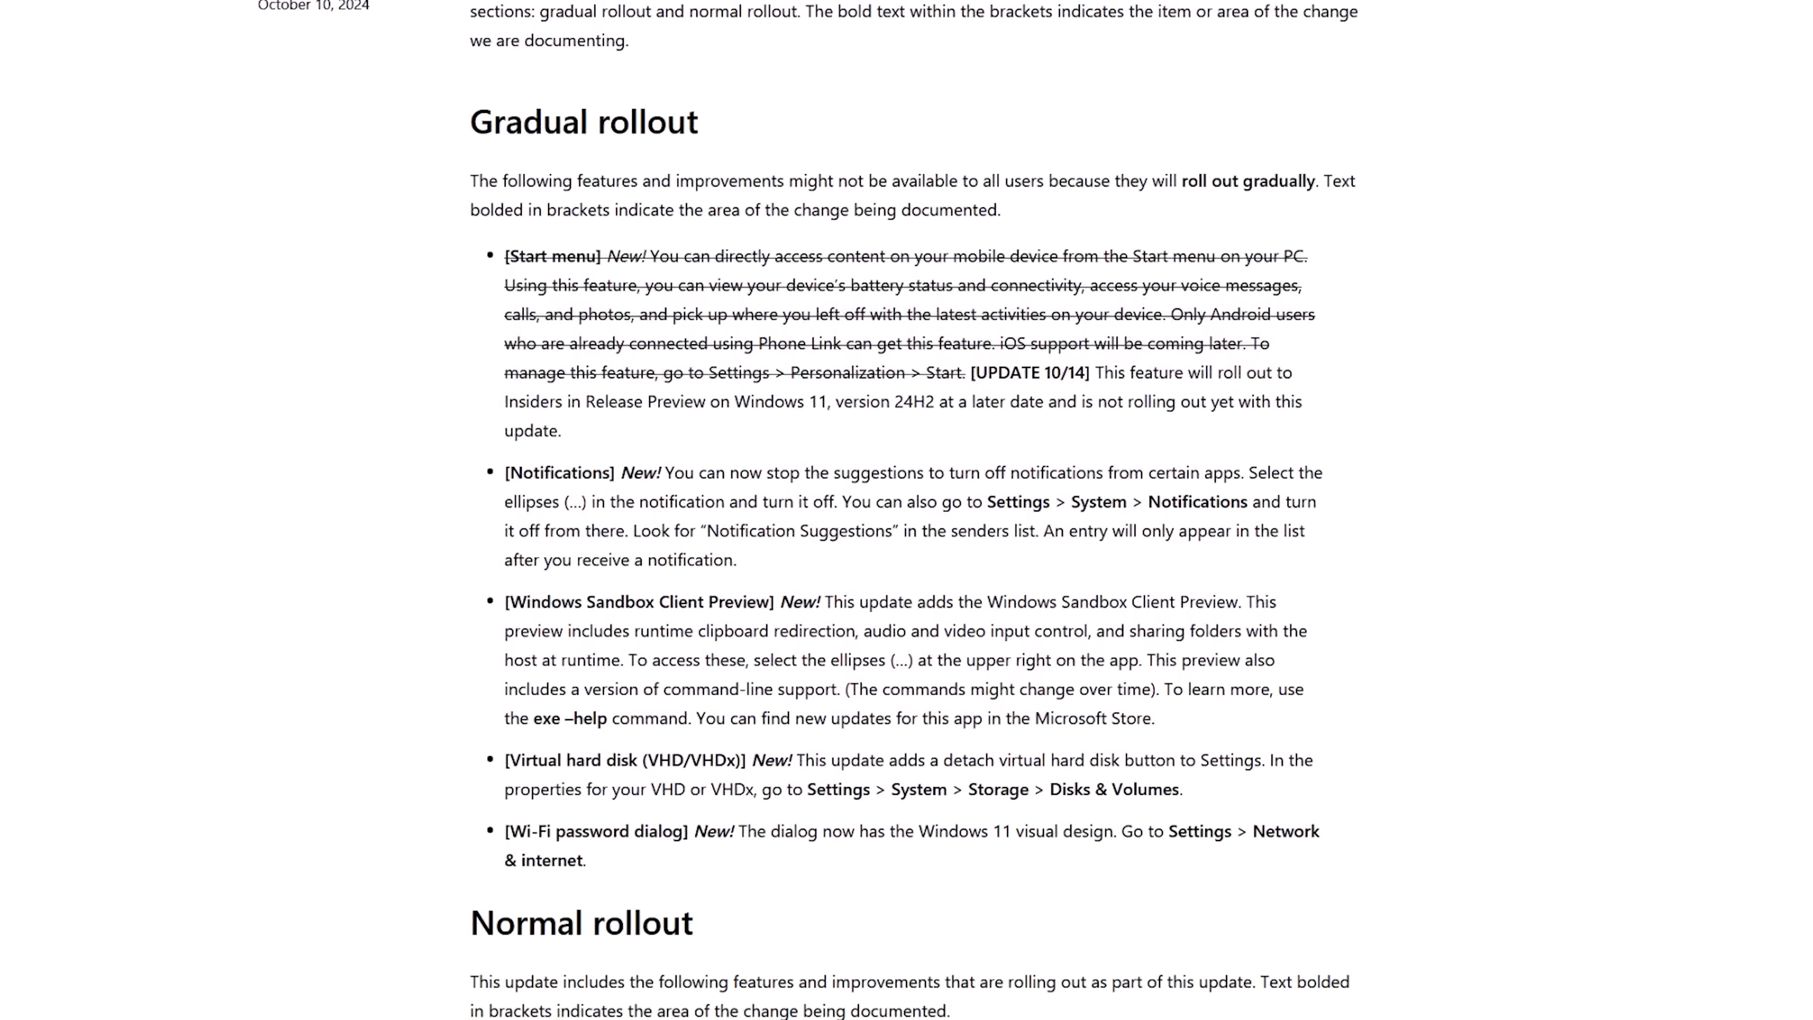
{"action": "scroll", "scroll_direction": "down", "scroll_amount": 3}
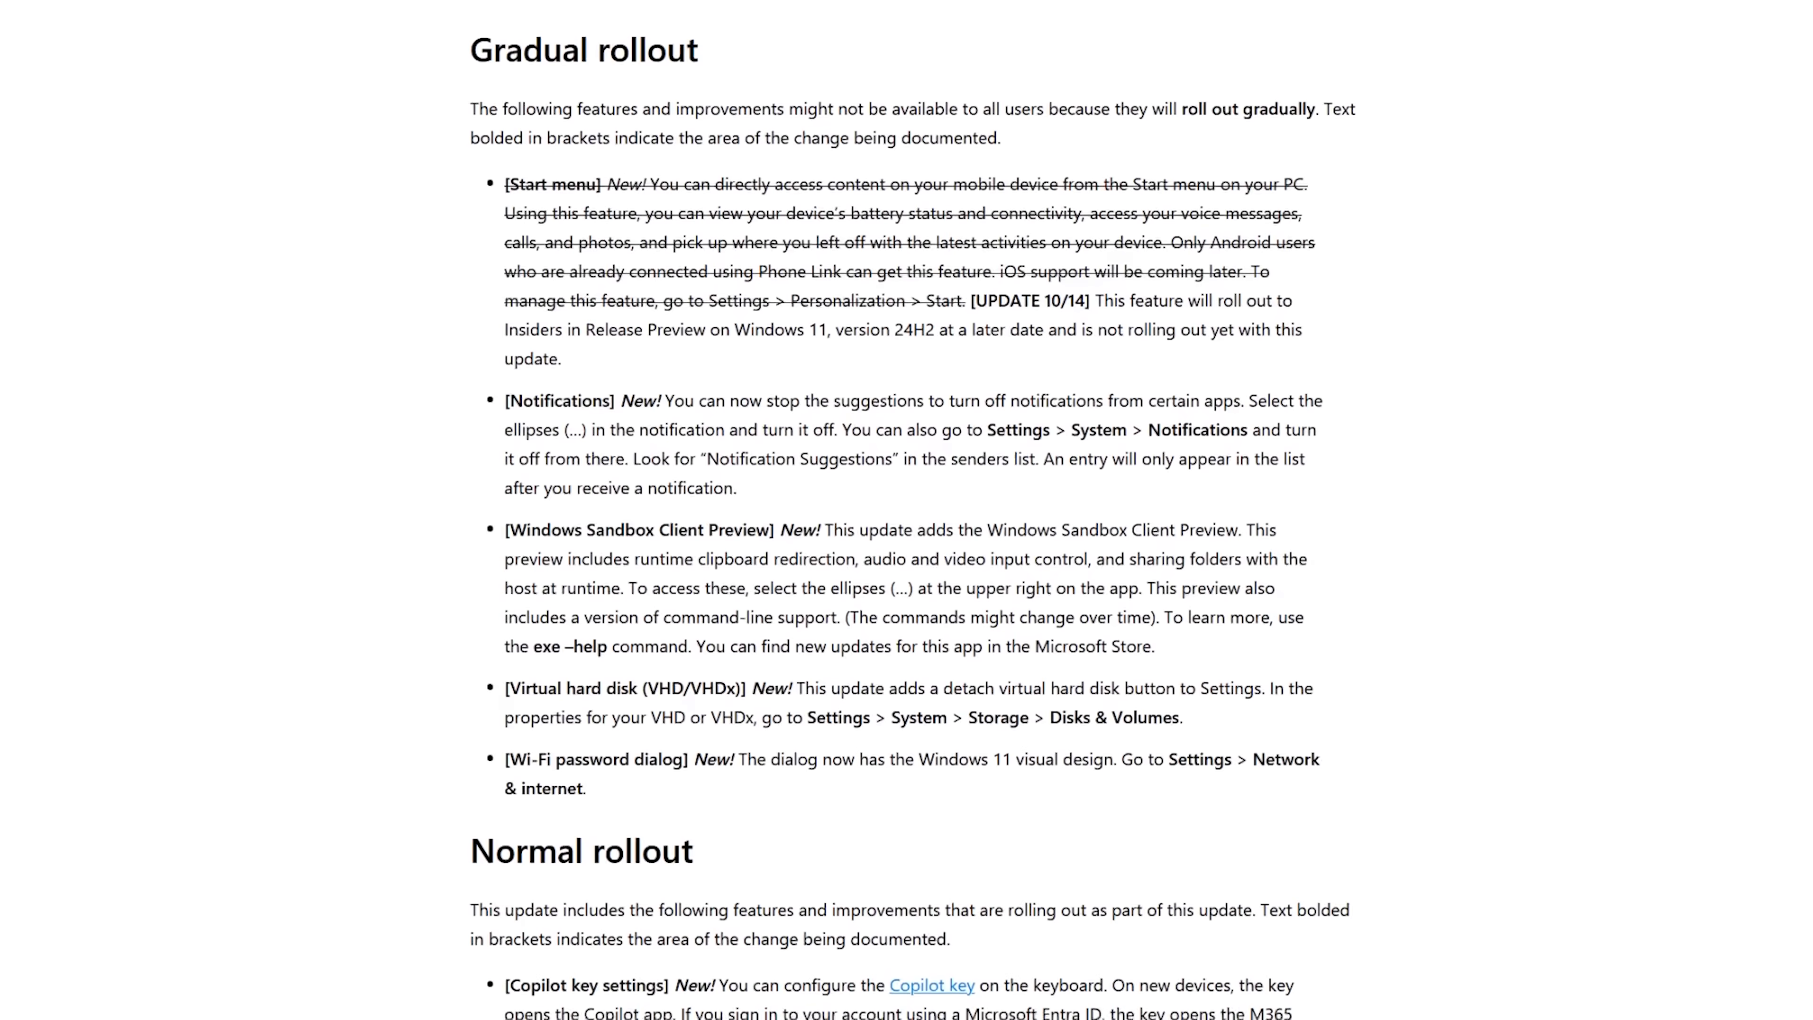
{"action": "scroll", "scroll_direction": "down", "scroll_amount": 3}
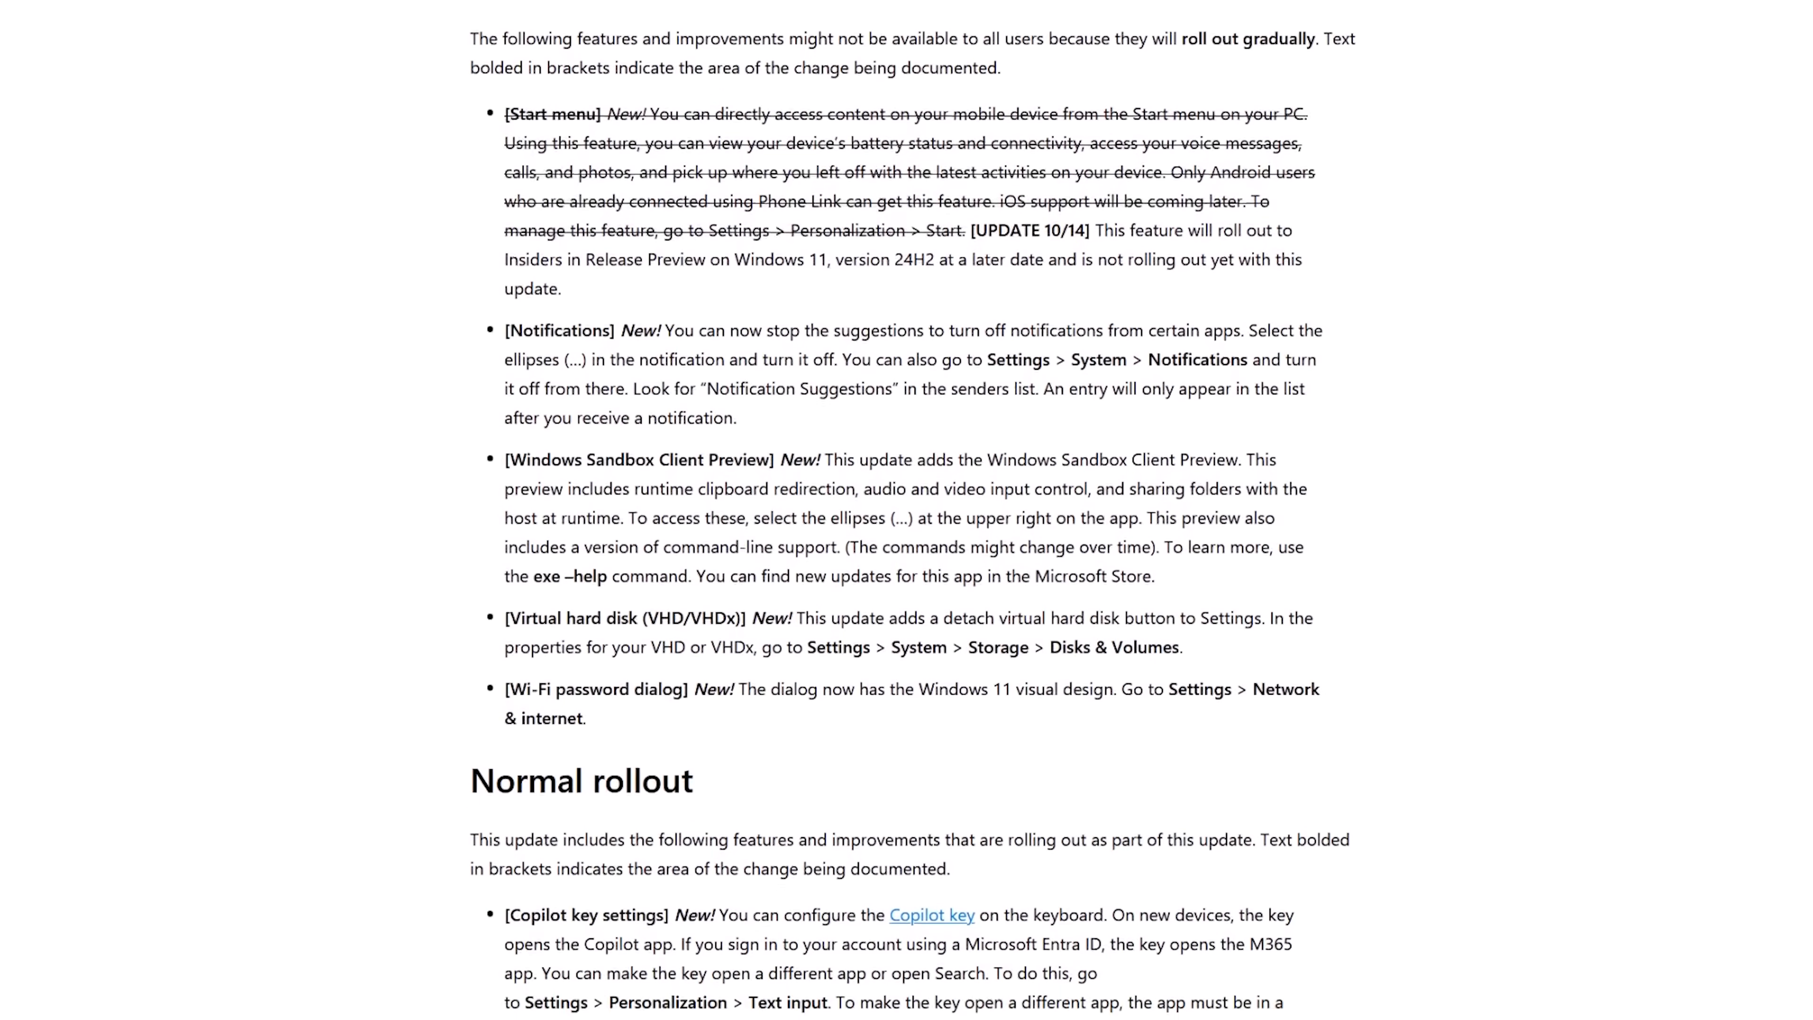
{"action": "scroll", "scroll_direction": "down", "scroll_amount": 3}
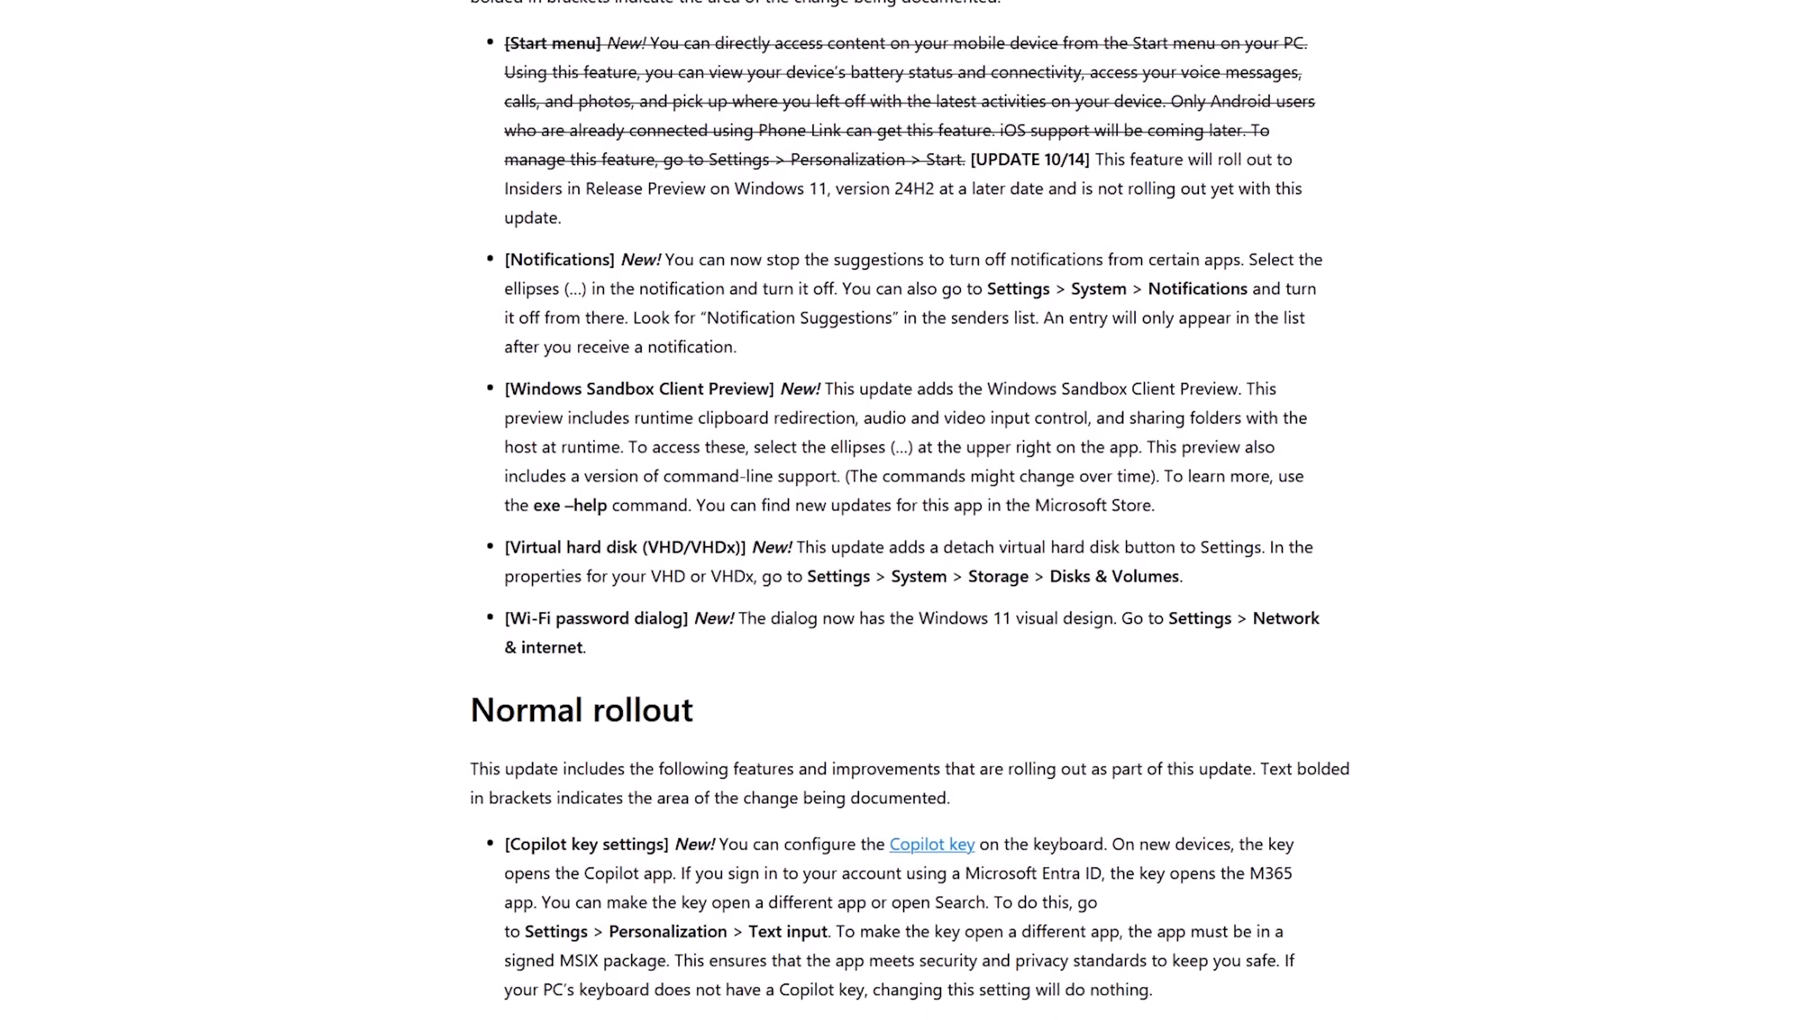
{"action": "scroll", "scroll_direction": "down", "scroll_amount": 3}
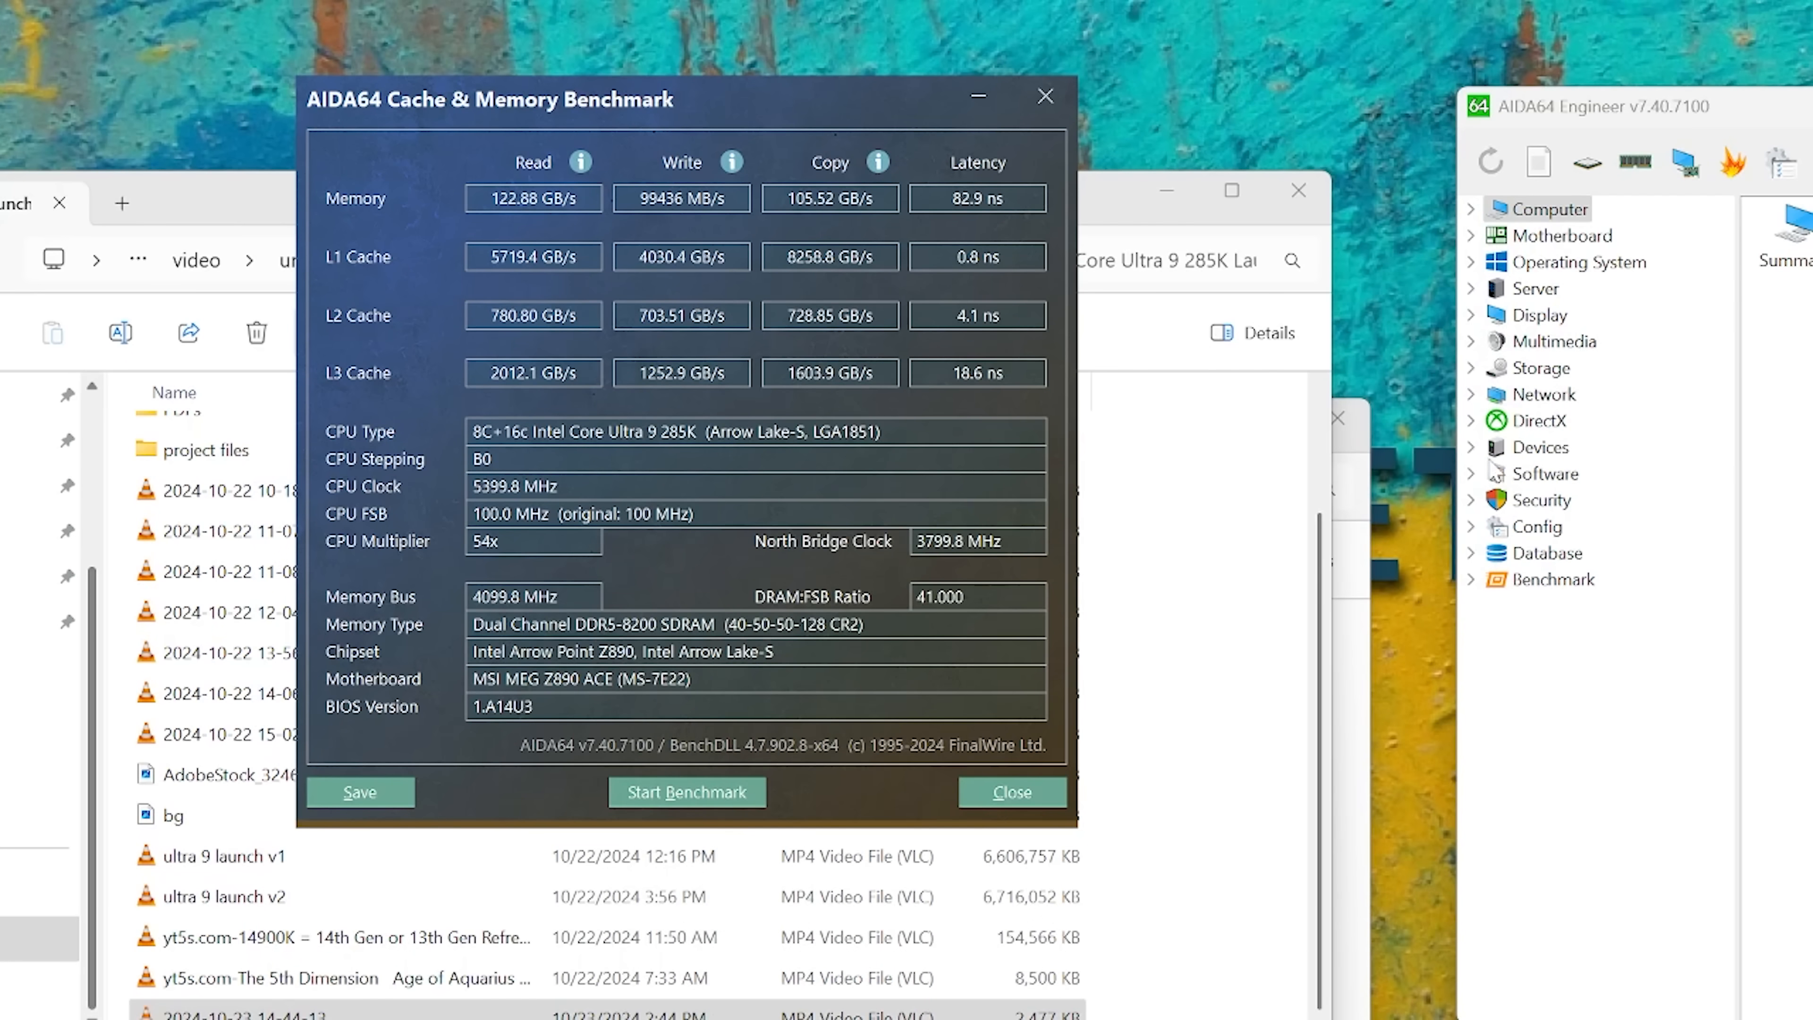
{"action": "mouse_move", "coordinate": [762, 597]}
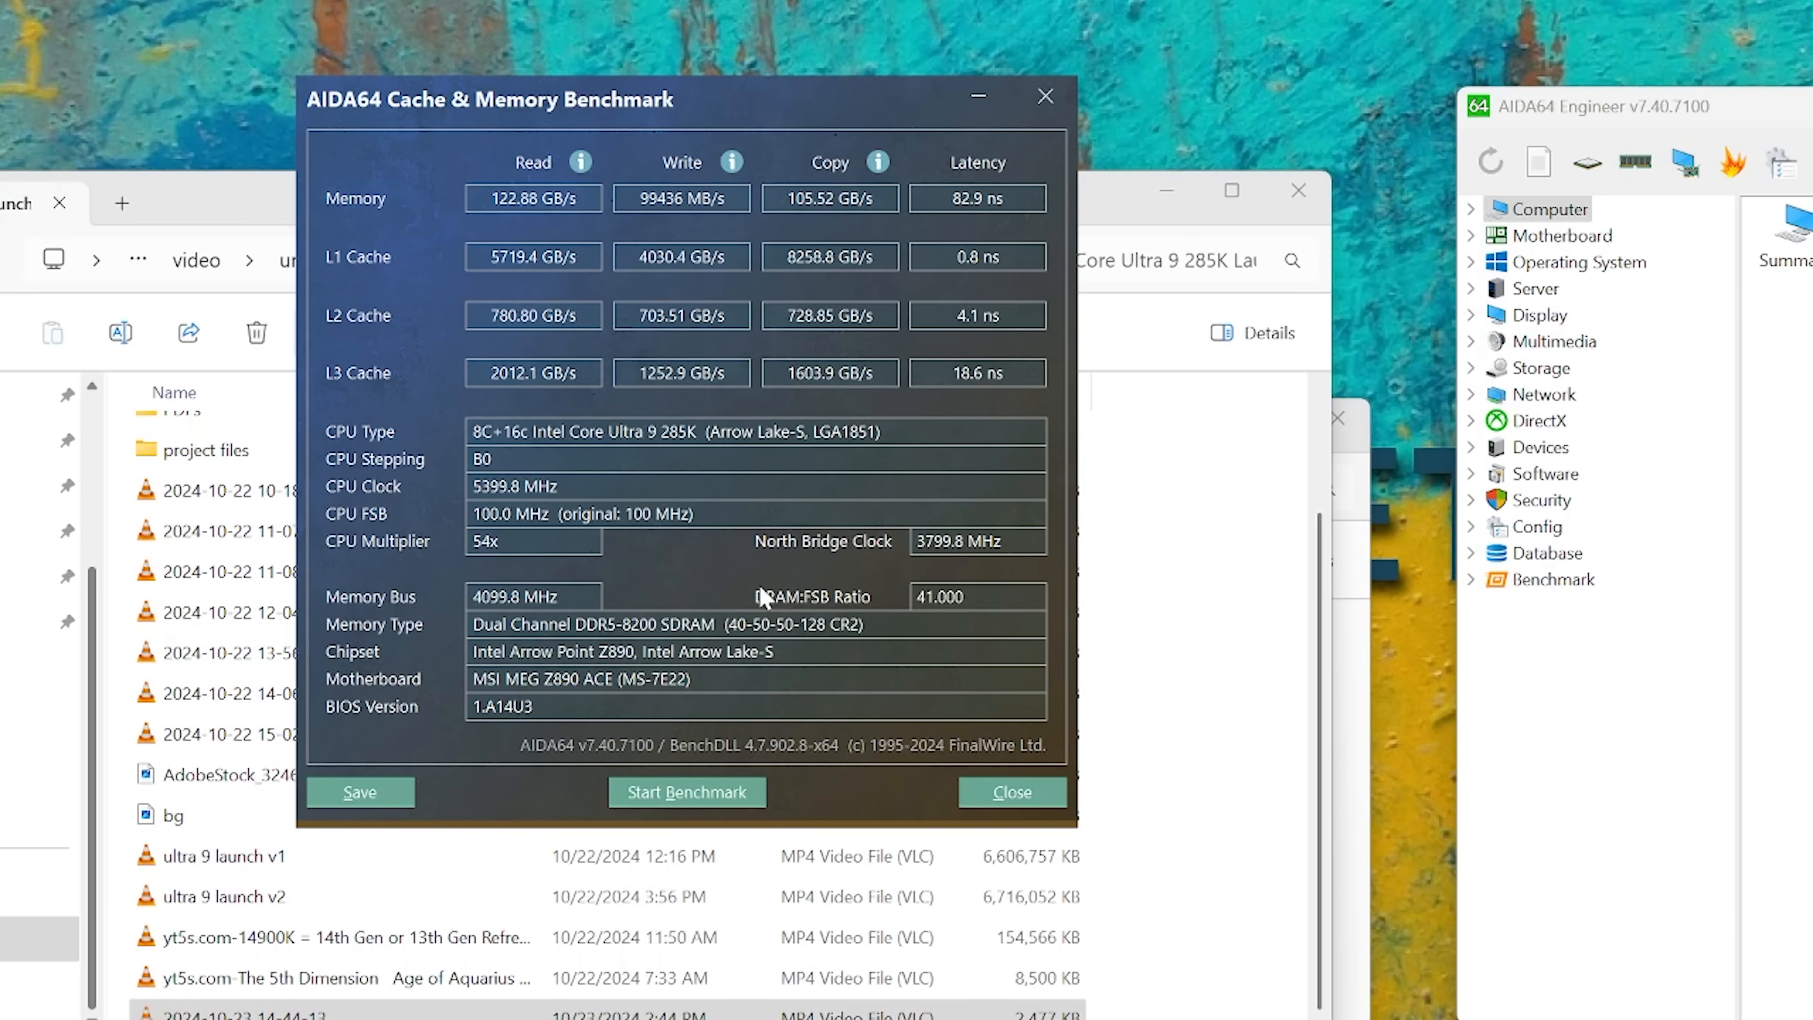
{"action": "mouse_move", "coordinate": [1138, 193]}
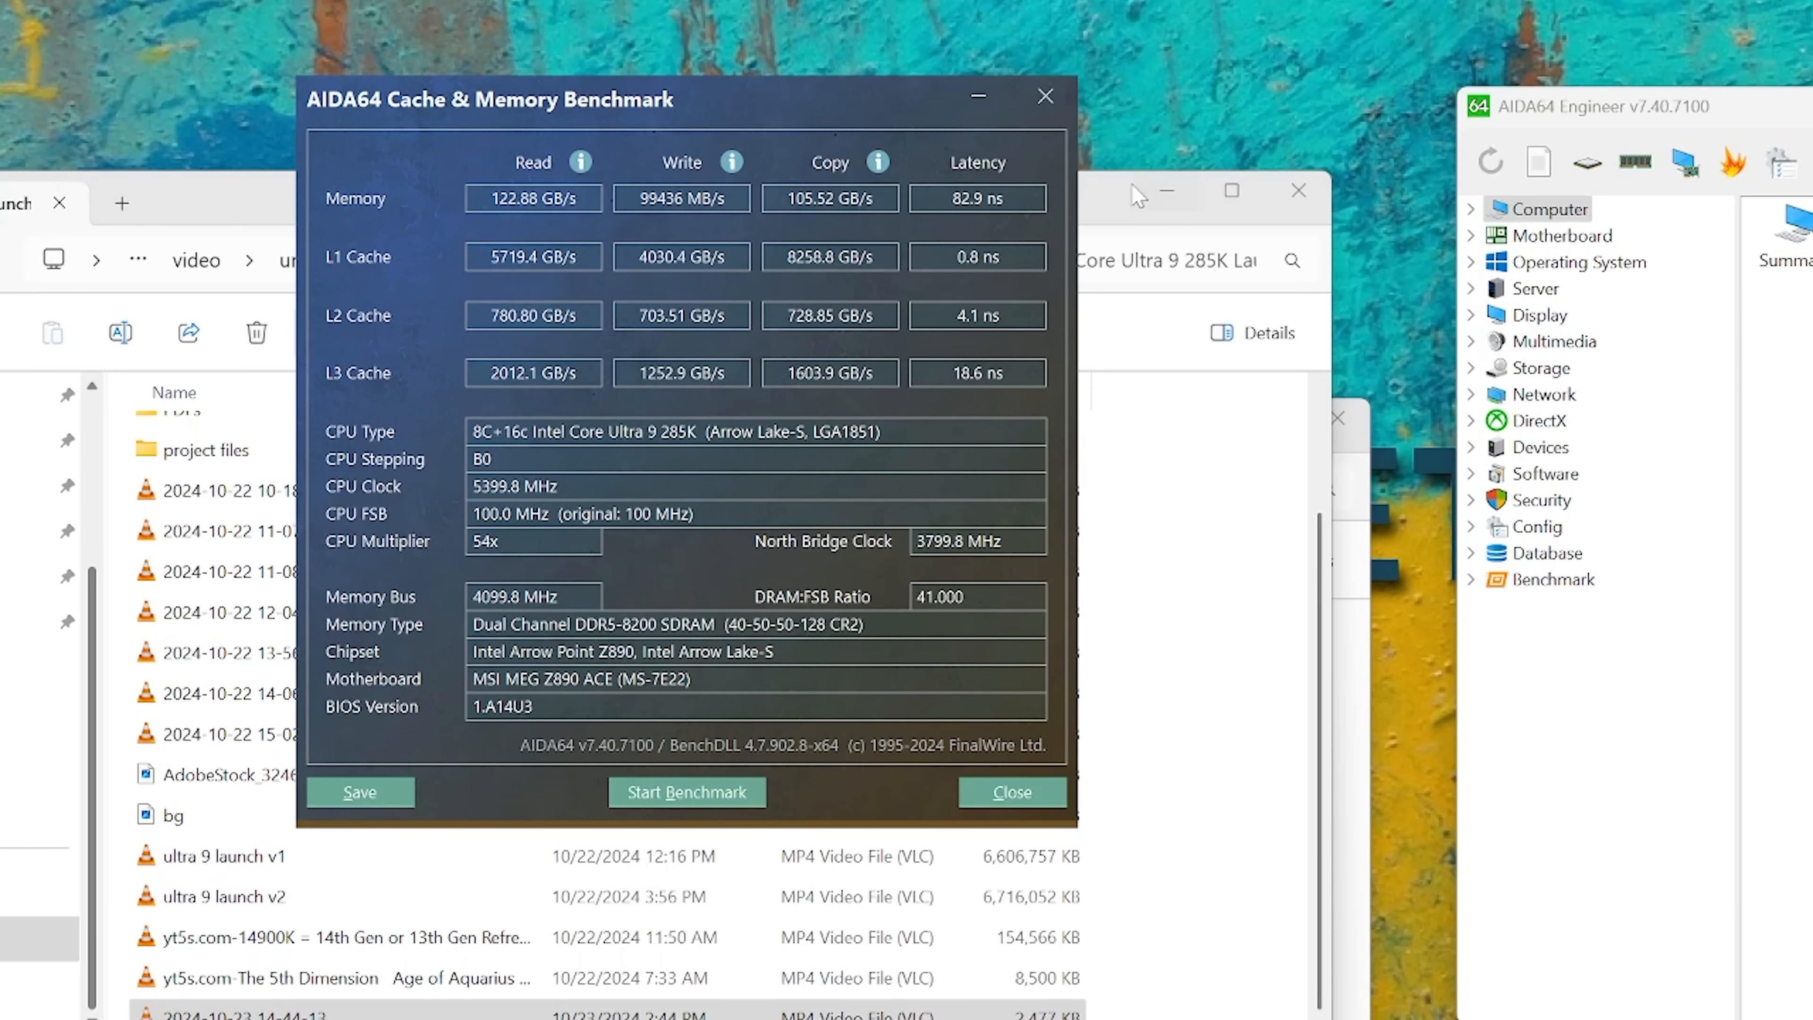
{"action": "mouse_move", "coordinate": [1190, 193]}
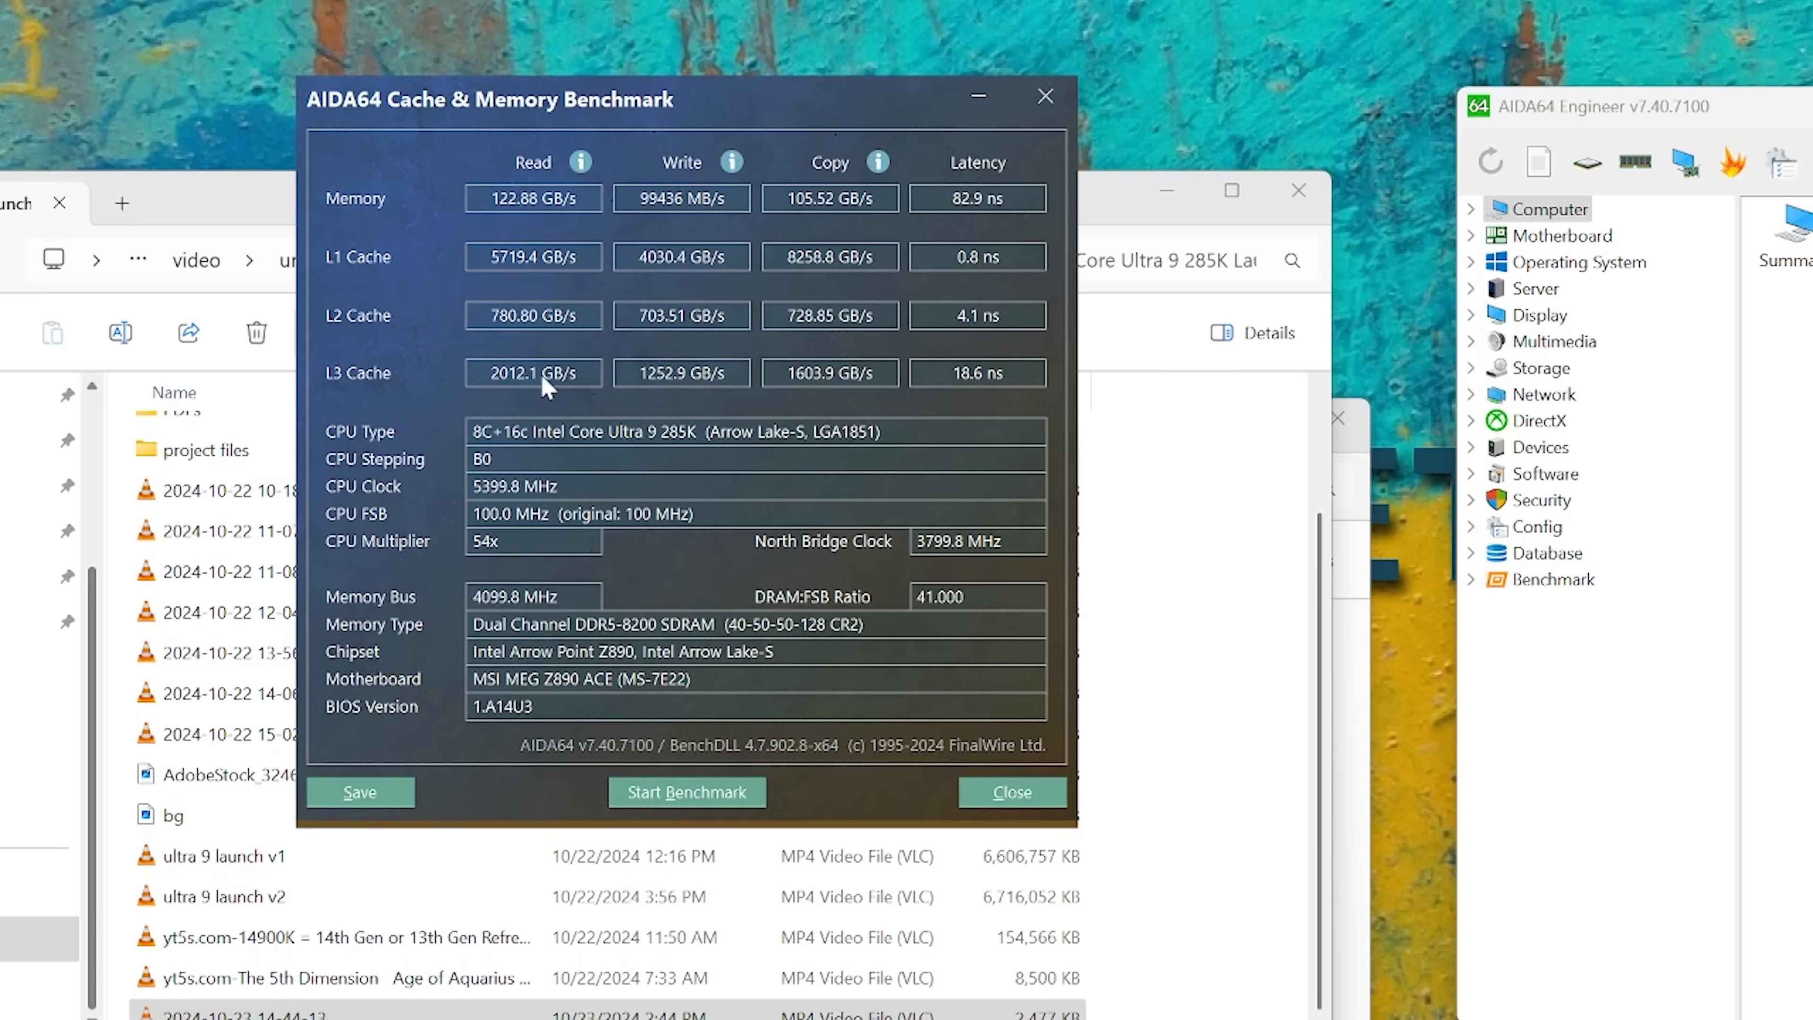
{"action": "mouse_move", "coordinate": [328, 766]}
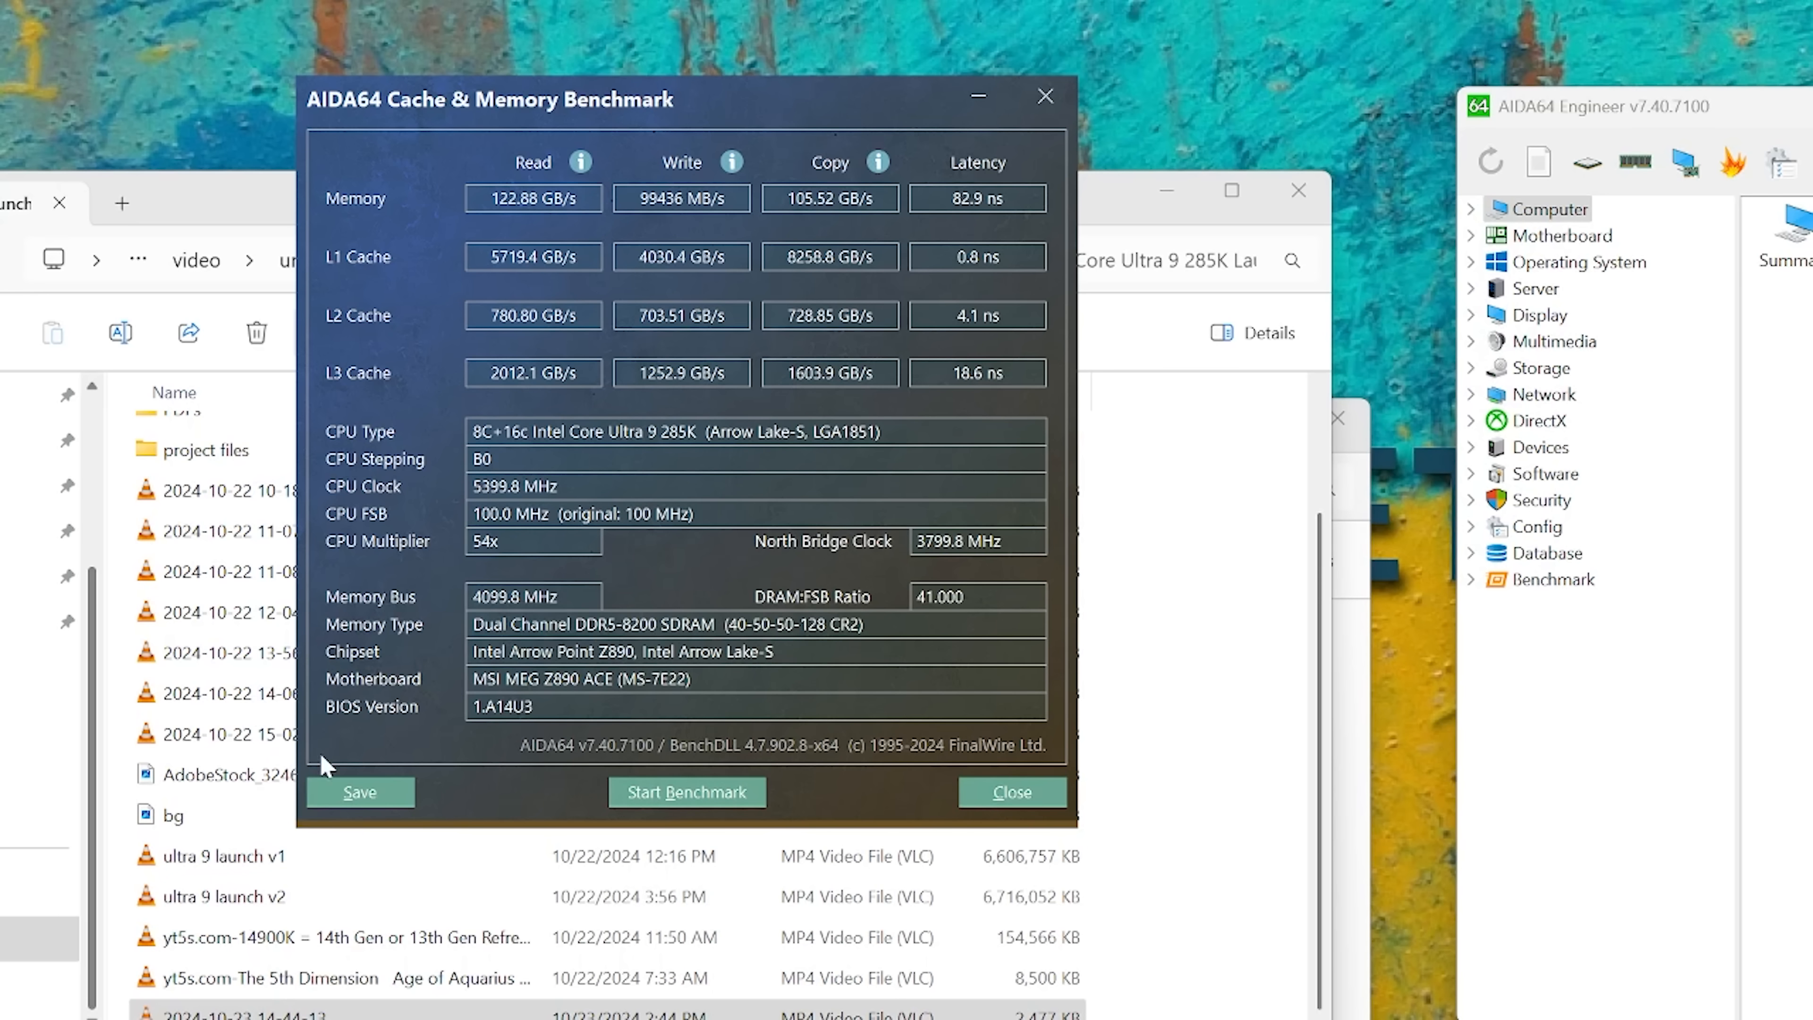